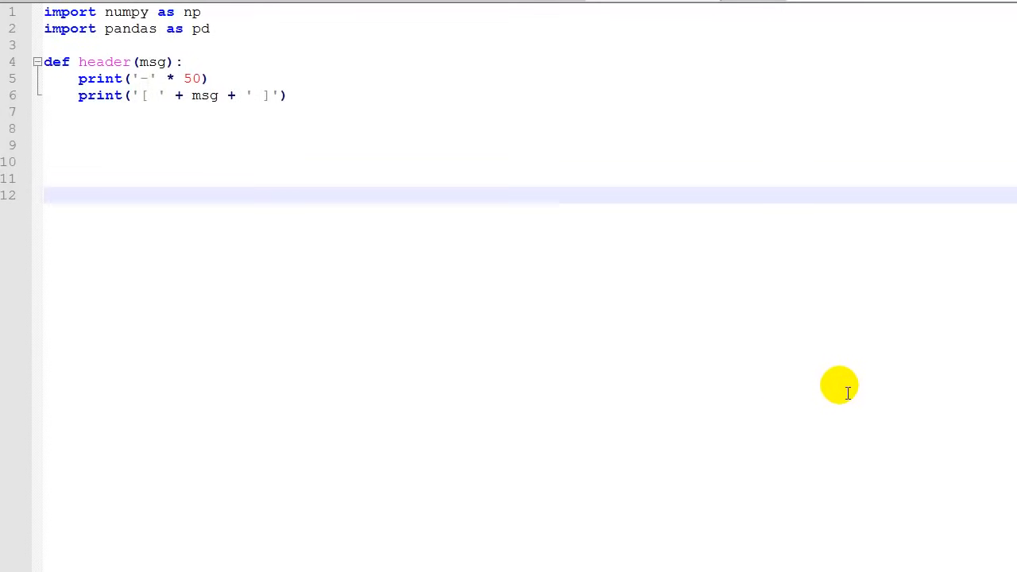
mouse_move(673, 264)
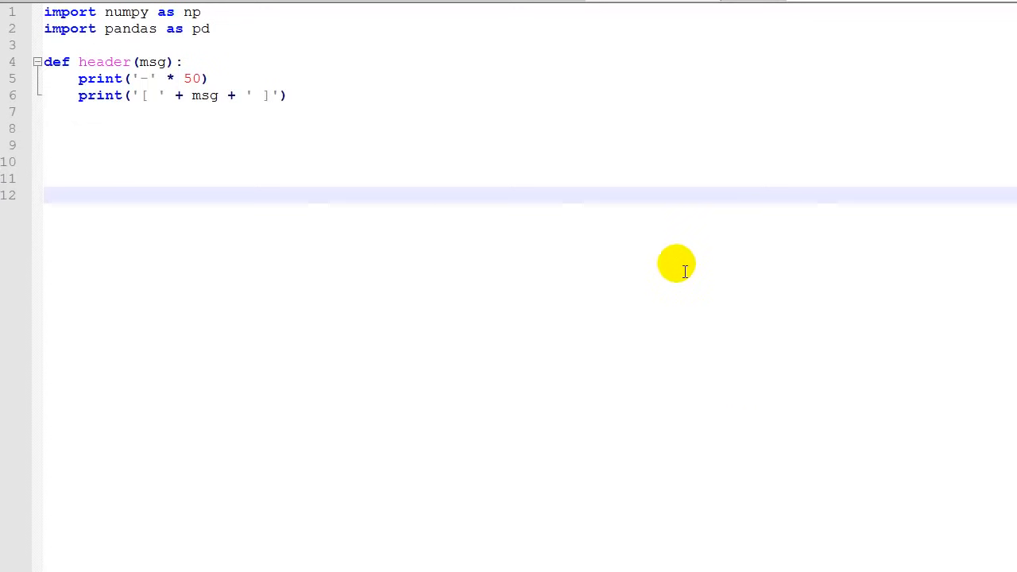
mouse_move(629, 257)
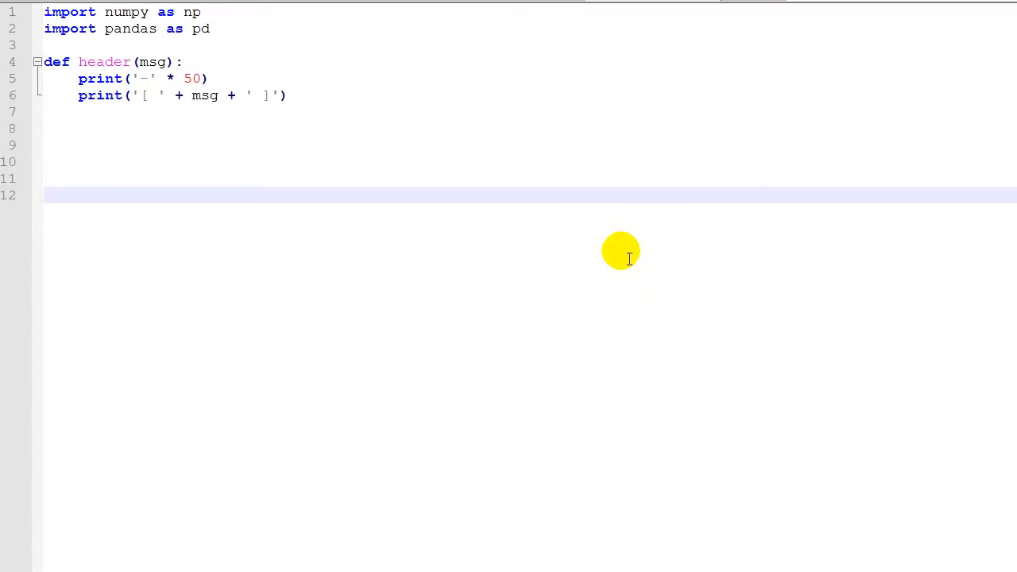
mouse_move(445, 159)
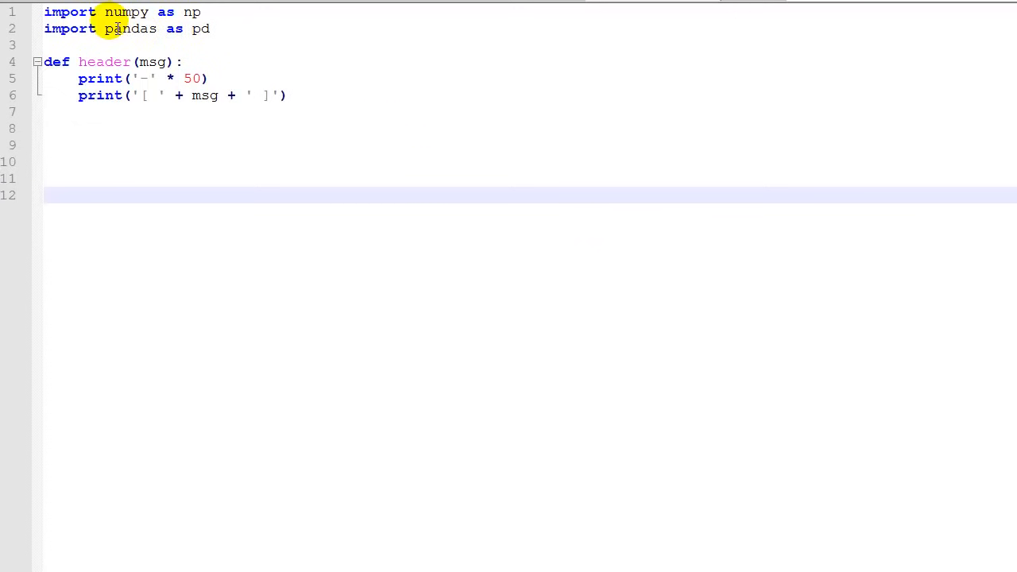
Switch from the script with the hard-coded weather DataFrame to the comma-separated weather text file
double_click(164, 12)
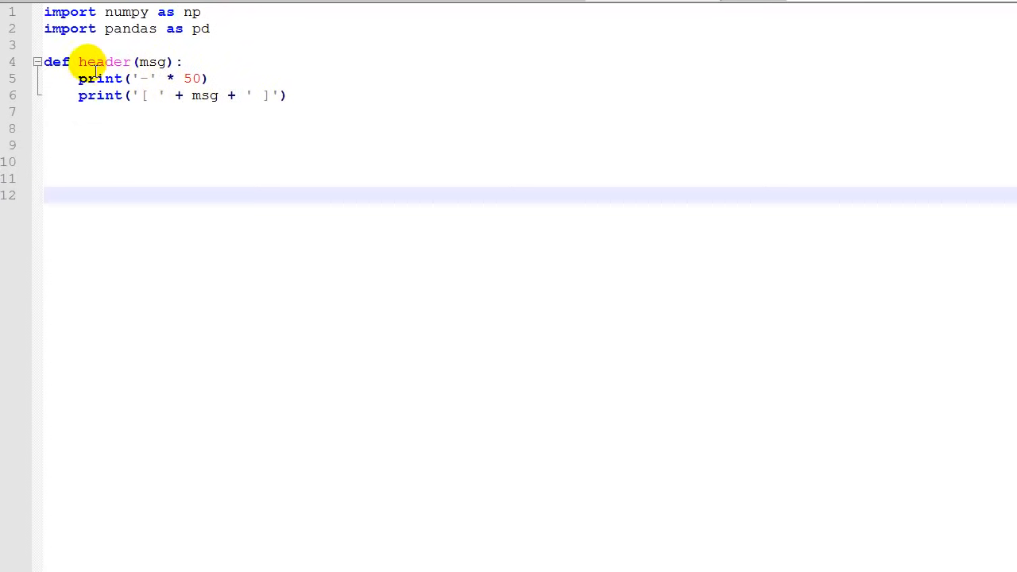
click(38, 61)
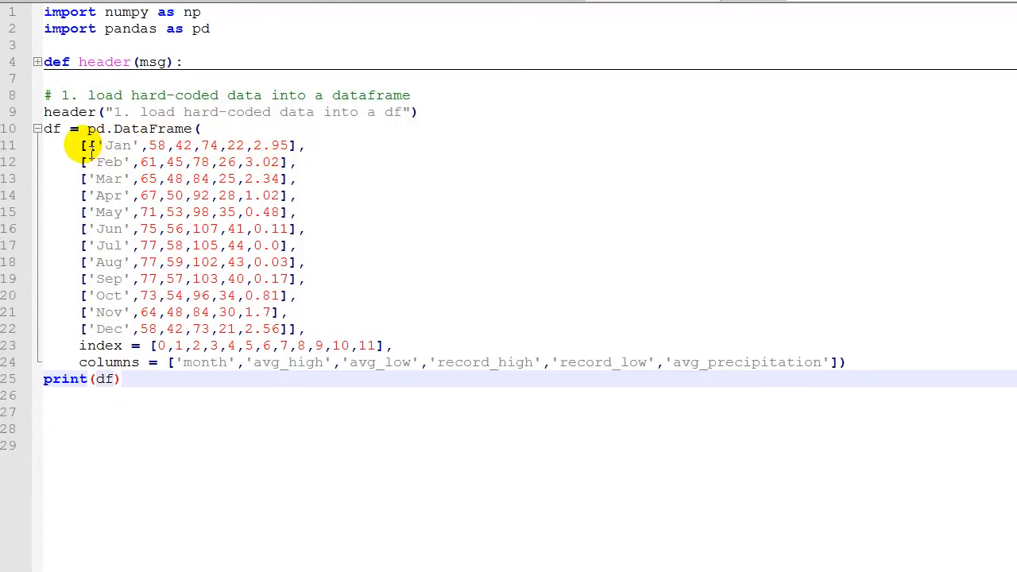
mouse_move(302, 329)
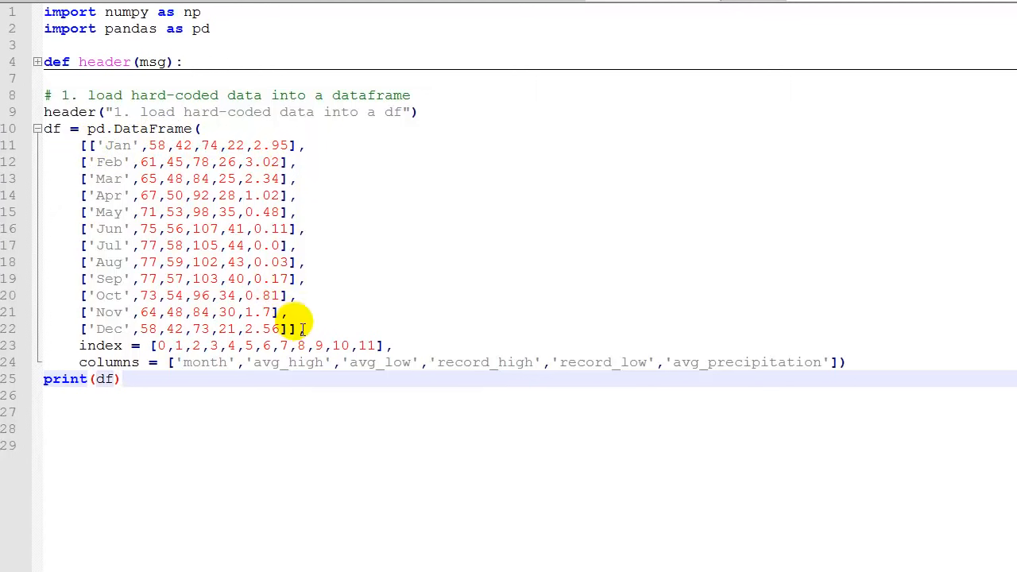
mouse_move(302, 335)
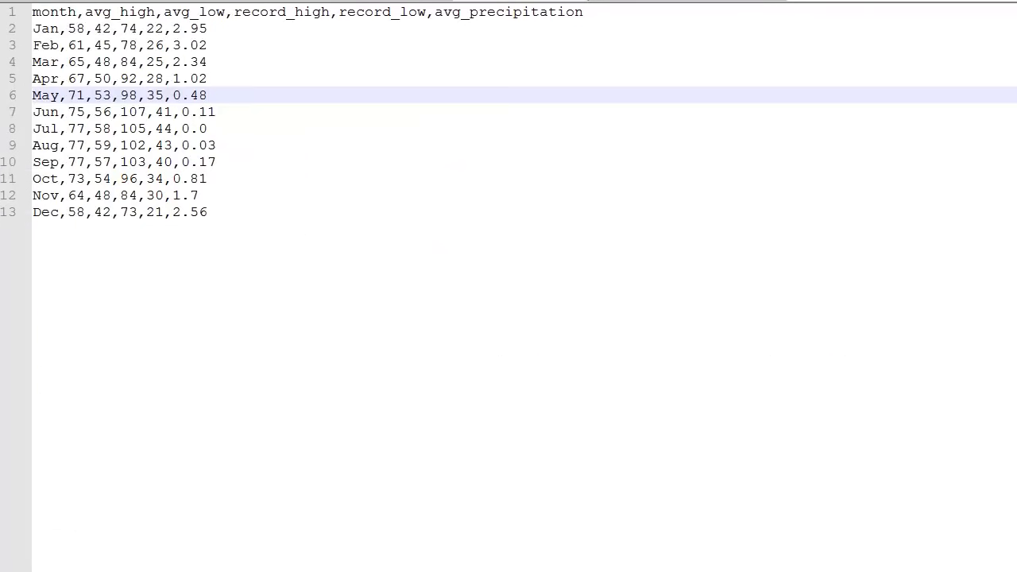
Return from the weather CSV text file to the pandas_weather.py script
double_click(58, 6)
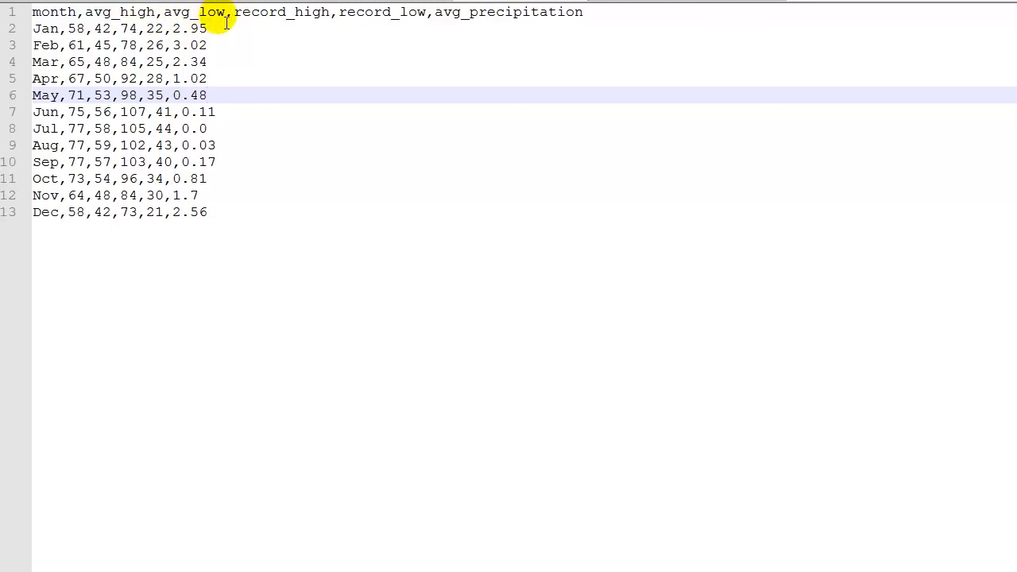
mouse_move(389, 13)
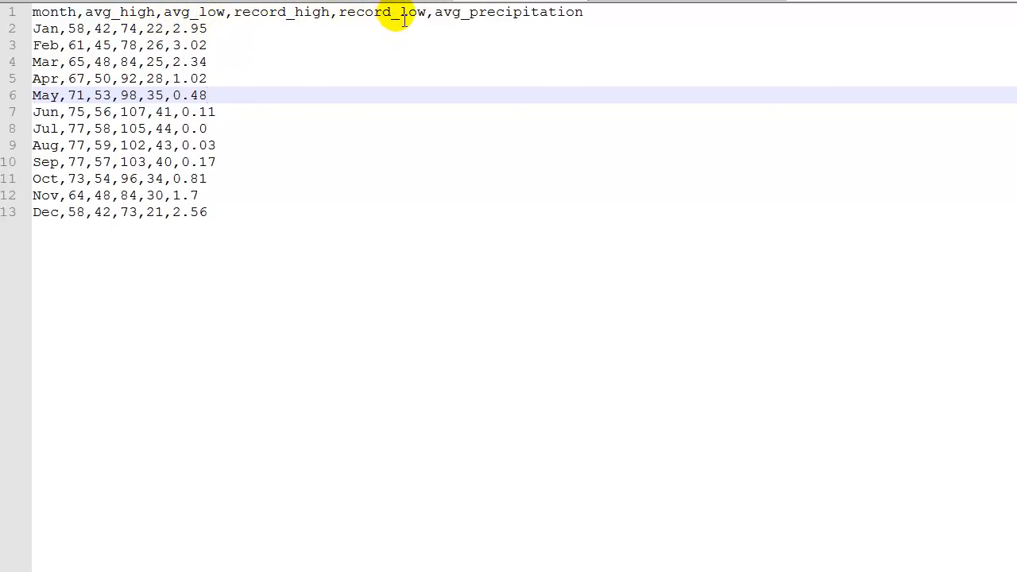
click(208, 96)
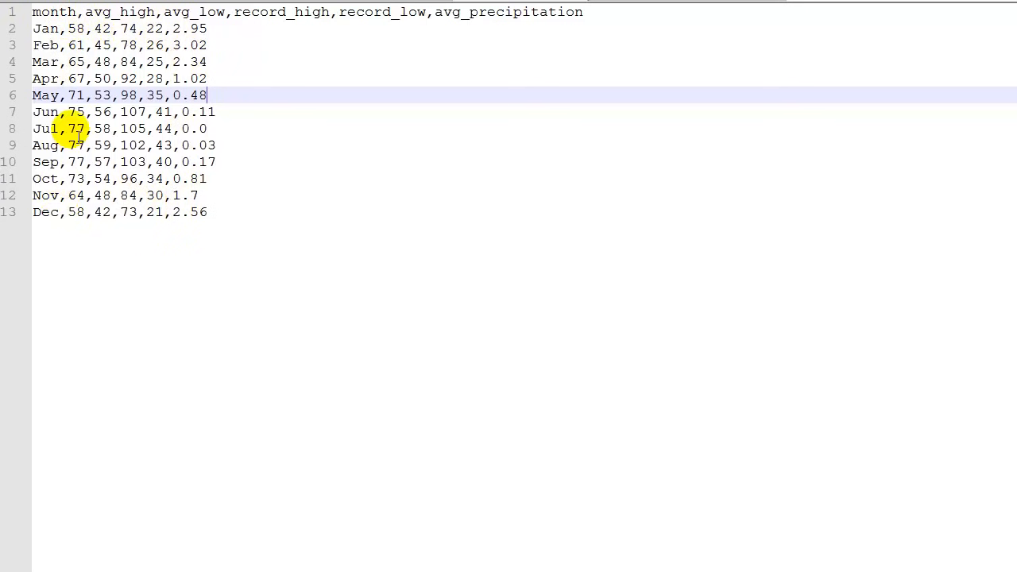
mouse_move(307, 200)
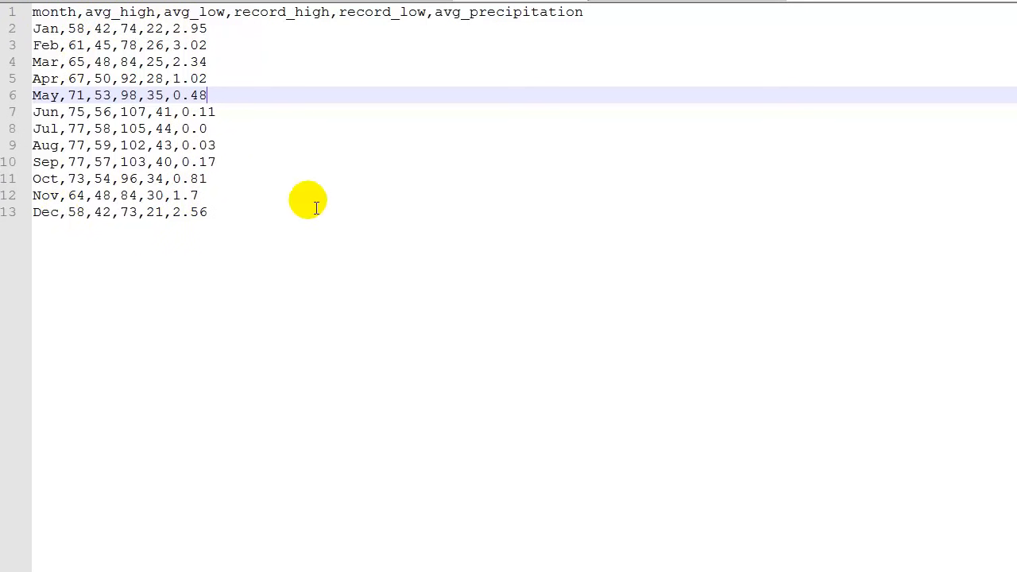
mouse_move(252, 162)
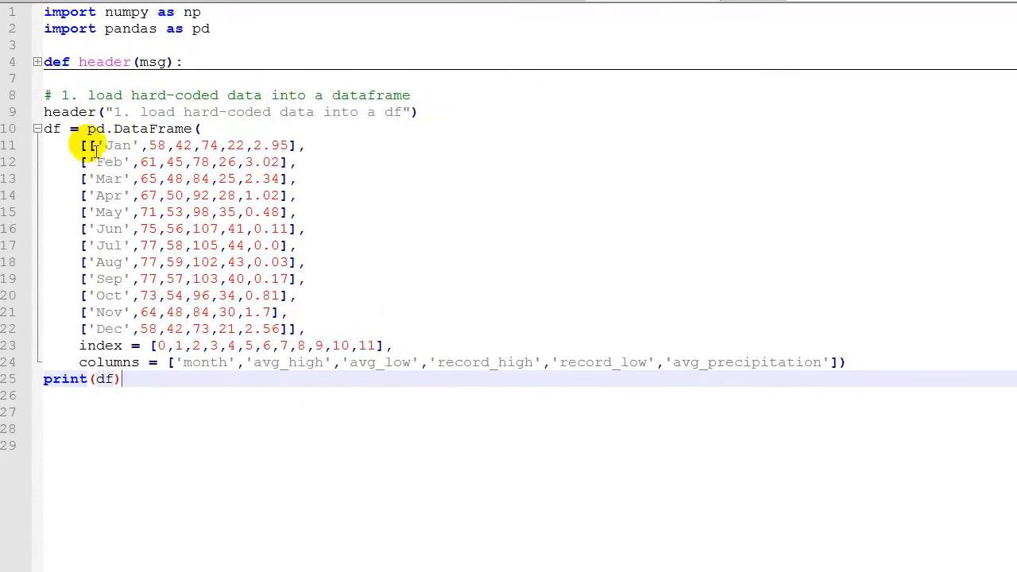
mouse_move(399, 344)
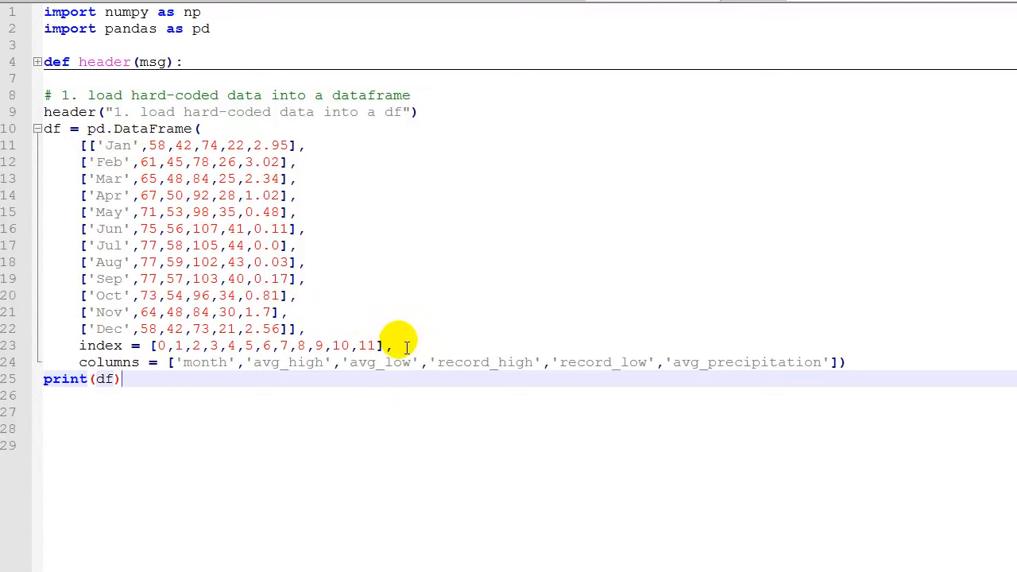
mouse_move(102, 346)
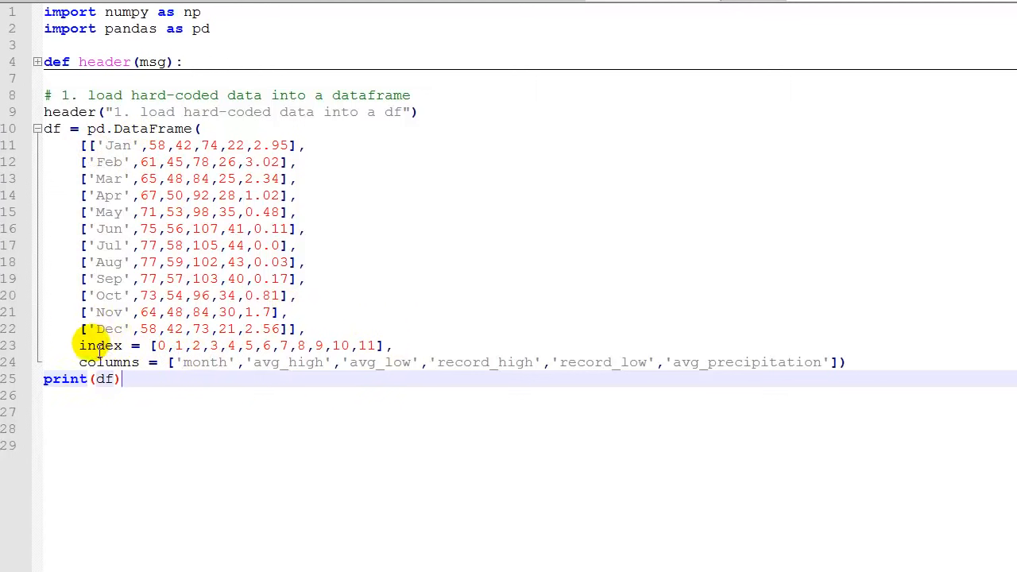
mouse_move(381, 347)
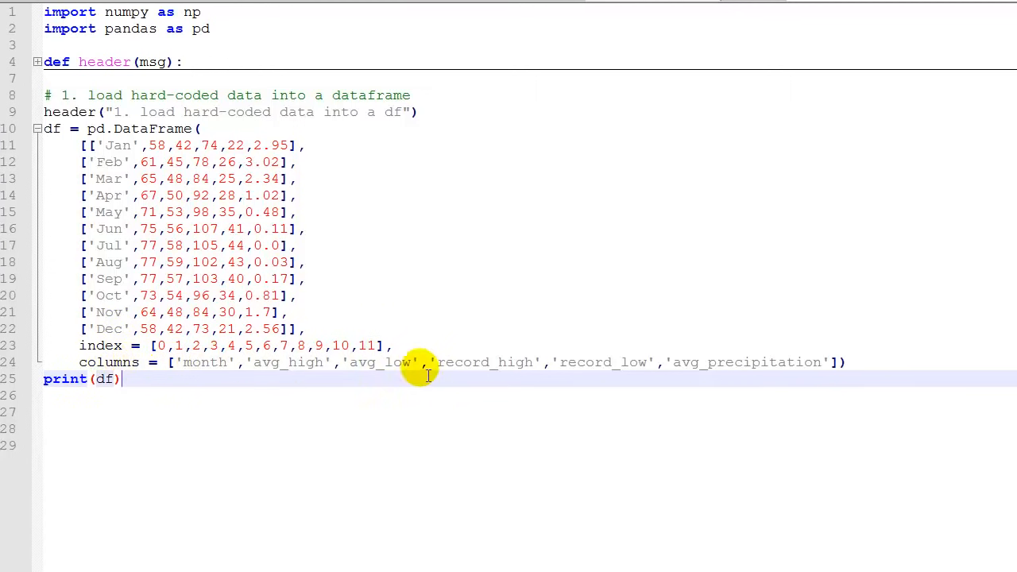
mouse_move(707, 367)
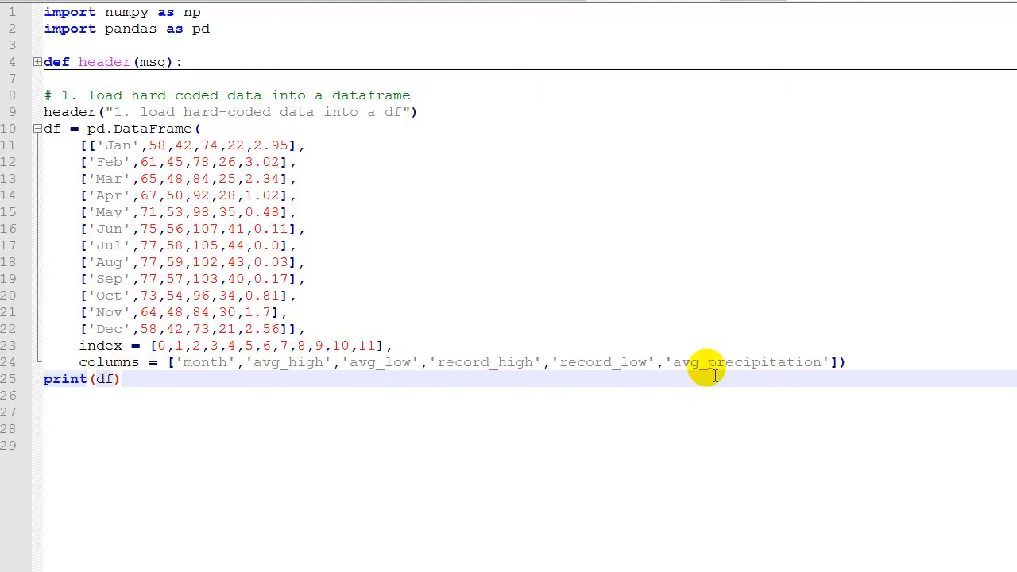
mouse_move(321, 376)
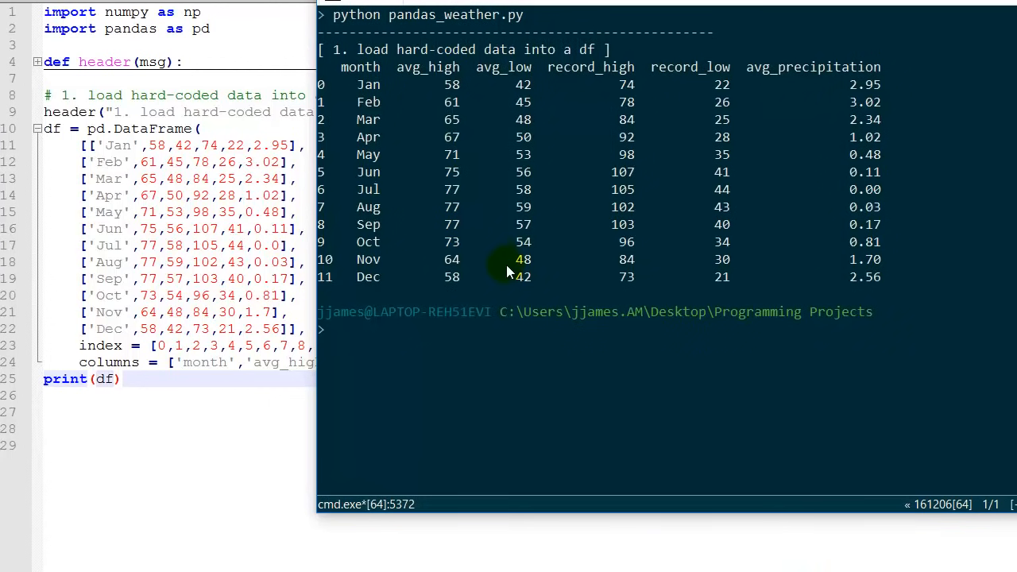
mouse_move(329, 62)
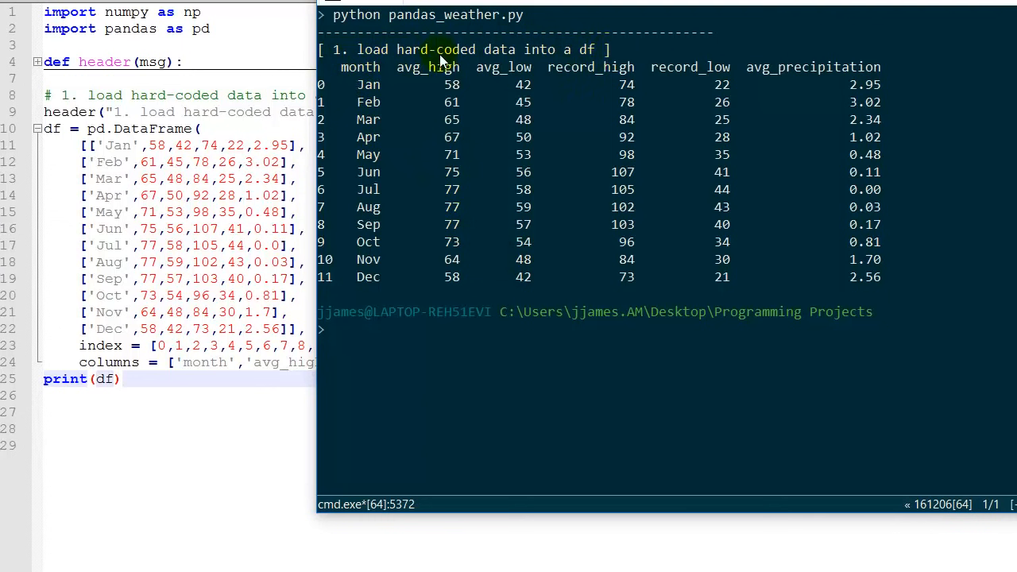
mouse_move(349, 71)
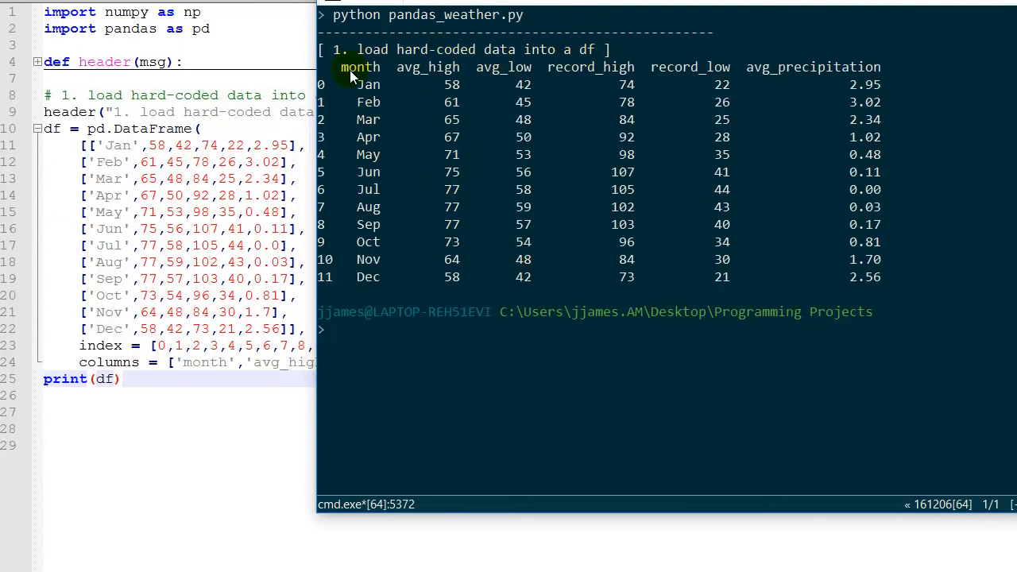
mouse_move(321, 114)
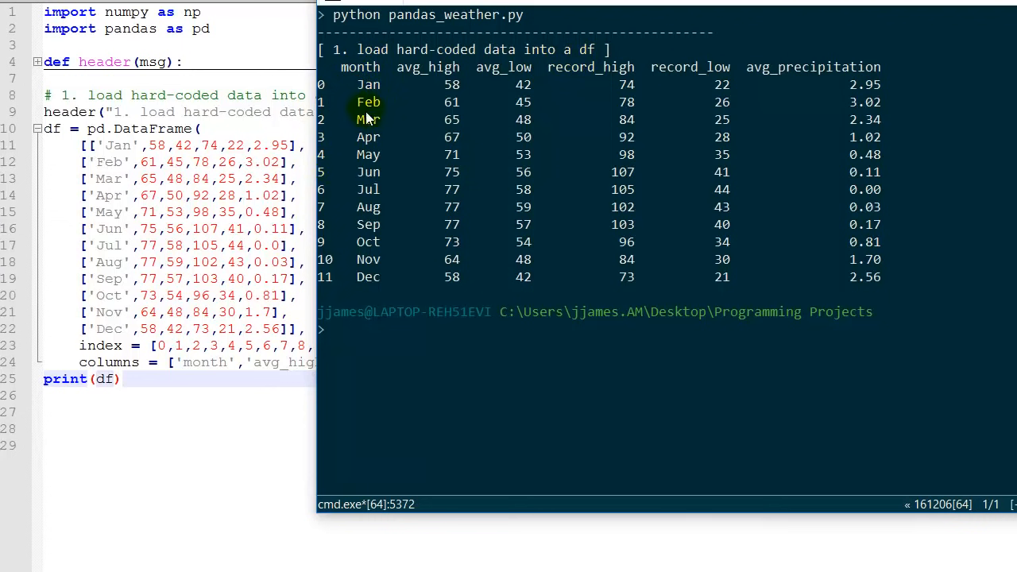
mouse_move(823, 109)
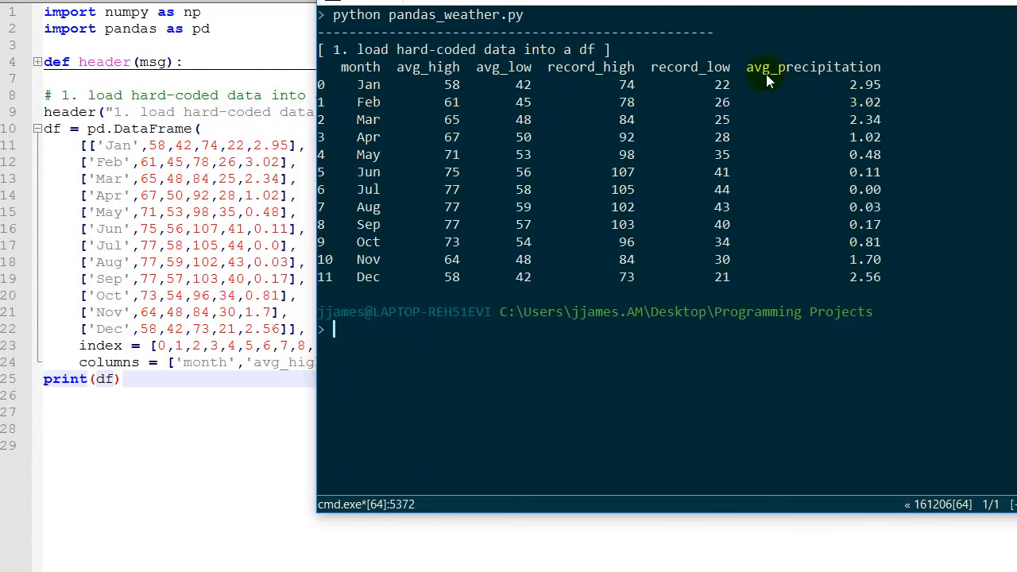
mouse_move(612, 276)
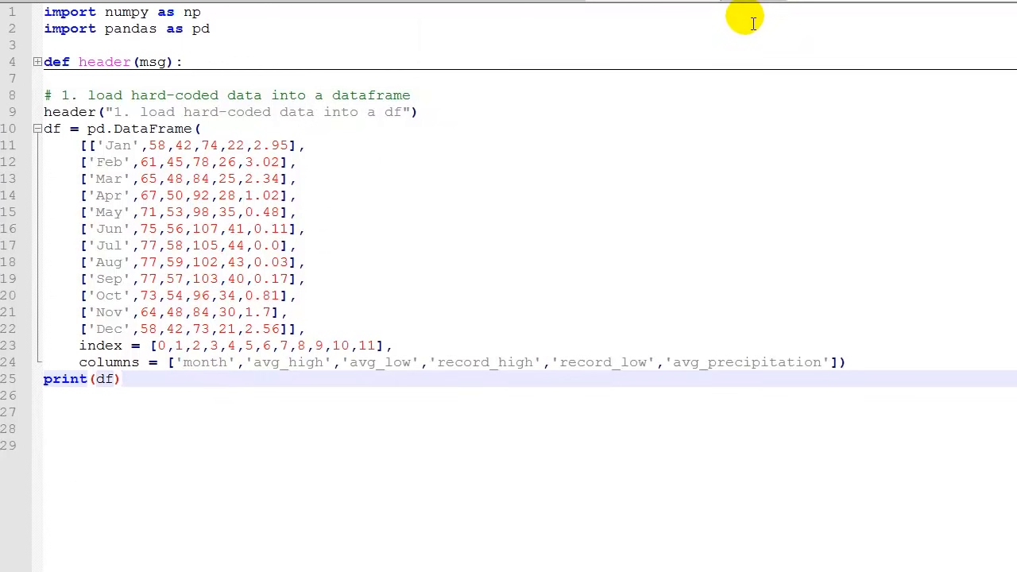
mouse_move(757, 18)
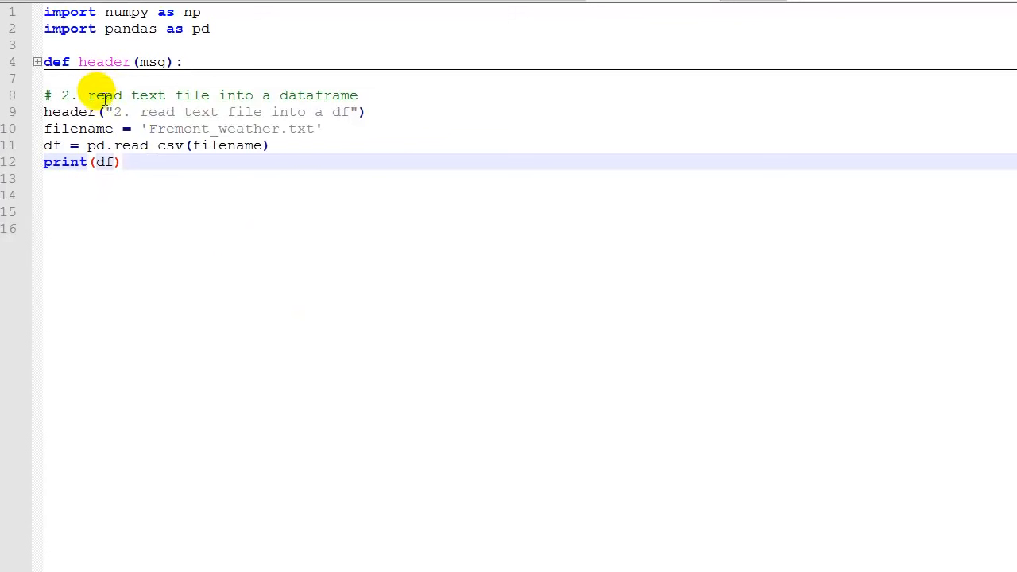
mouse_move(105, 95)
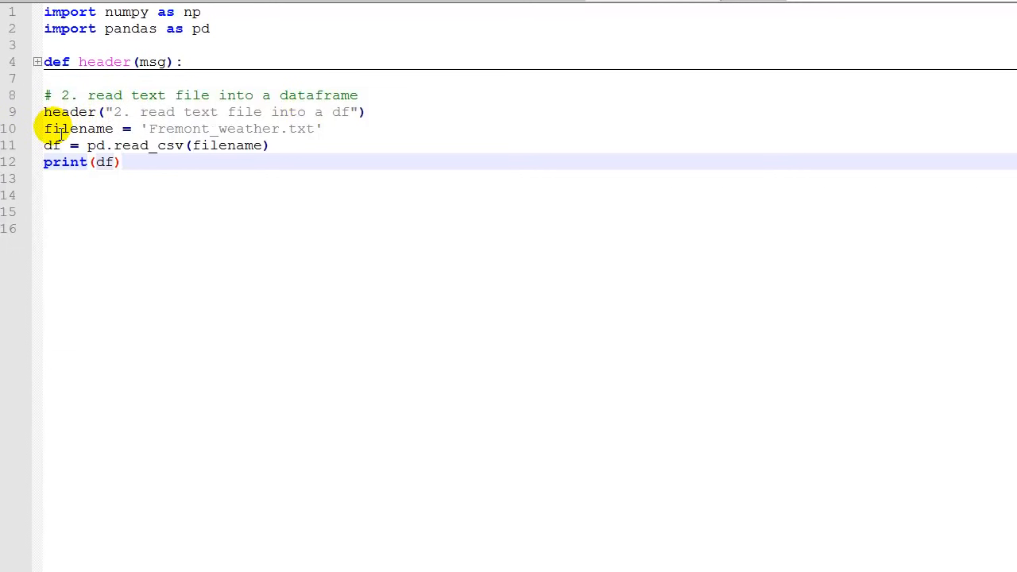
mouse_move(284, 134)
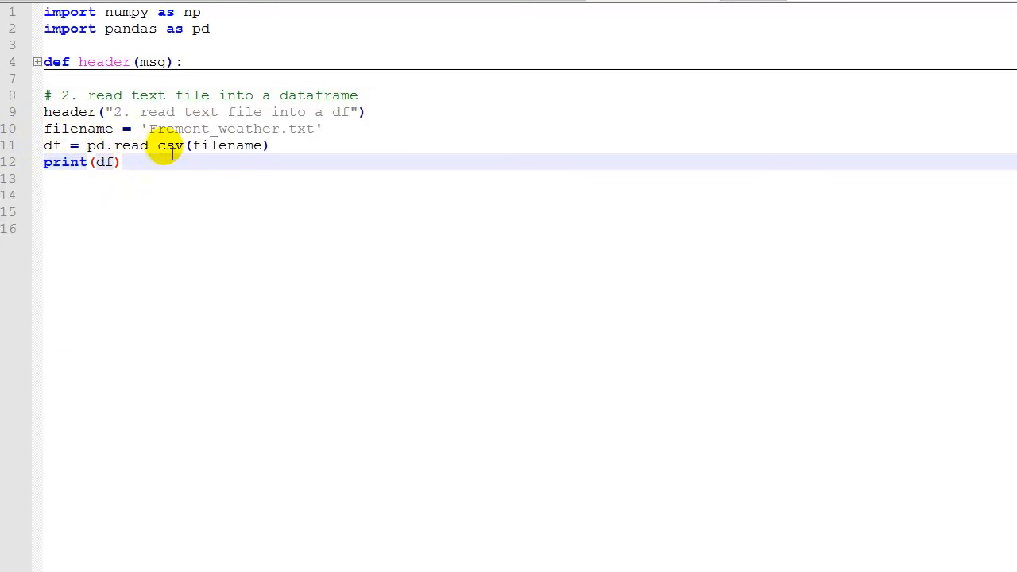
mouse_move(190, 151)
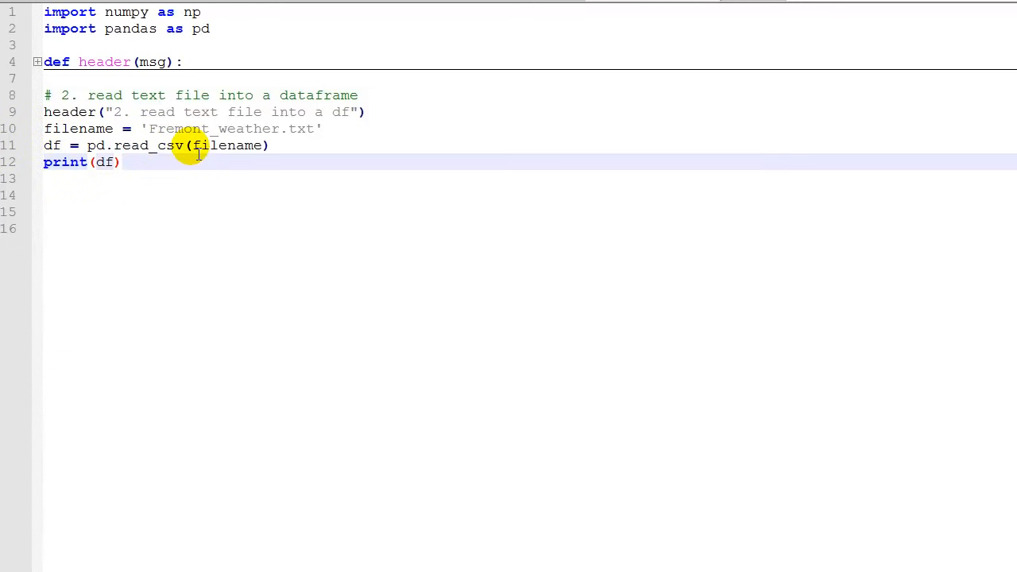
mouse_move(172, 158)
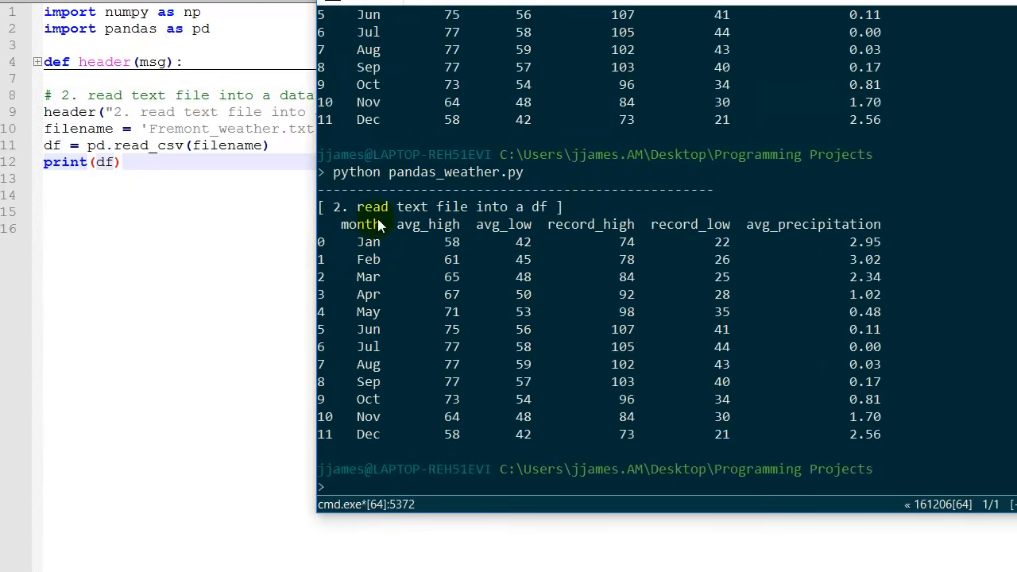
mouse_move(394, 426)
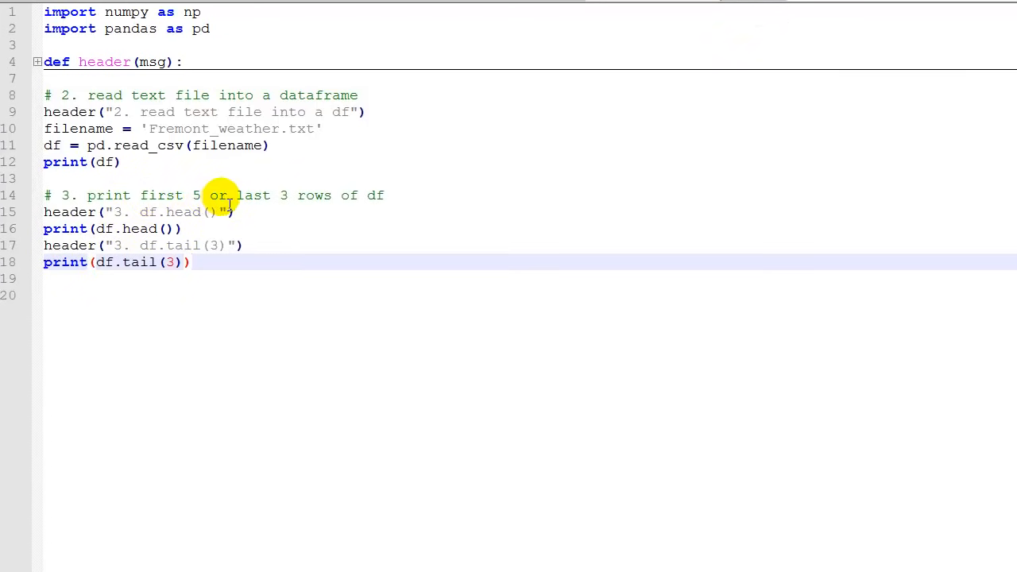
mouse_move(384, 221)
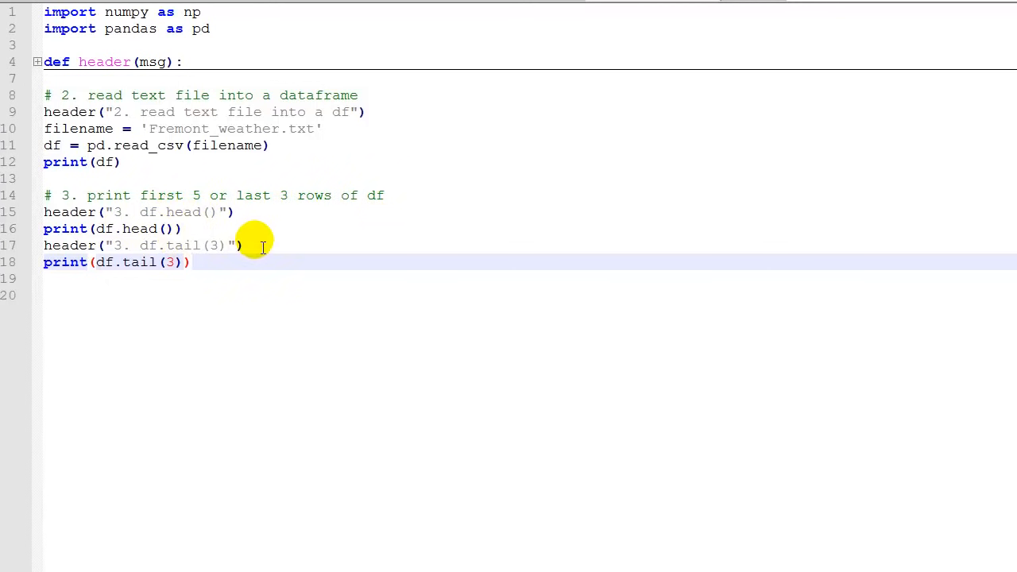
mouse_move(257, 248)
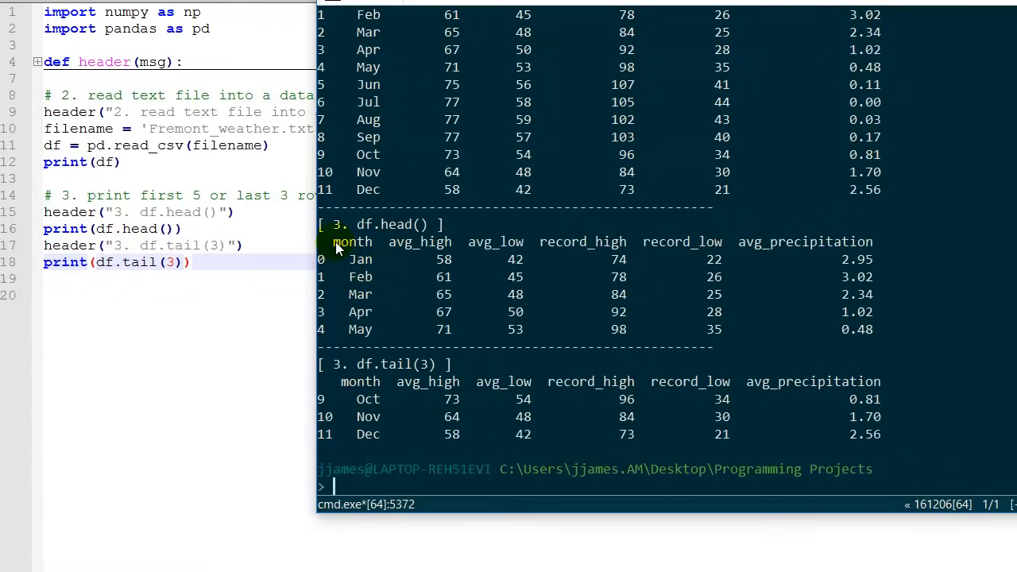
mouse_move(447, 251)
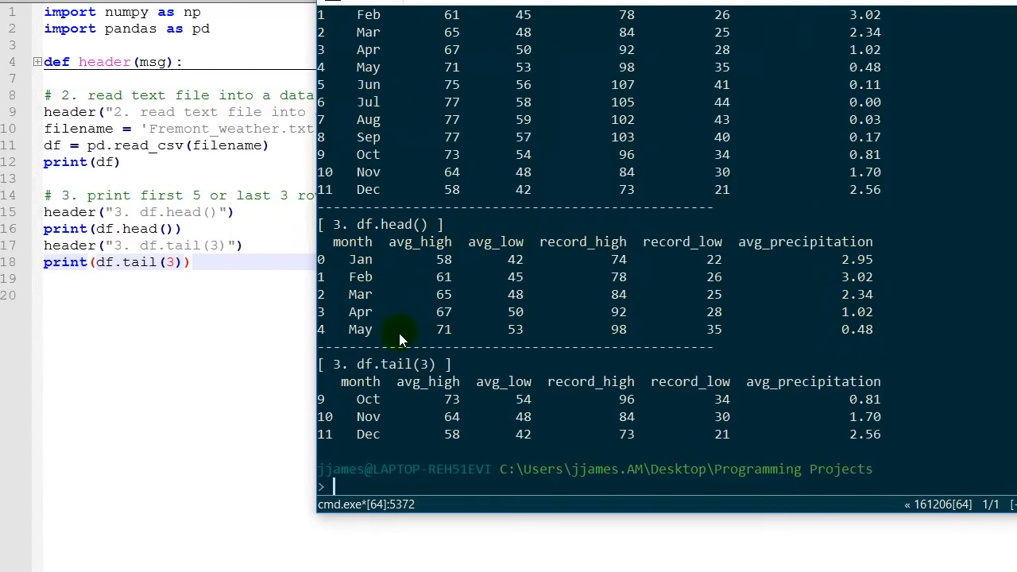
mouse_move(775, 382)
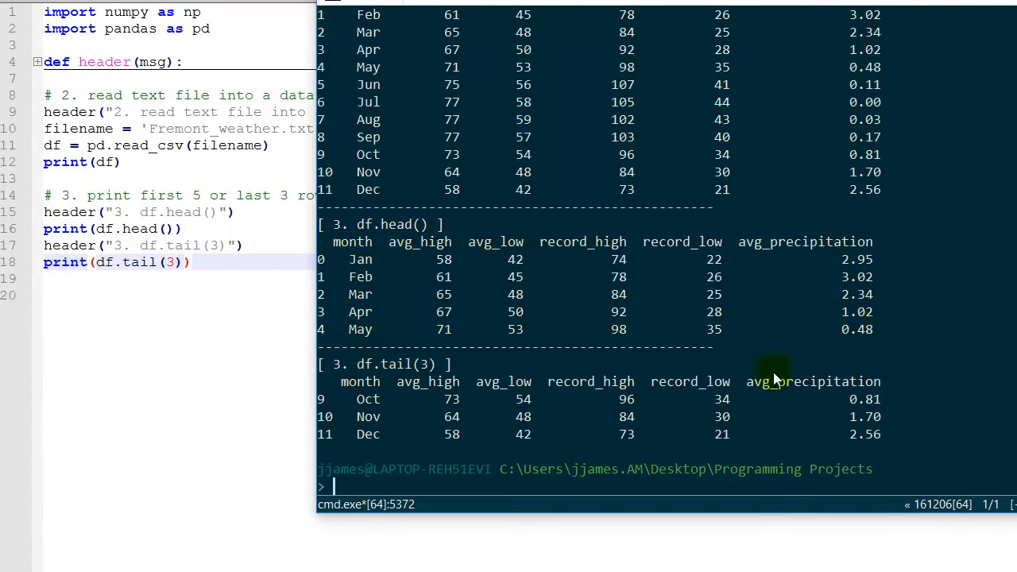
mouse_move(489, 435)
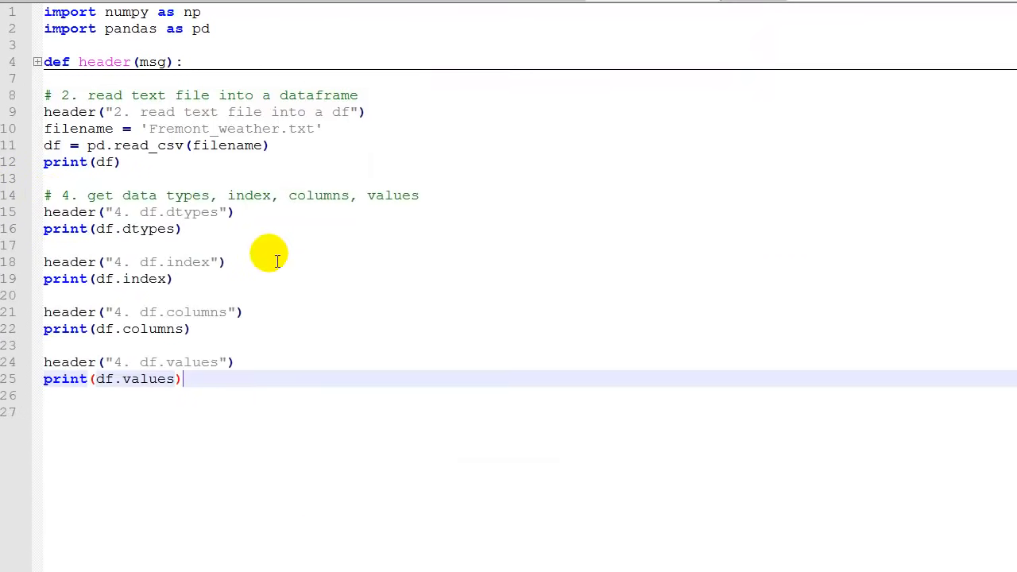
mouse_move(248, 194)
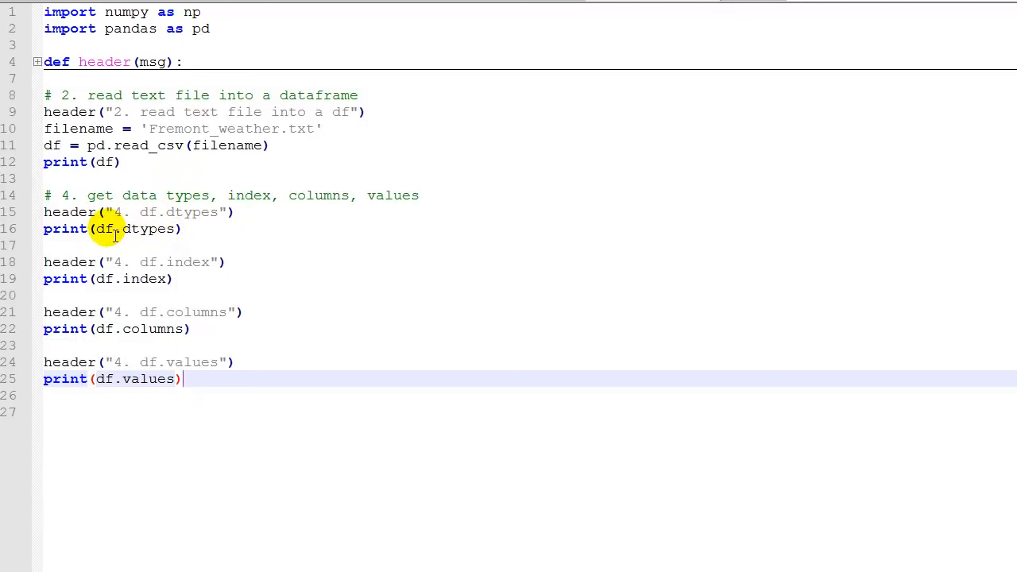
mouse_move(189, 229)
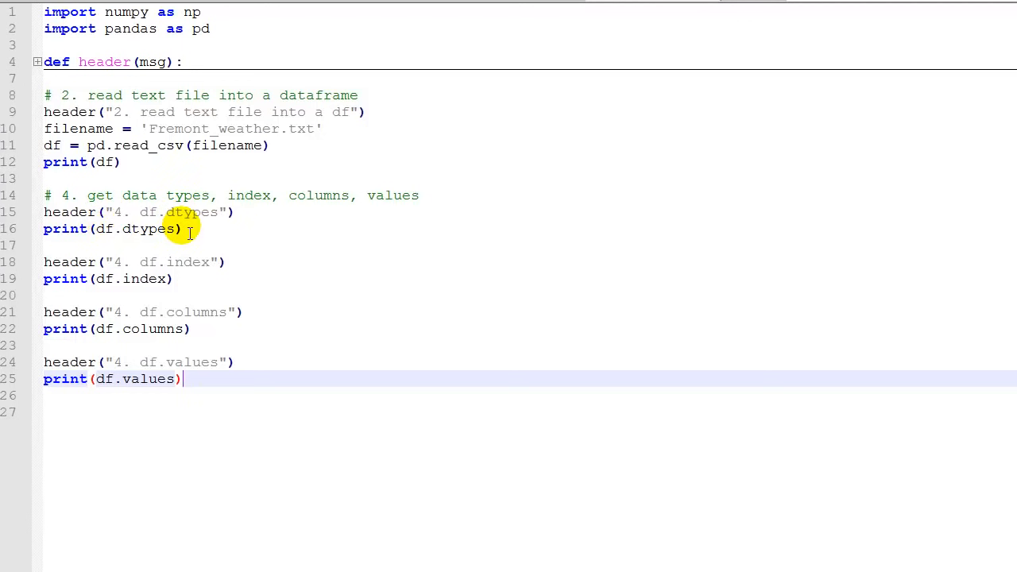
mouse_move(146, 271)
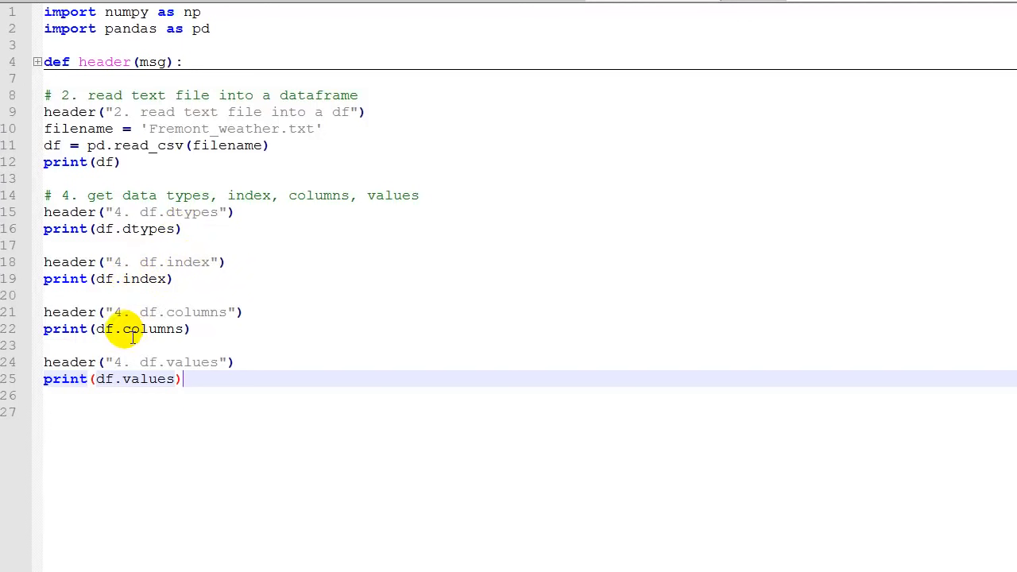
mouse_move(144, 362)
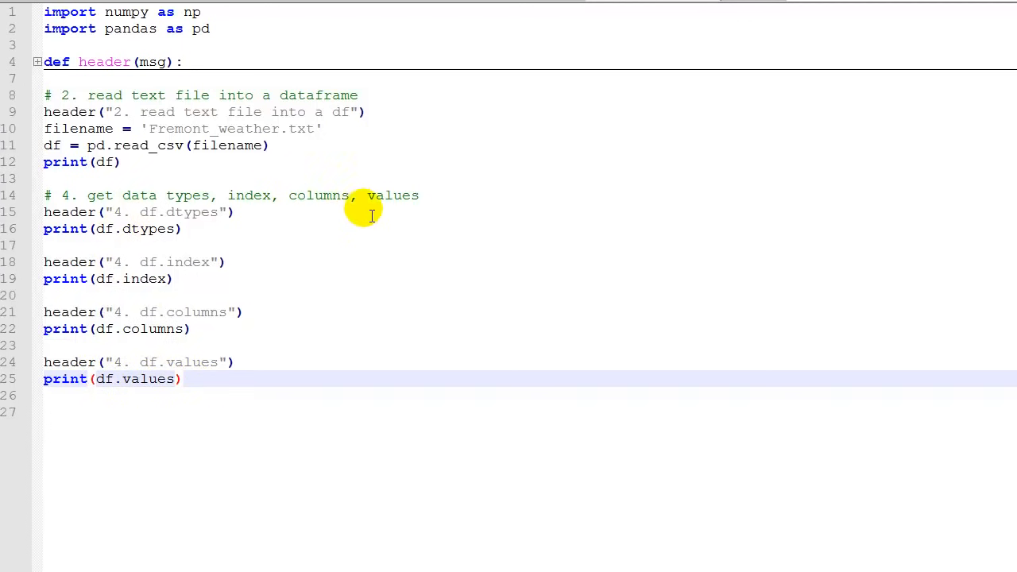
Run python pandas_weather.py in Cmder and review the dtypes, index, columns and values output
key(F5)
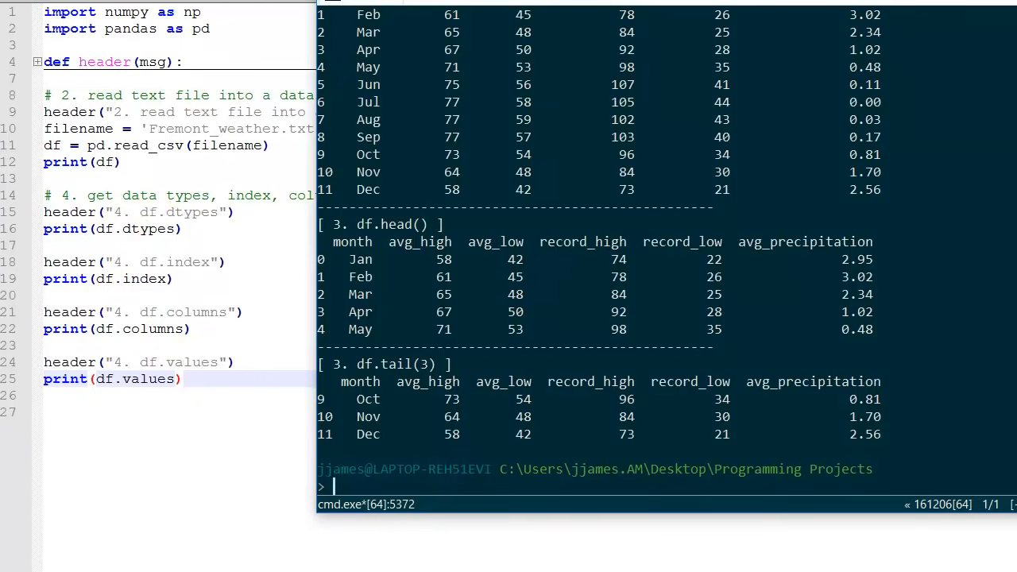
text(python pandas_weather.py)
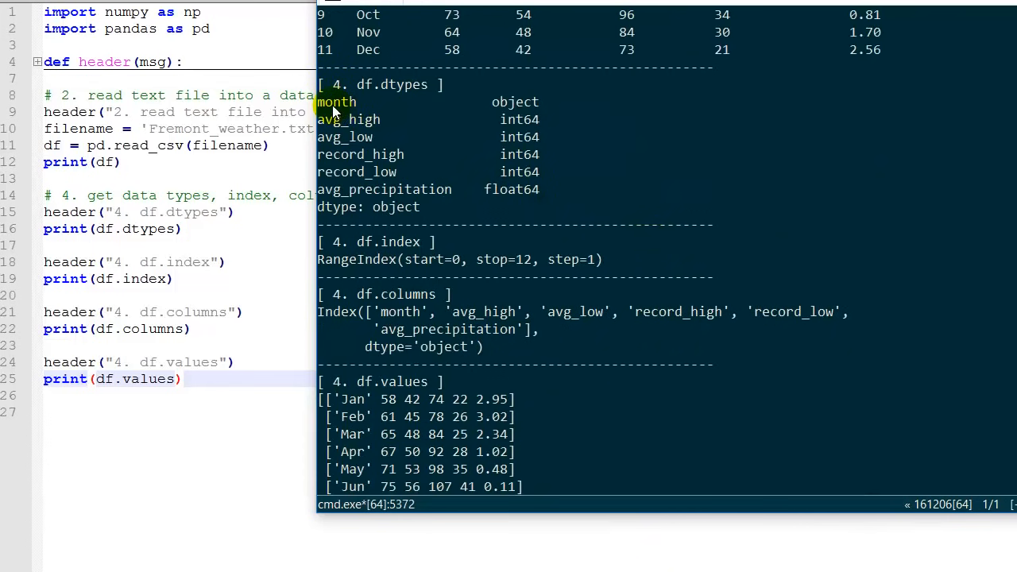
mouse_move(521, 111)
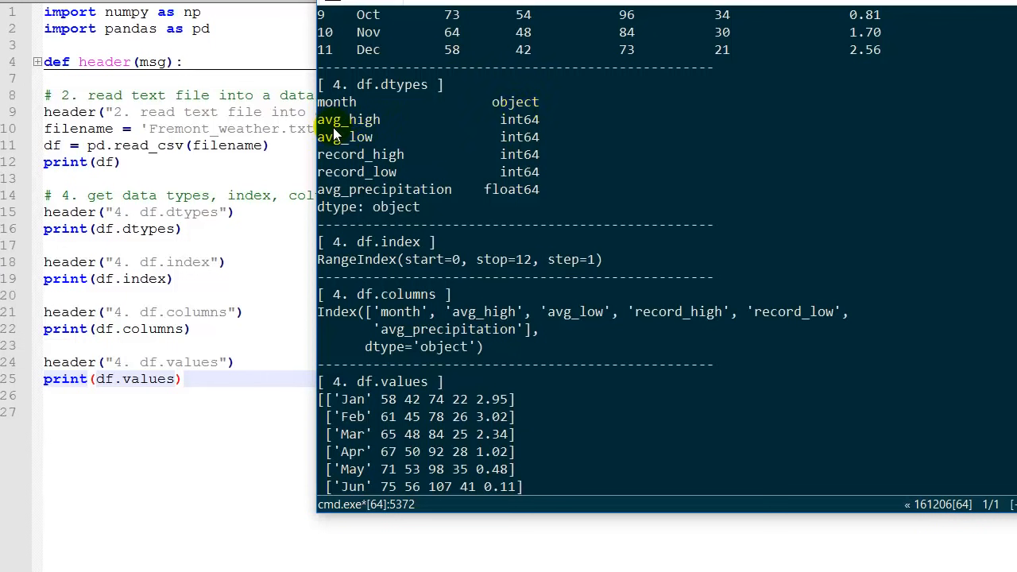
mouse_move(519, 162)
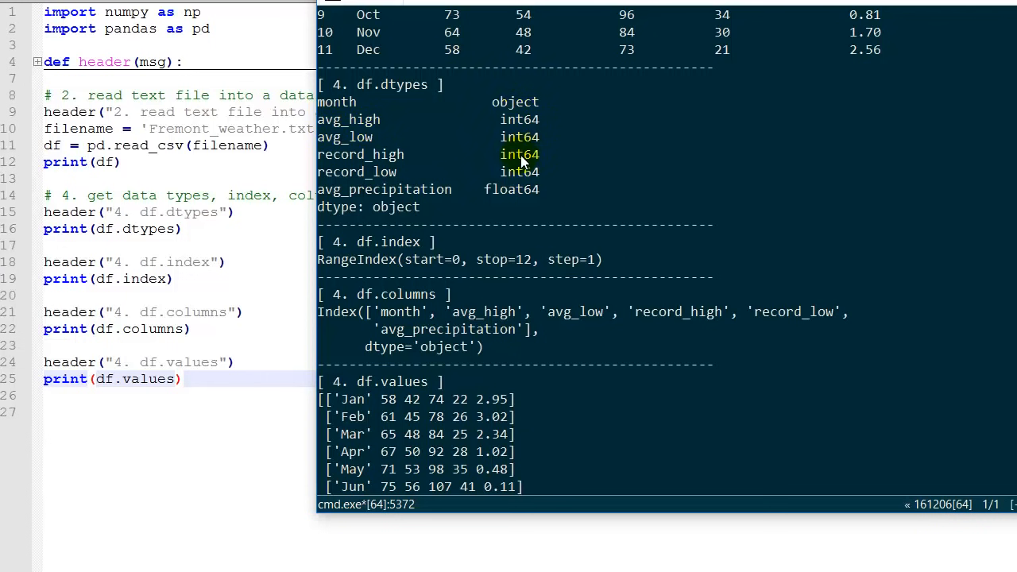
mouse_move(347, 189)
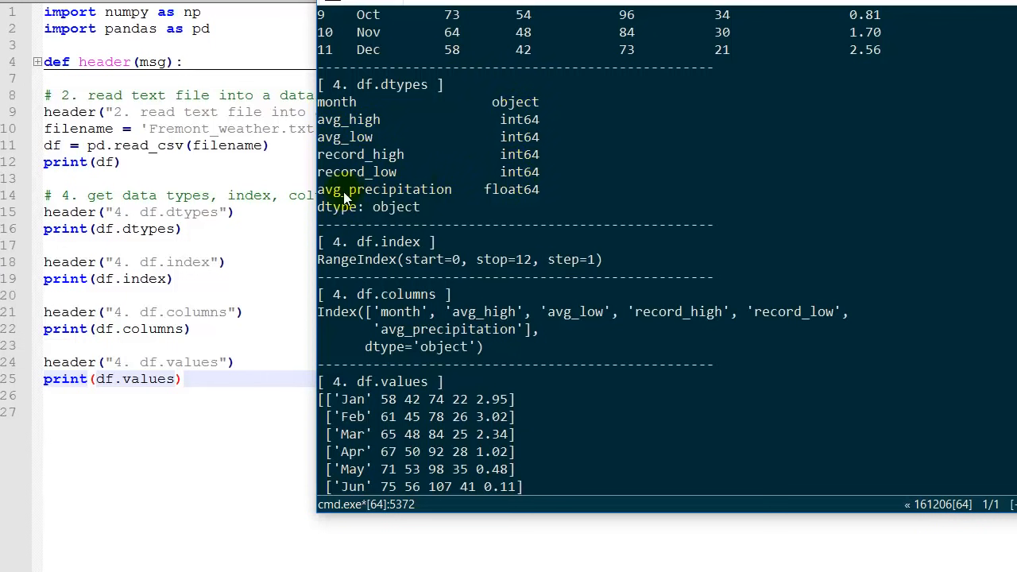
mouse_move(516, 204)
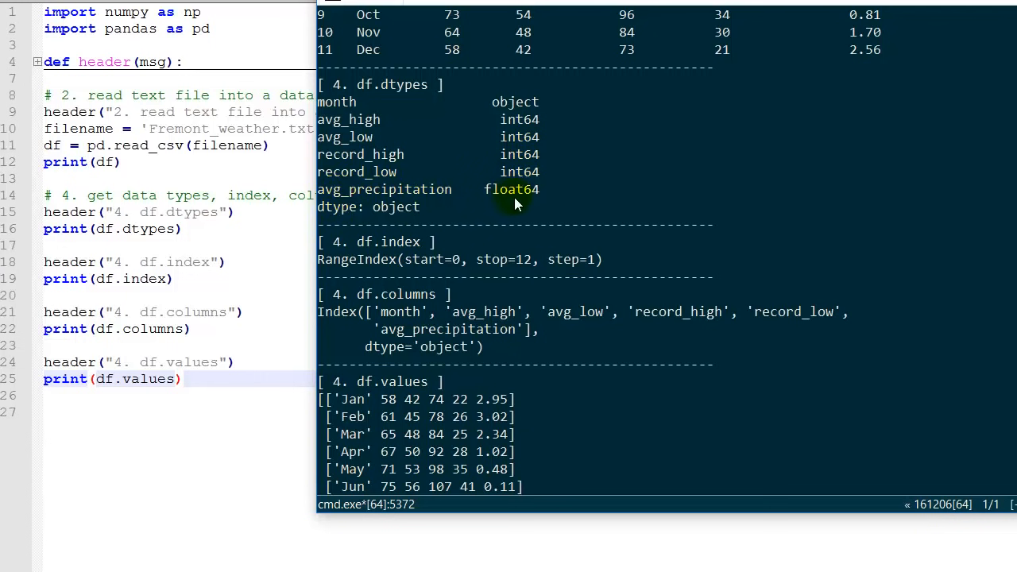
mouse_move(531, 203)
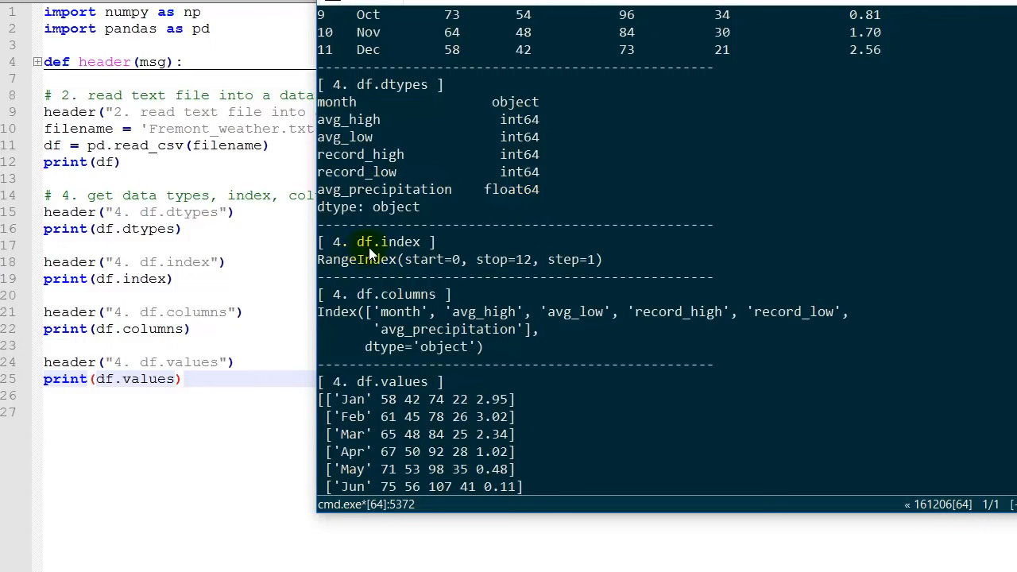
mouse_move(432, 271)
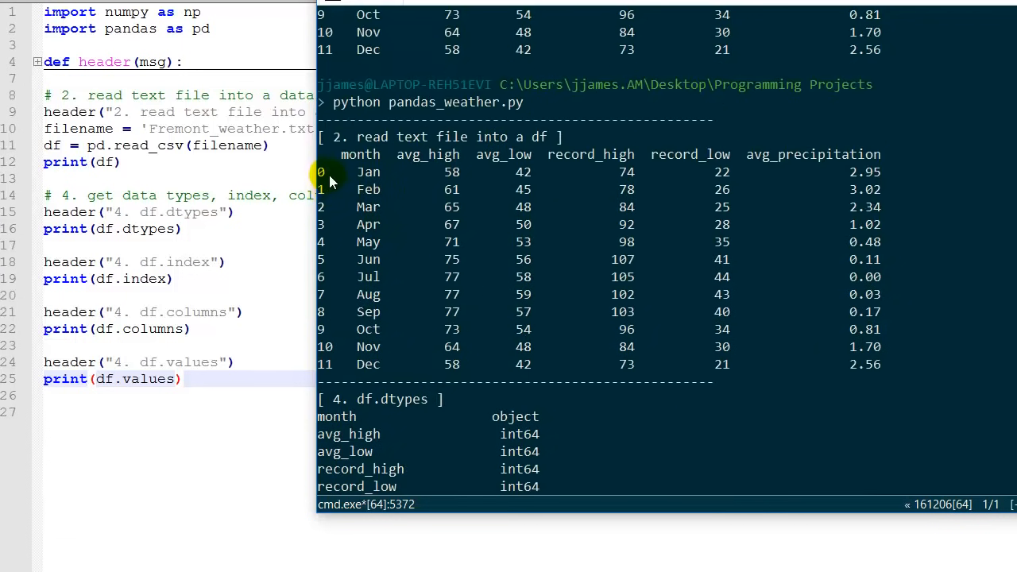
scroll(down, 3)
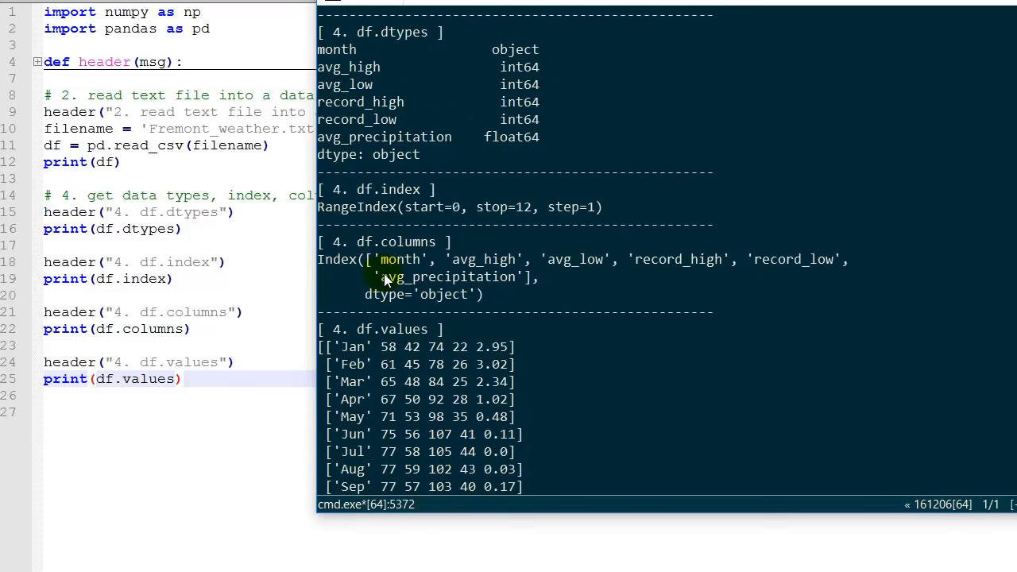
mouse_move(534, 297)
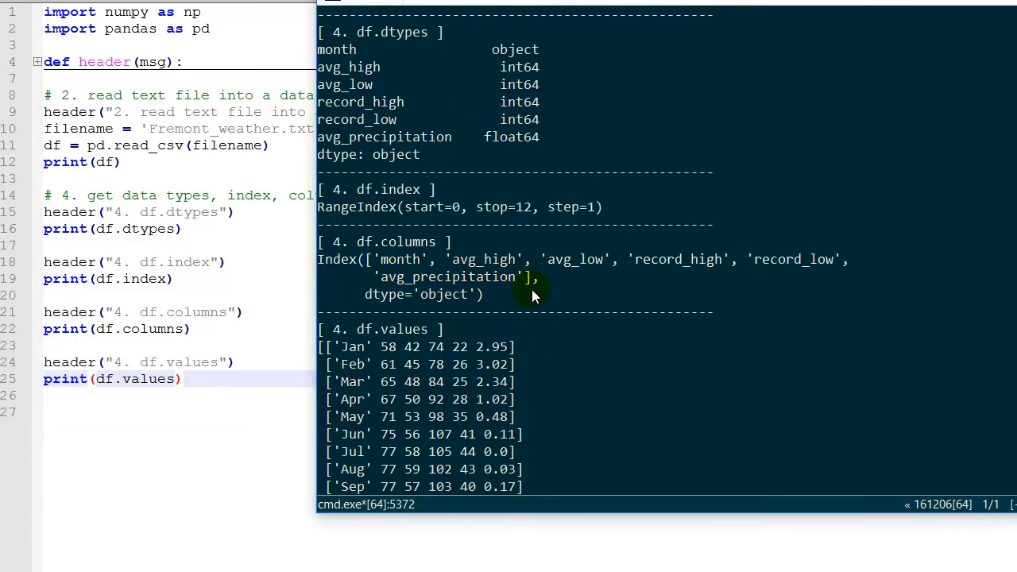
scroll(down, 3)
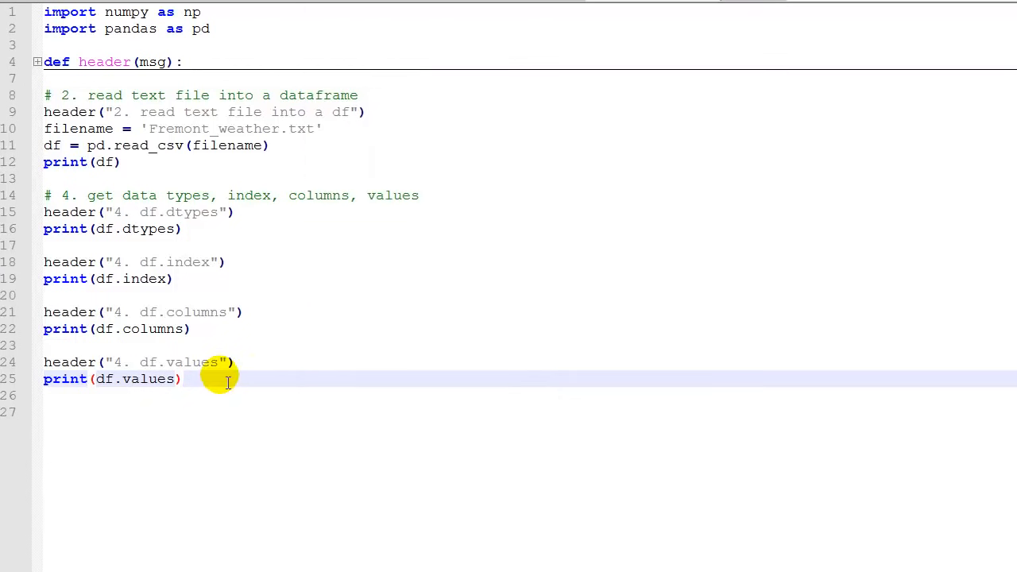
mouse_move(151, 278)
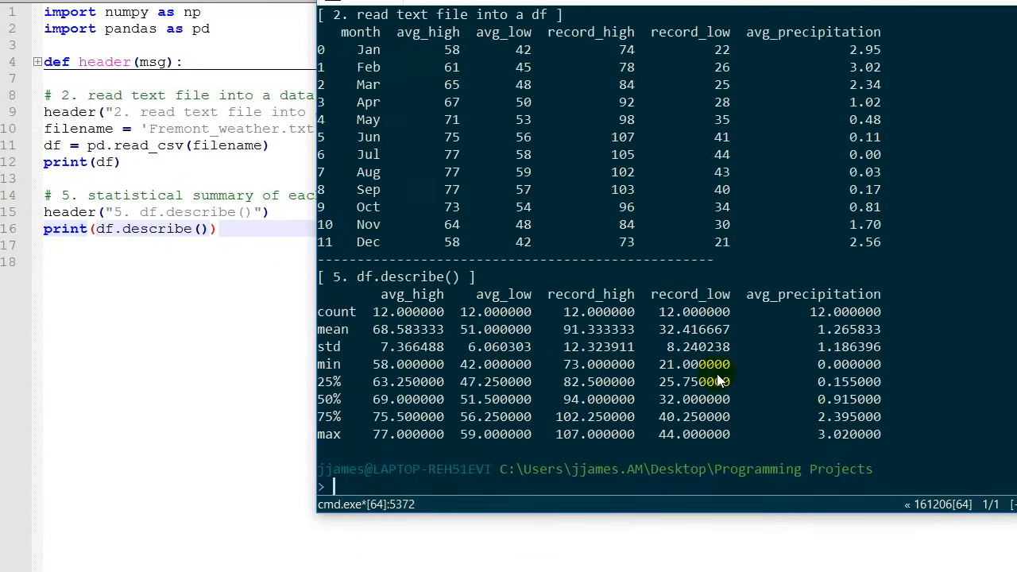
Scroll through the df.describe() summary statistics for the weather columns
scroll(down, 3)
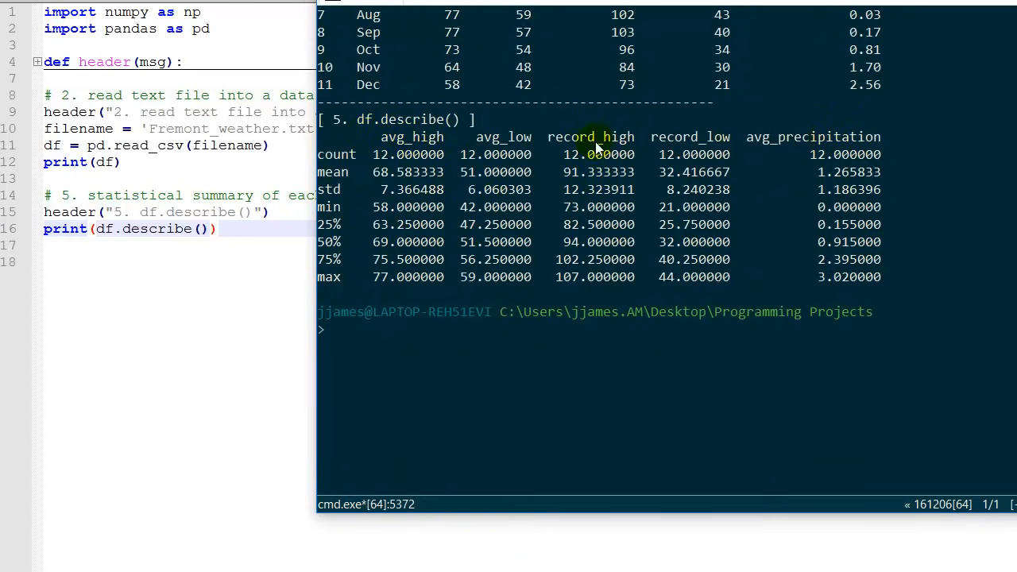
mouse_move(344, 181)
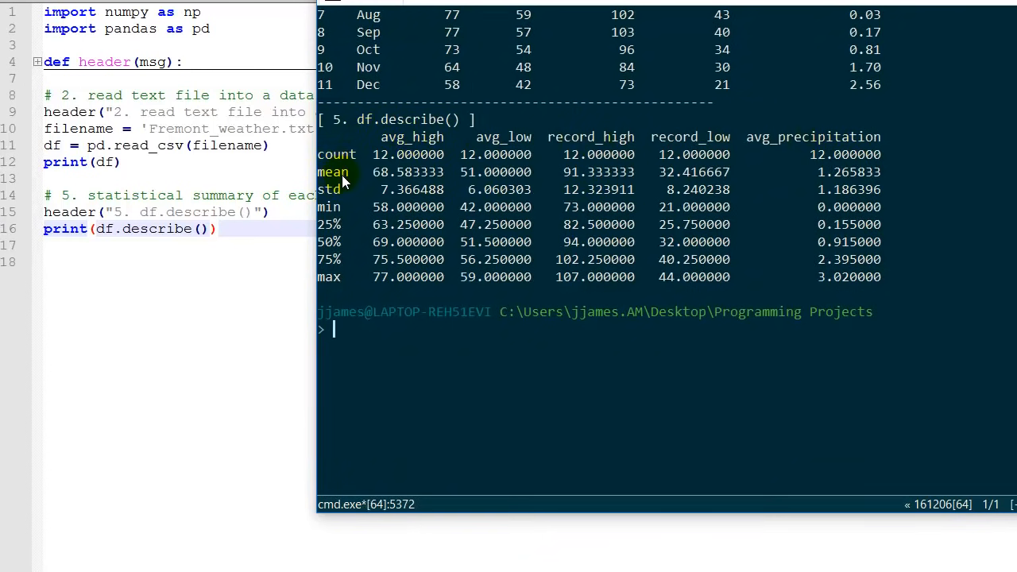
mouse_move(343, 221)
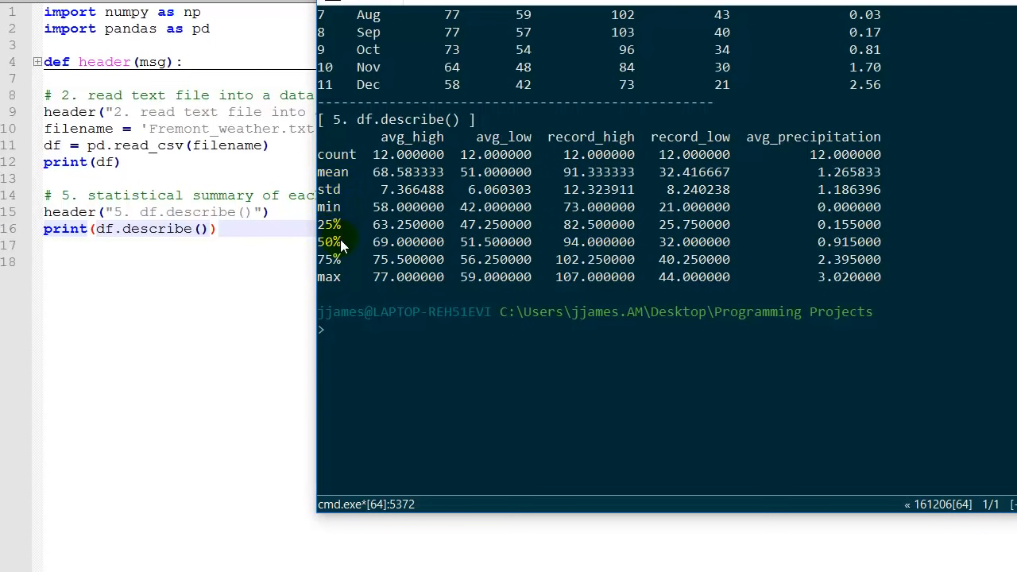
mouse_move(340, 277)
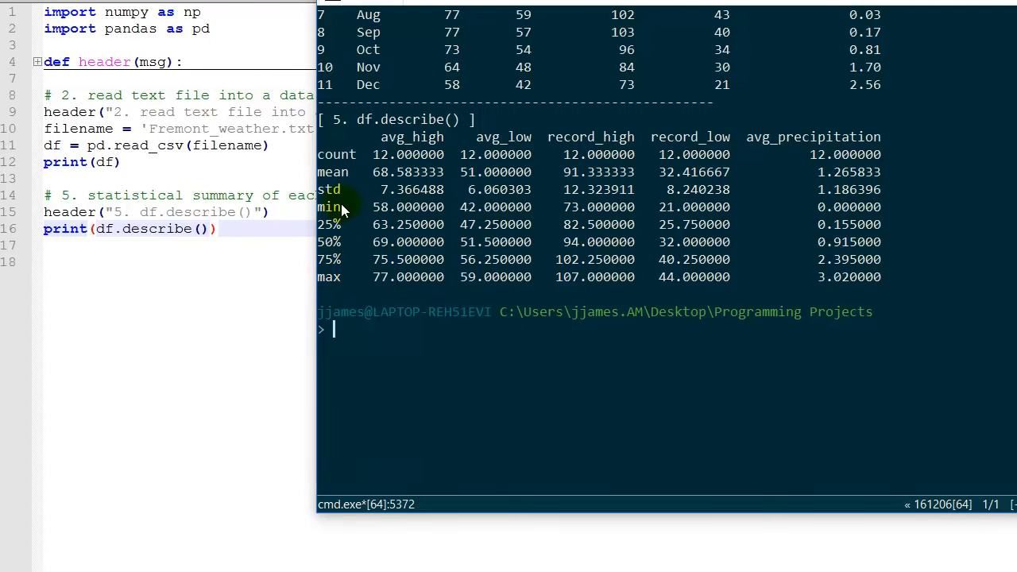
mouse_move(366, 131)
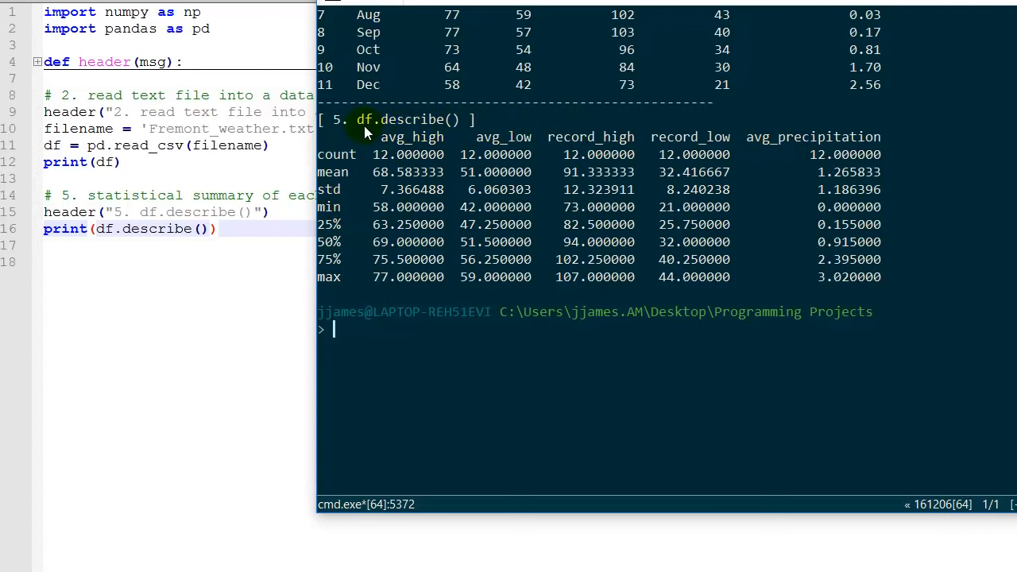
mouse_move(692, 178)
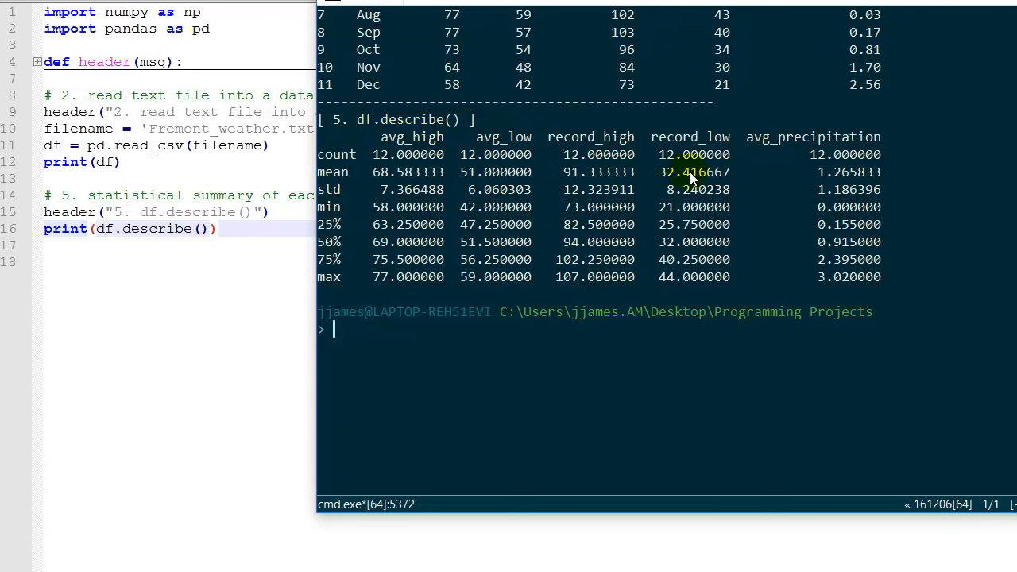
mouse_move(807, 159)
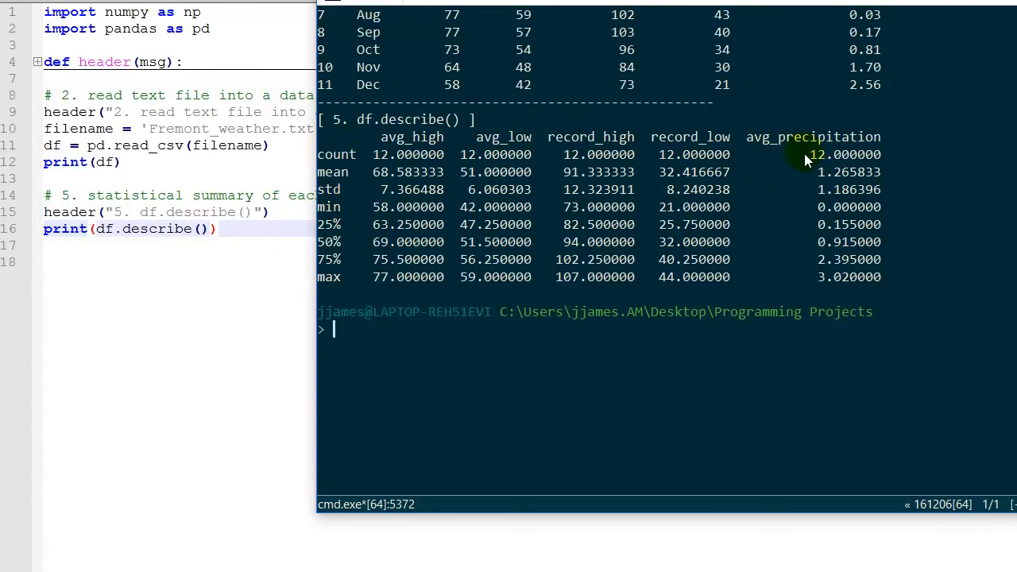
mouse_move(777, 151)
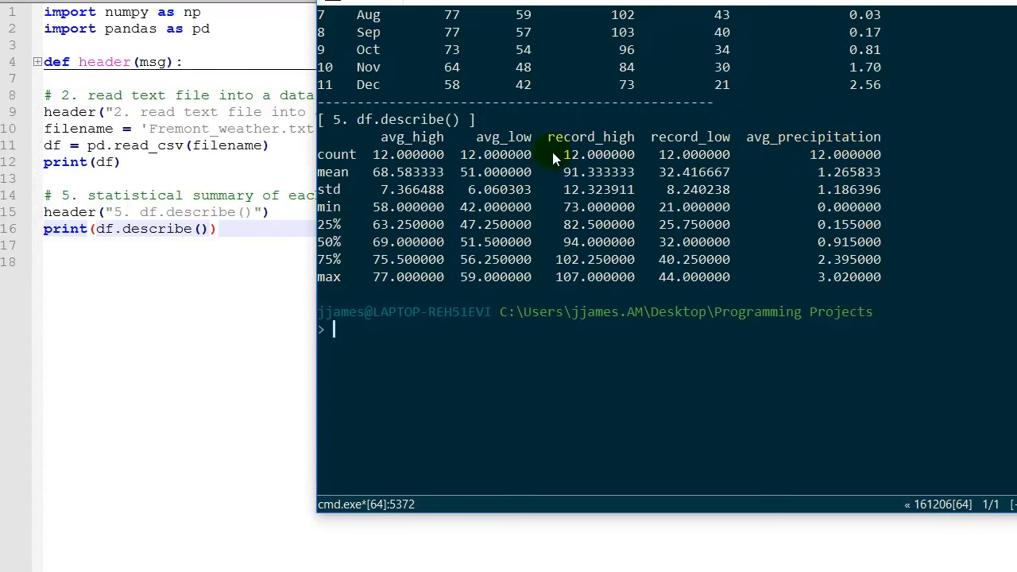
mouse_move(426, 158)
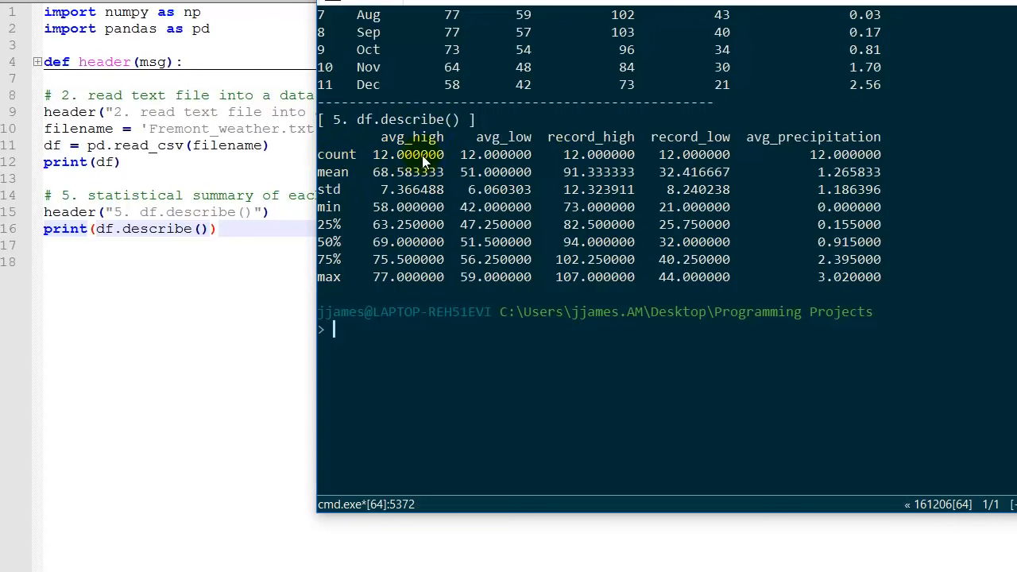
mouse_move(842, 162)
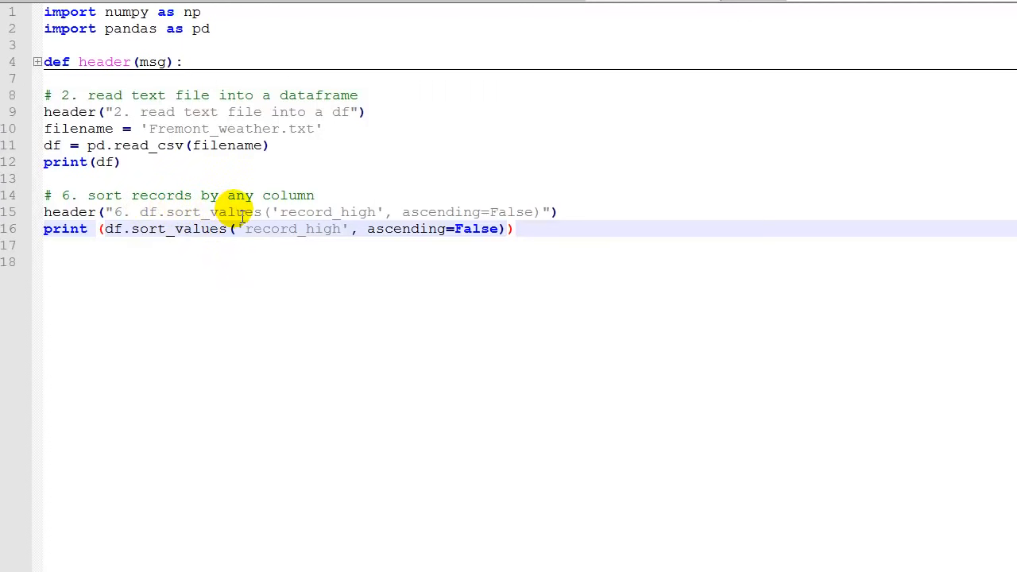
mouse_move(359, 213)
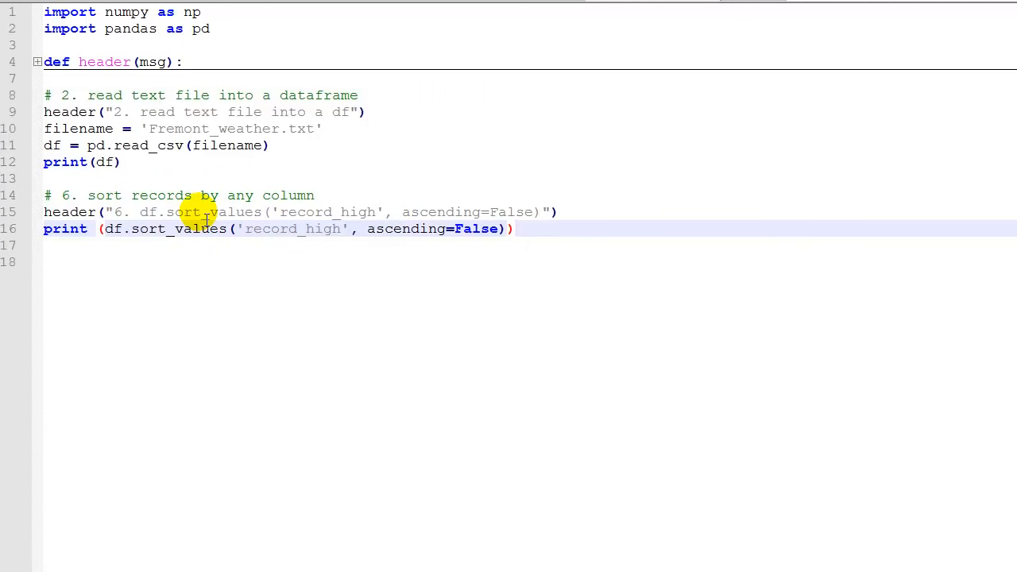
mouse_move(353, 213)
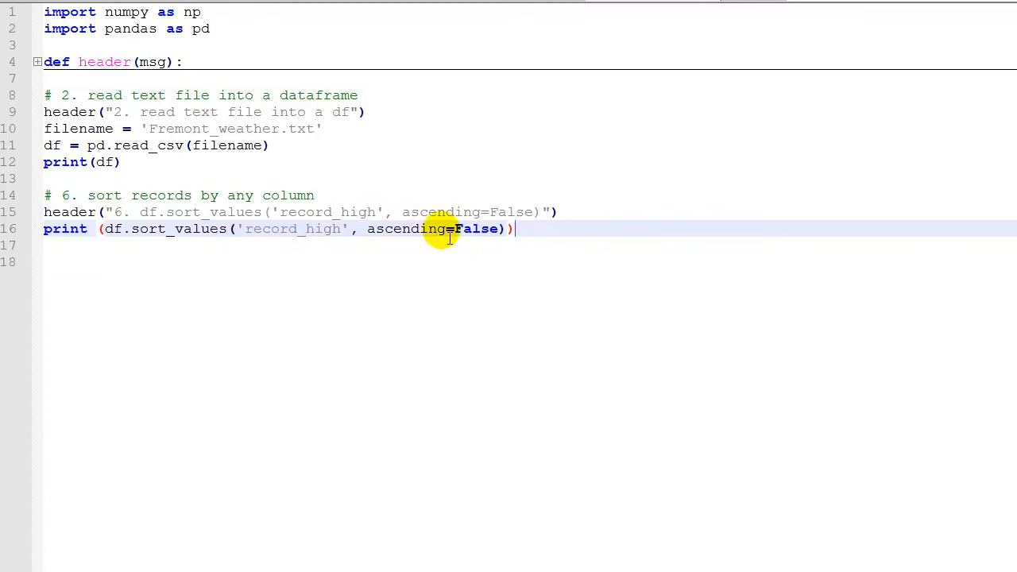
mouse_move(302, 241)
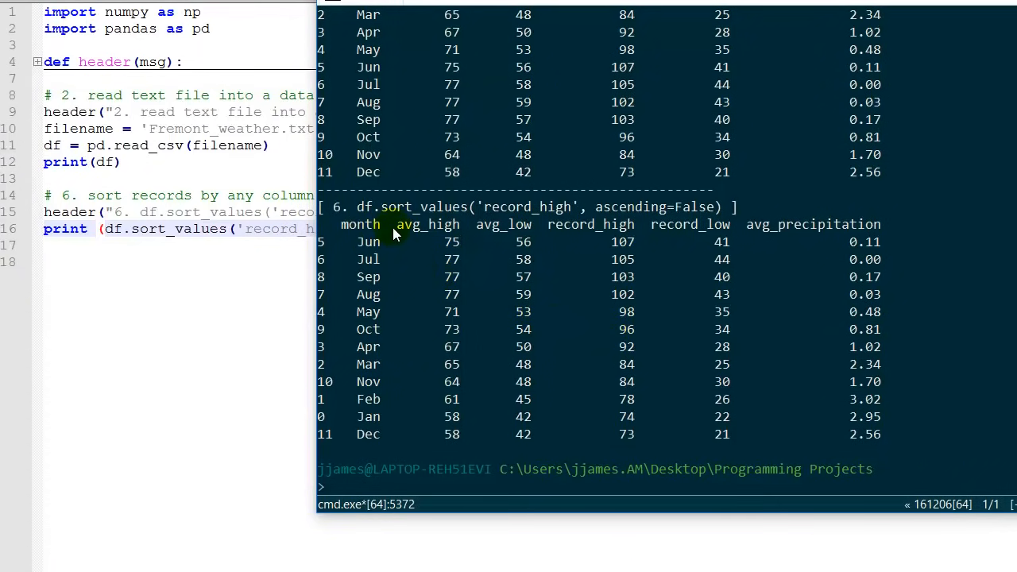
mouse_move(591, 232)
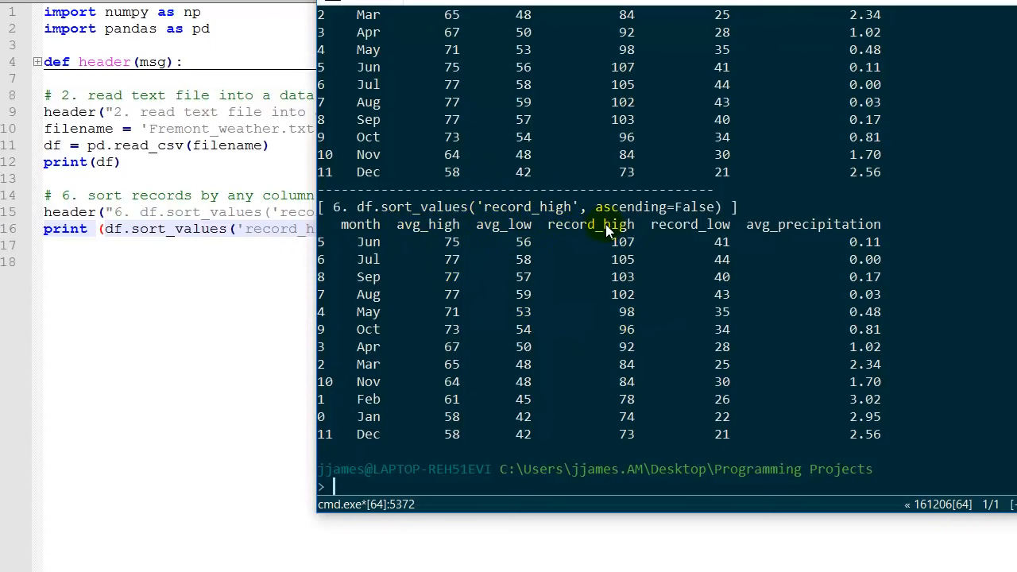
mouse_move(626, 260)
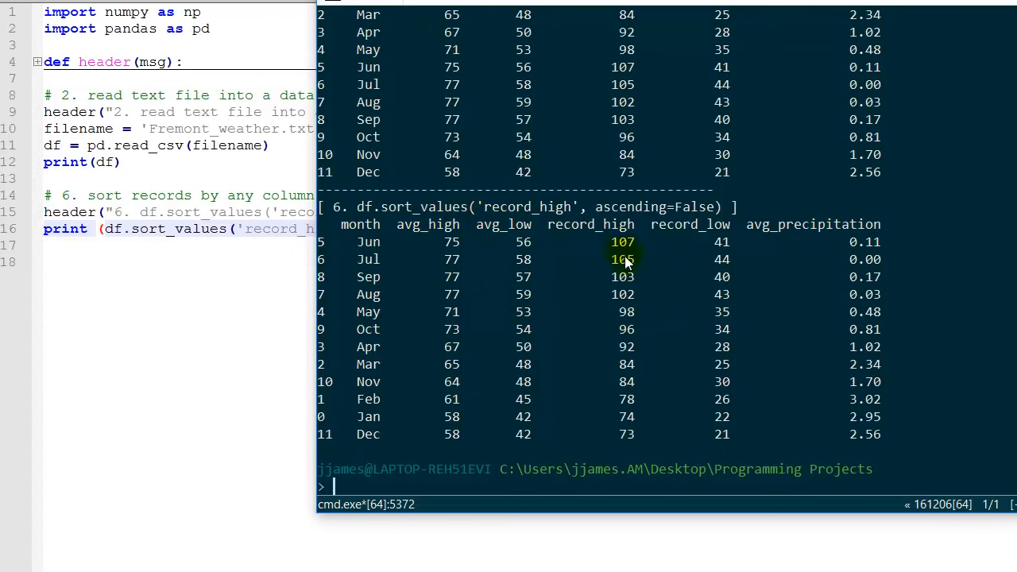
mouse_move(617, 450)
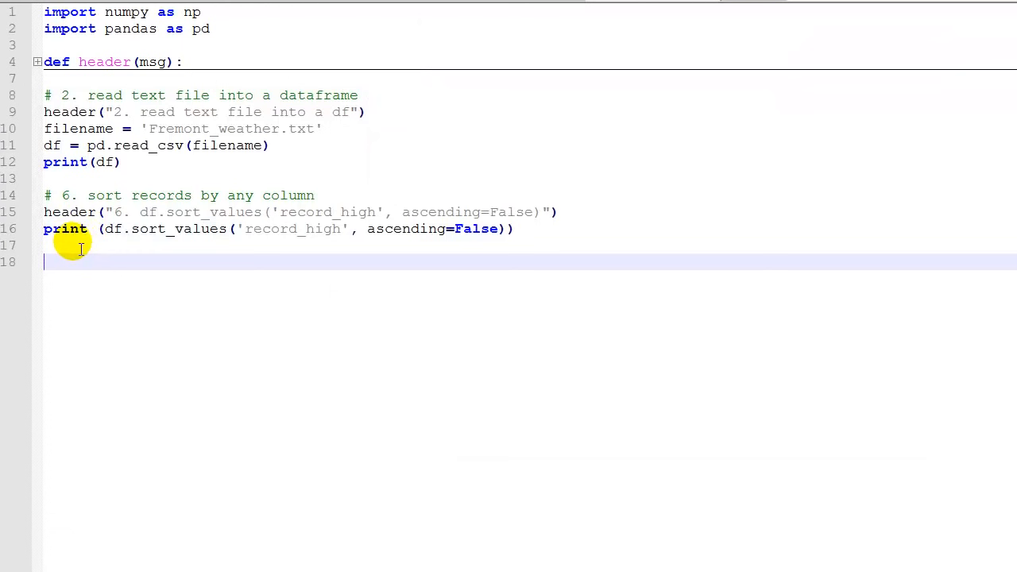
mouse_move(310, 254)
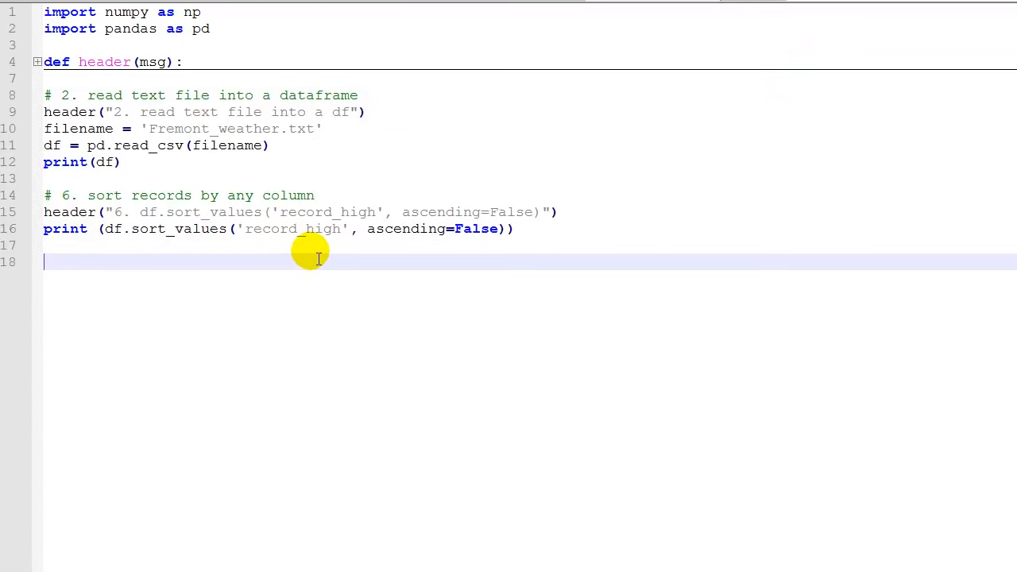
mouse_move(448, 239)
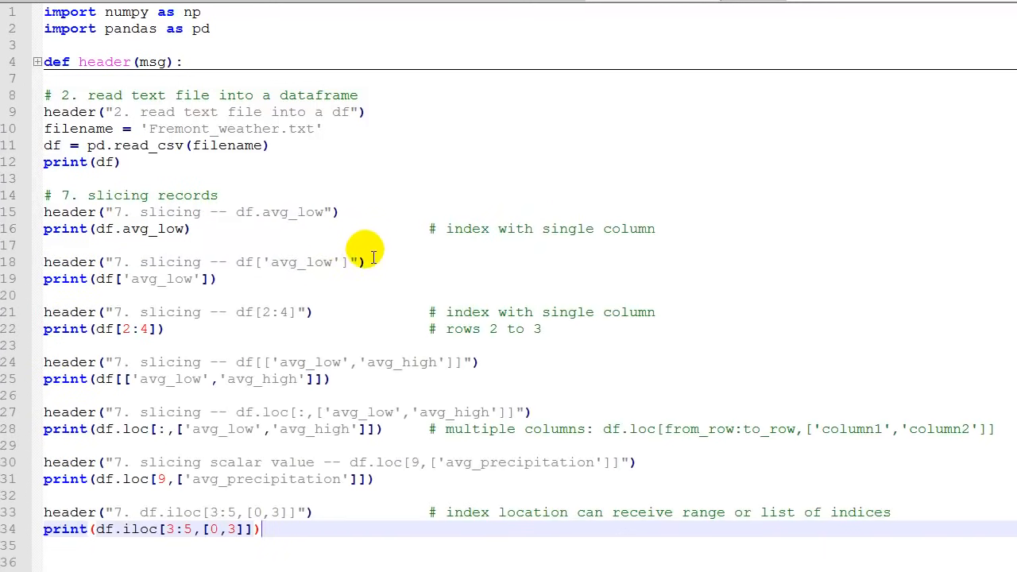
mouse_move(185, 194)
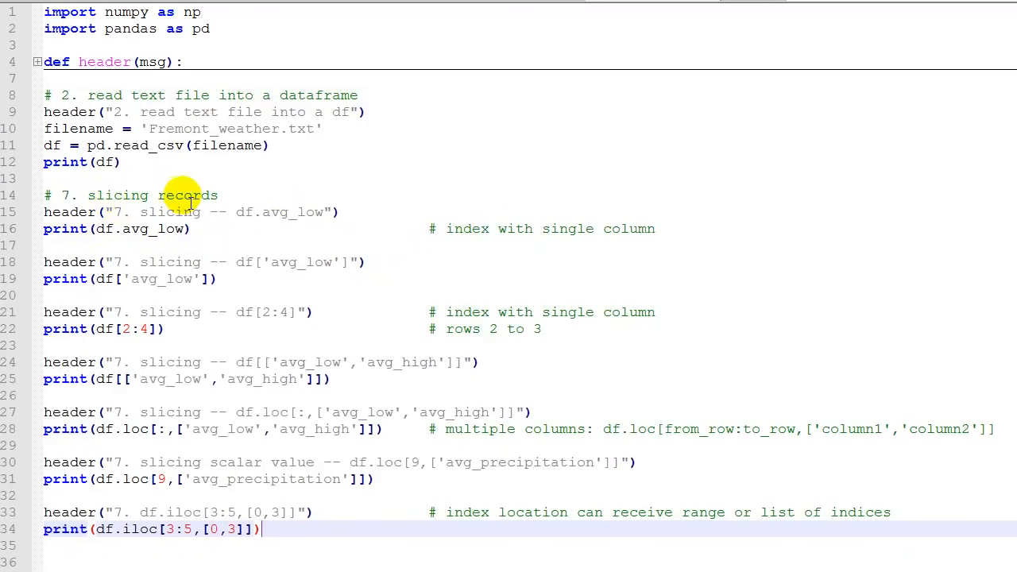
mouse_move(231, 194)
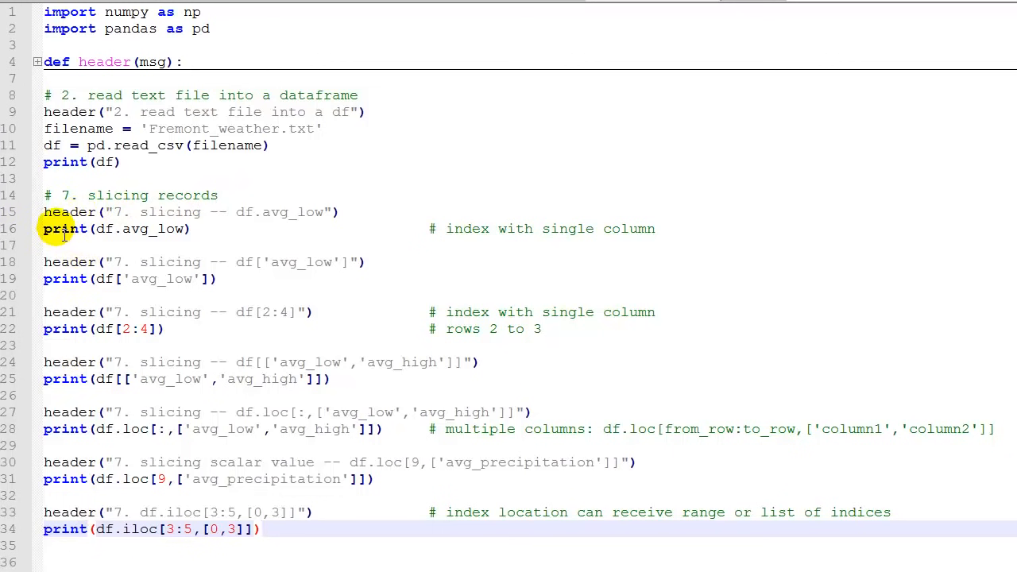
mouse_move(248, 221)
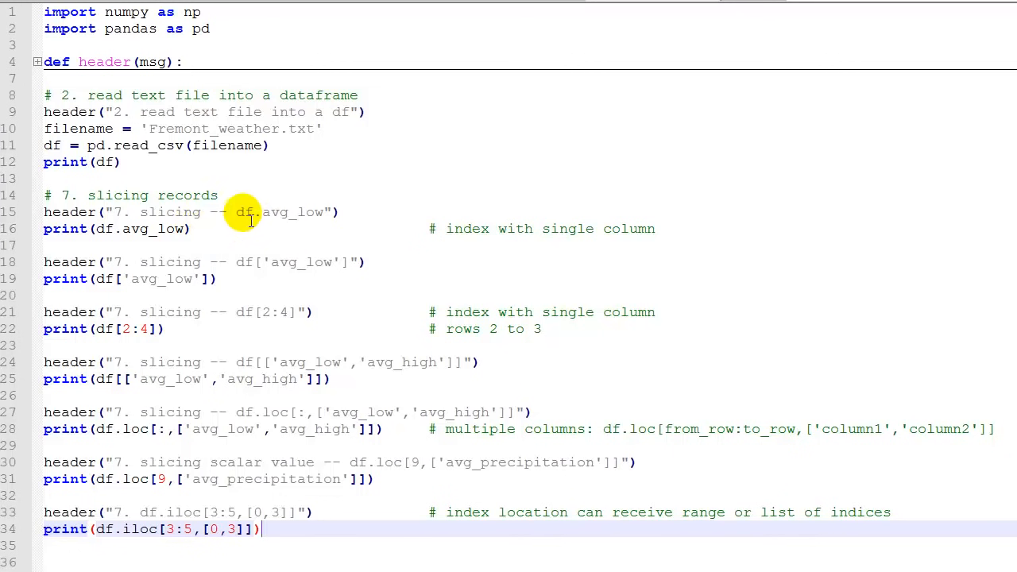
mouse_move(277, 228)
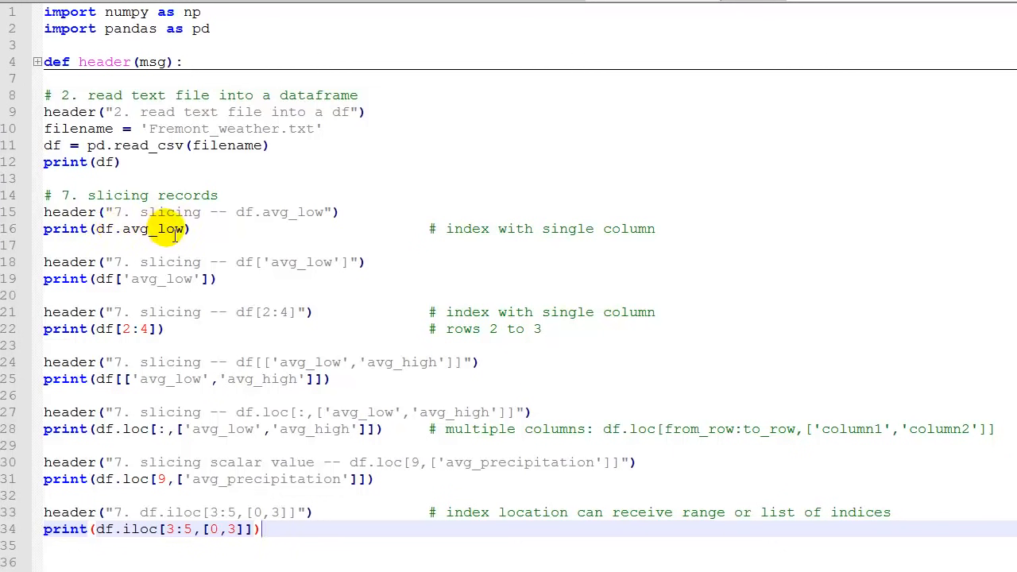
mouse_move(256, 235)
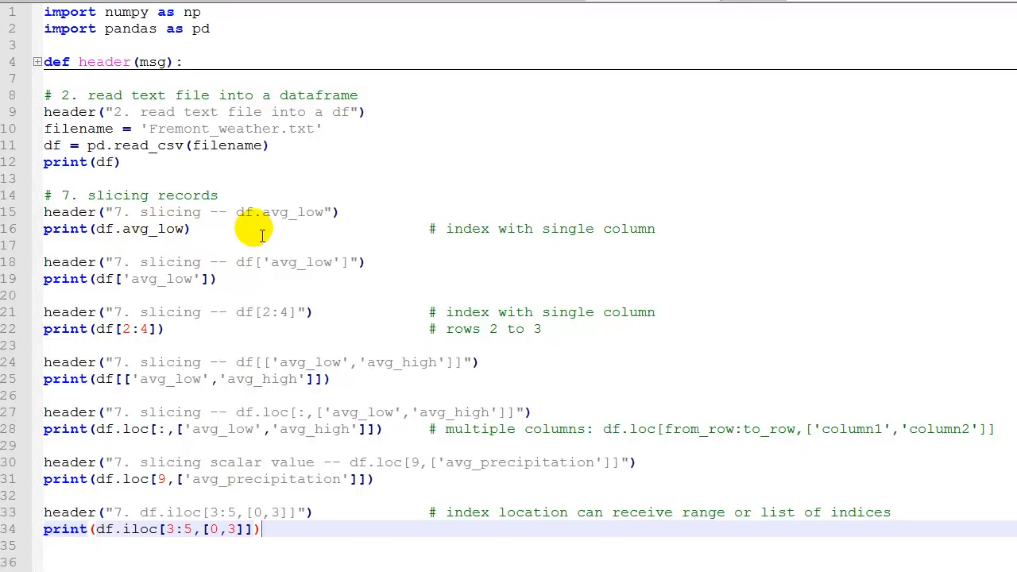
mouse_move(193, 268)
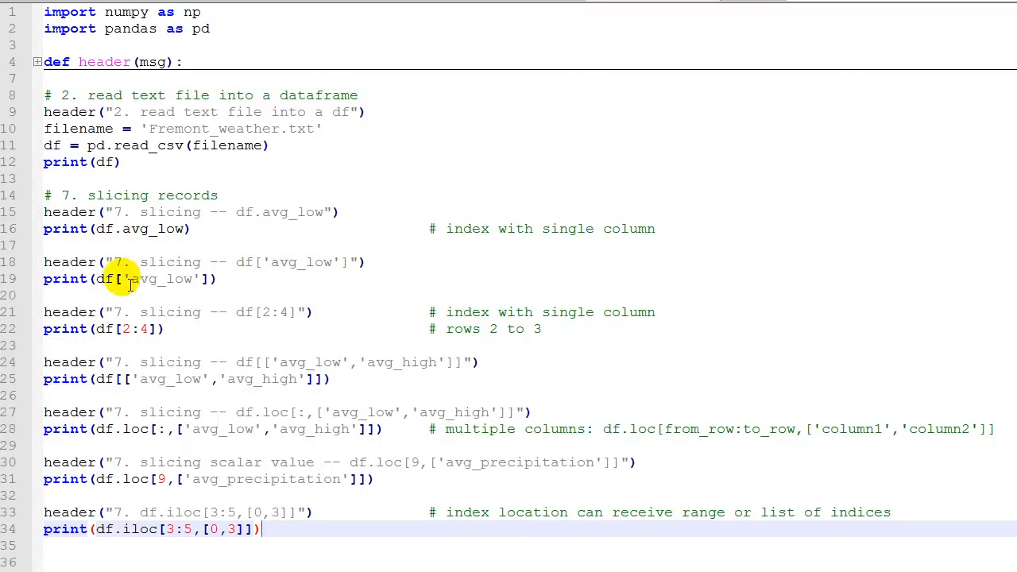
mouse_move(219, 280)
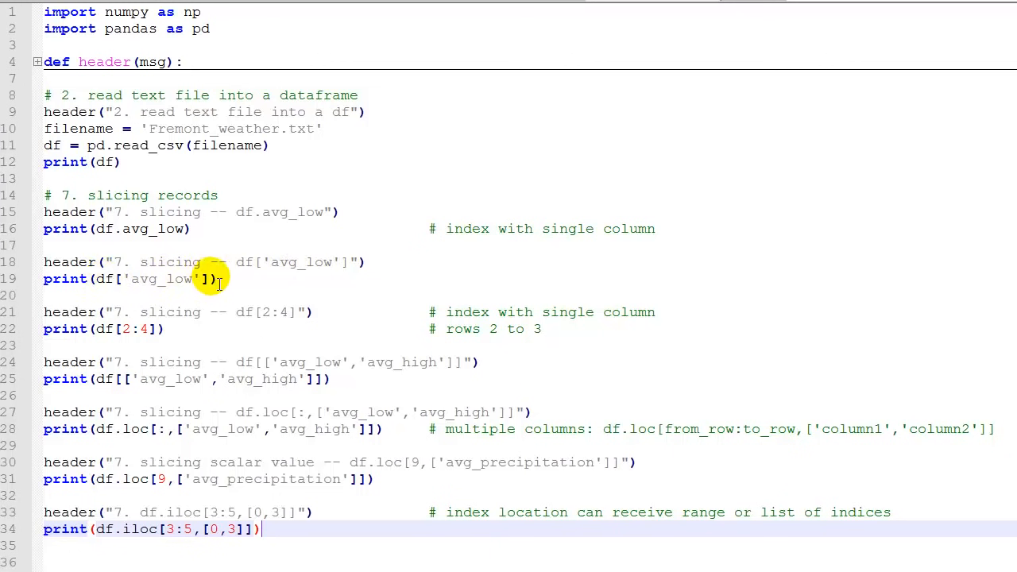
mouse_move(348, 263)
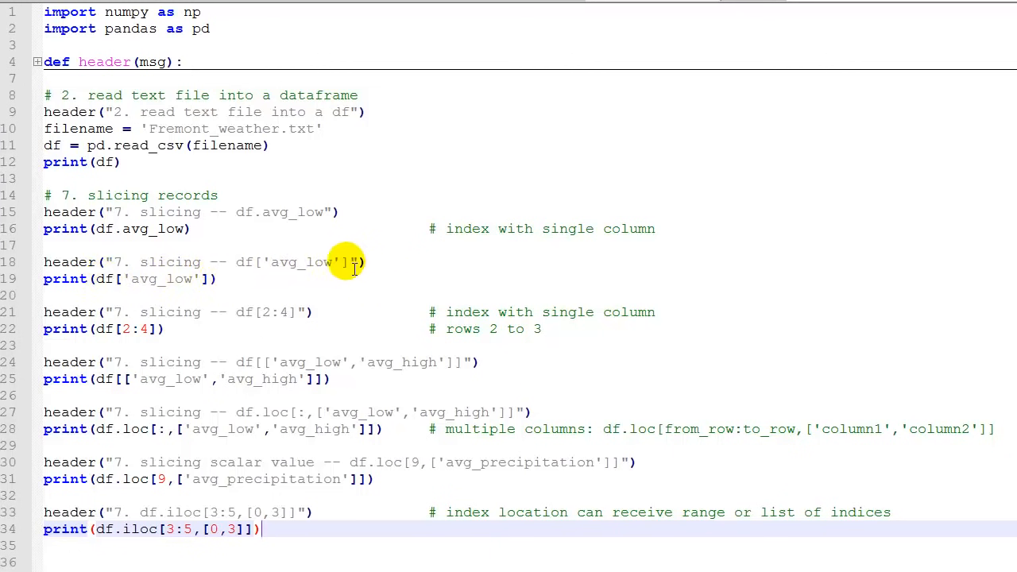
mouse_move(269, 242)
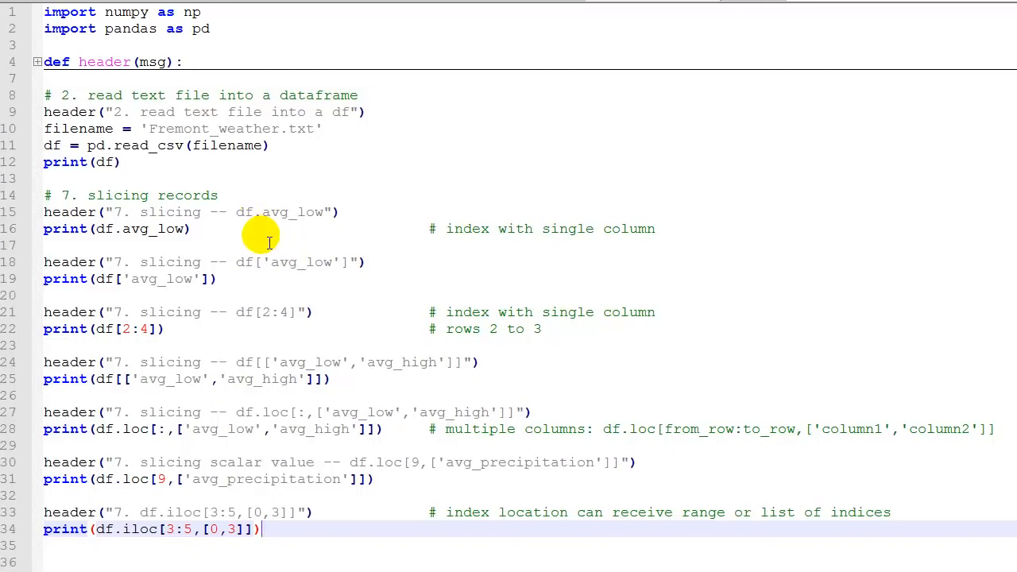
mouse_move(273, 262)
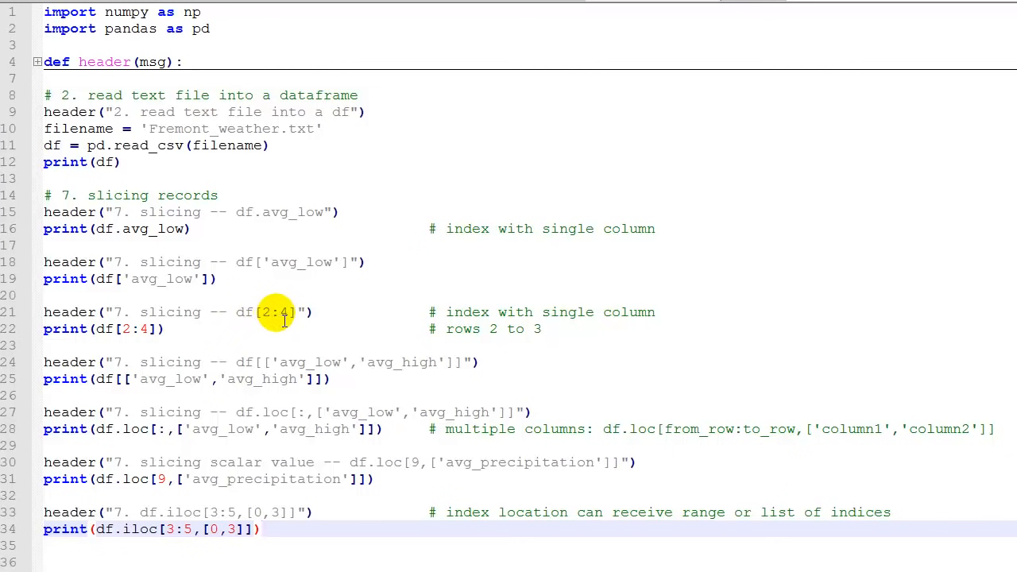
mouse_move(298, 316)
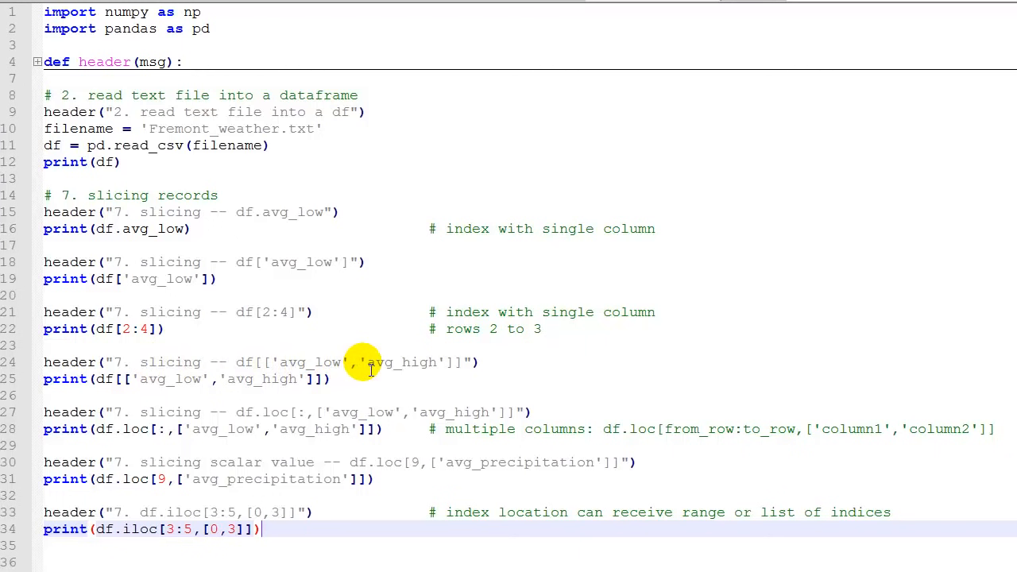
mouse_move(262, 364)
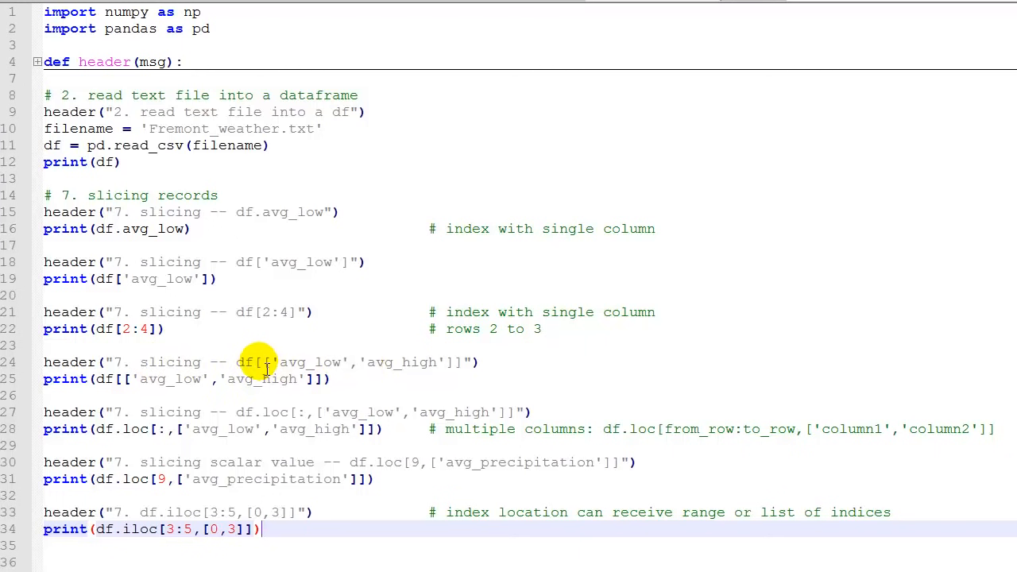
mouse_move(270, 364)
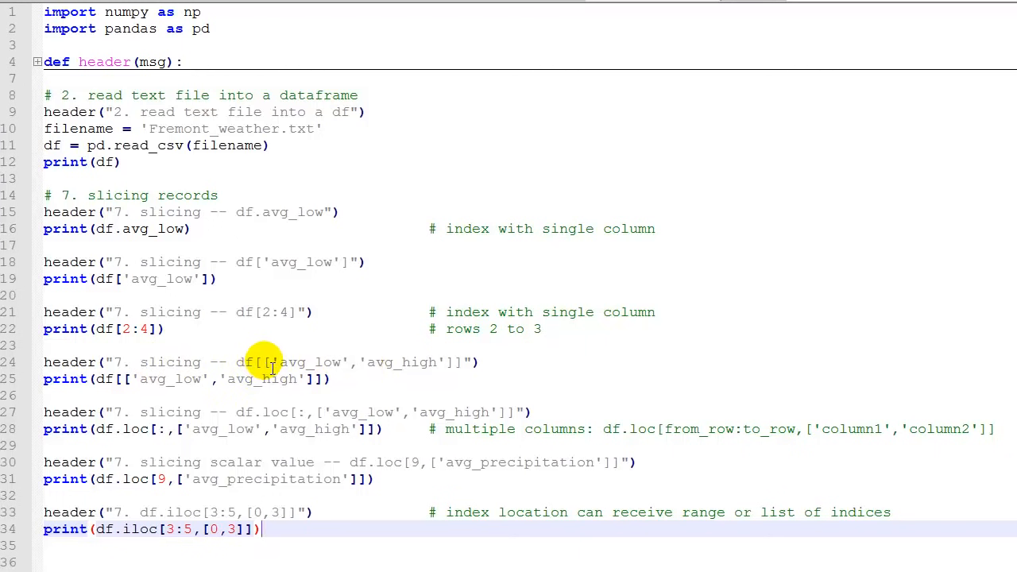
double_click(315, 362)
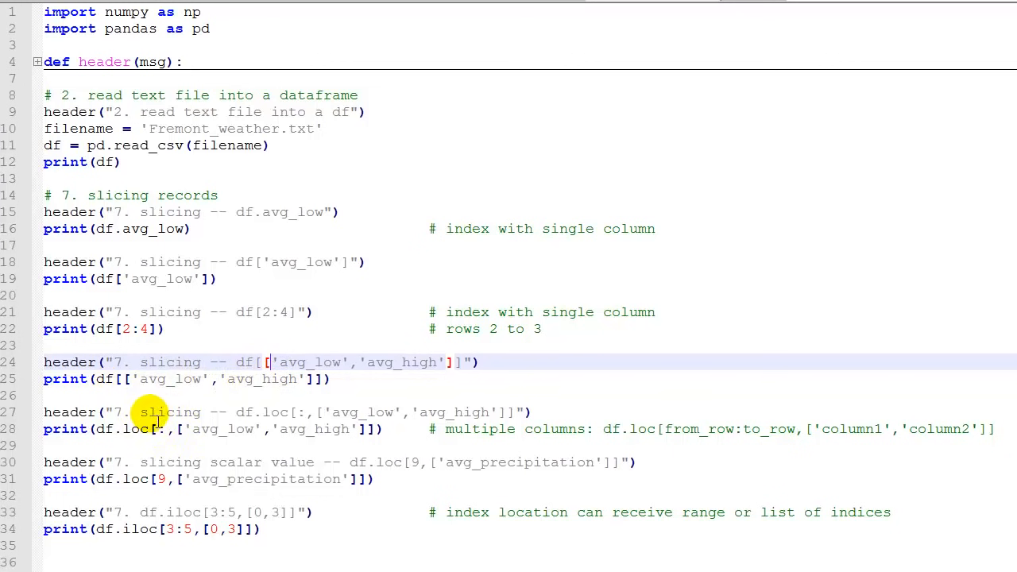
mouse_move(274, 413)
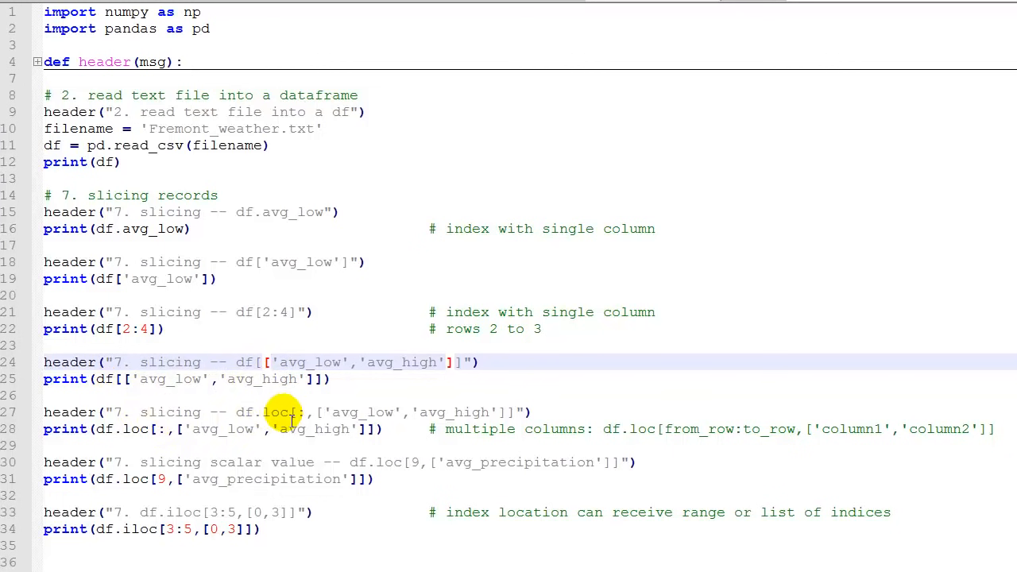
mouse_move(315, 413)
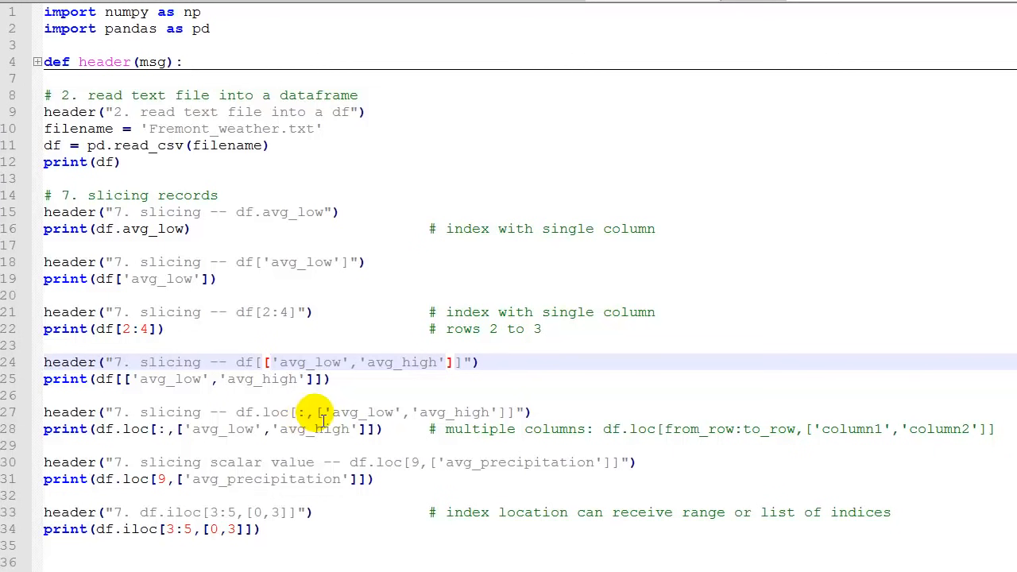
mouse_move(435, 412)
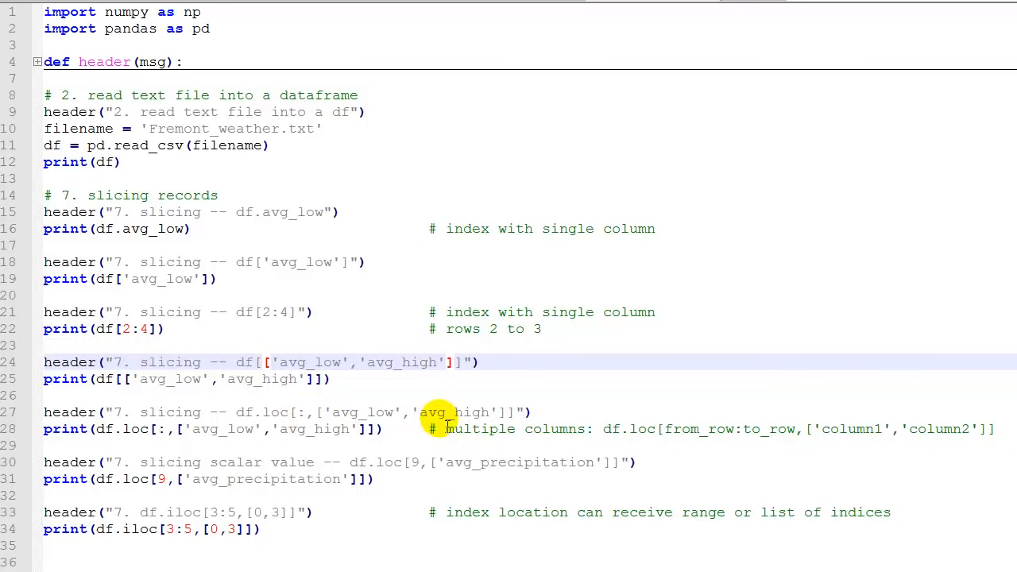
mouse_move(715, 429)
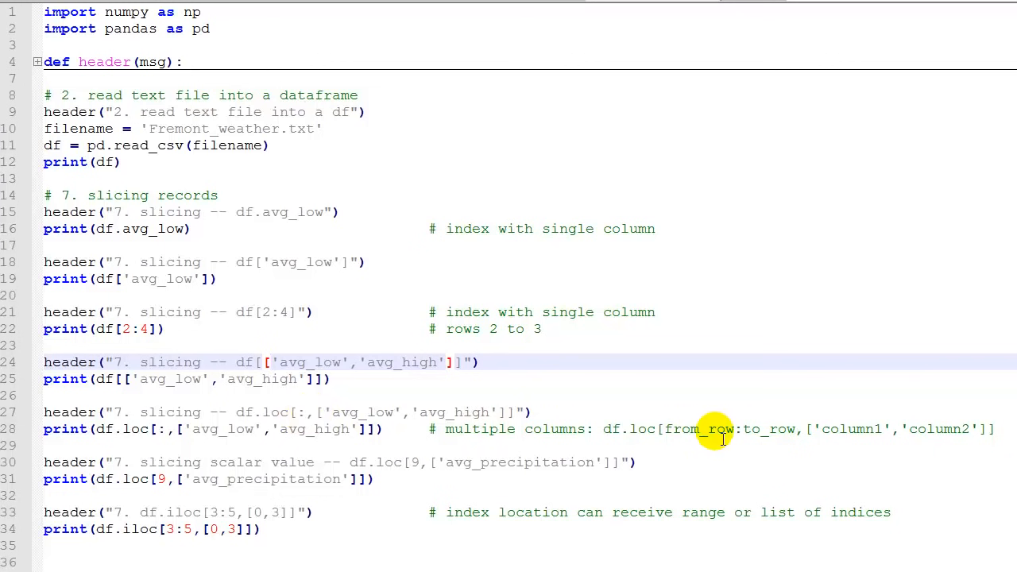
mouse_move(843, 437)
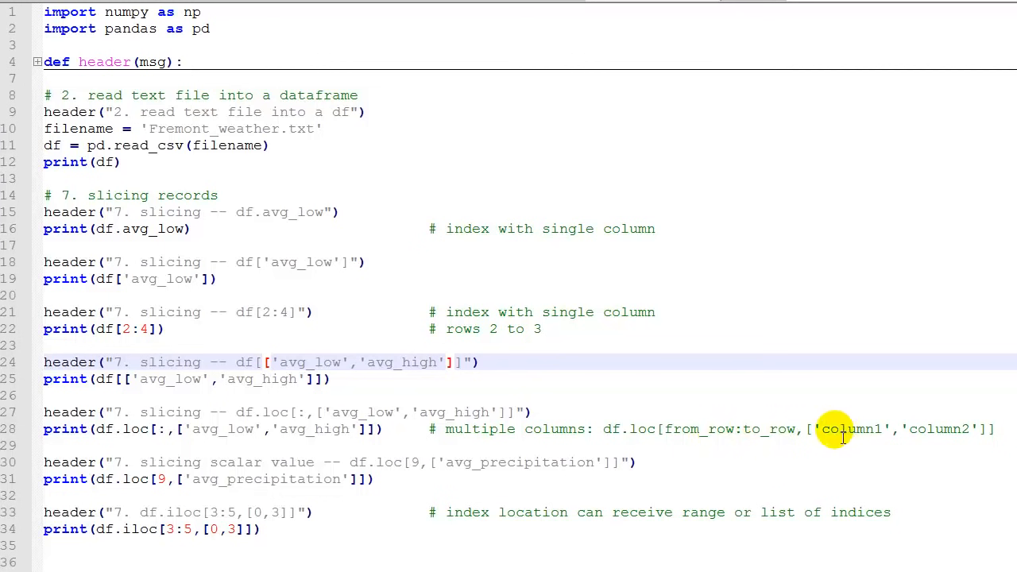
mouse_move(944, 435)
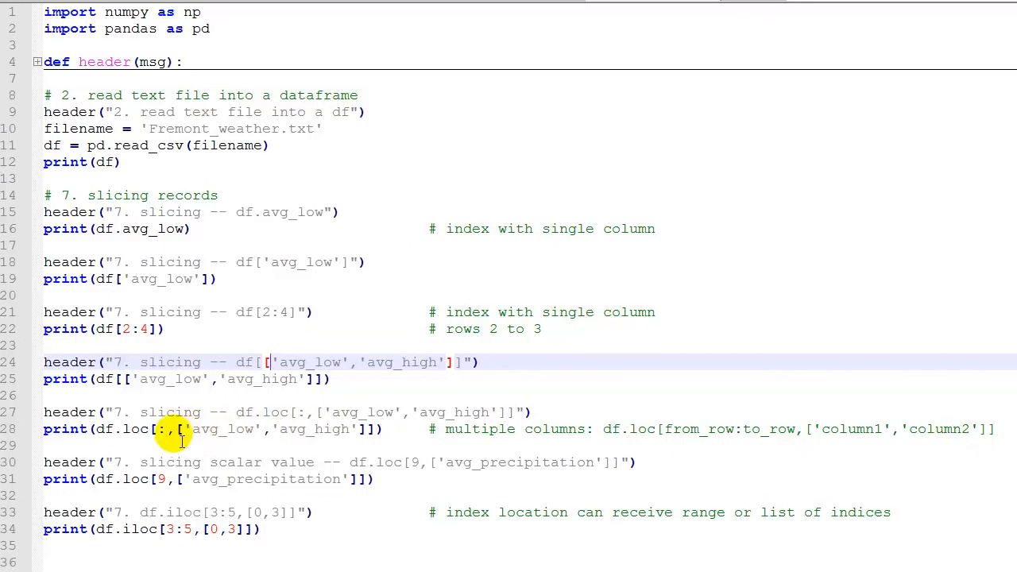
mouse_move(167, 429)
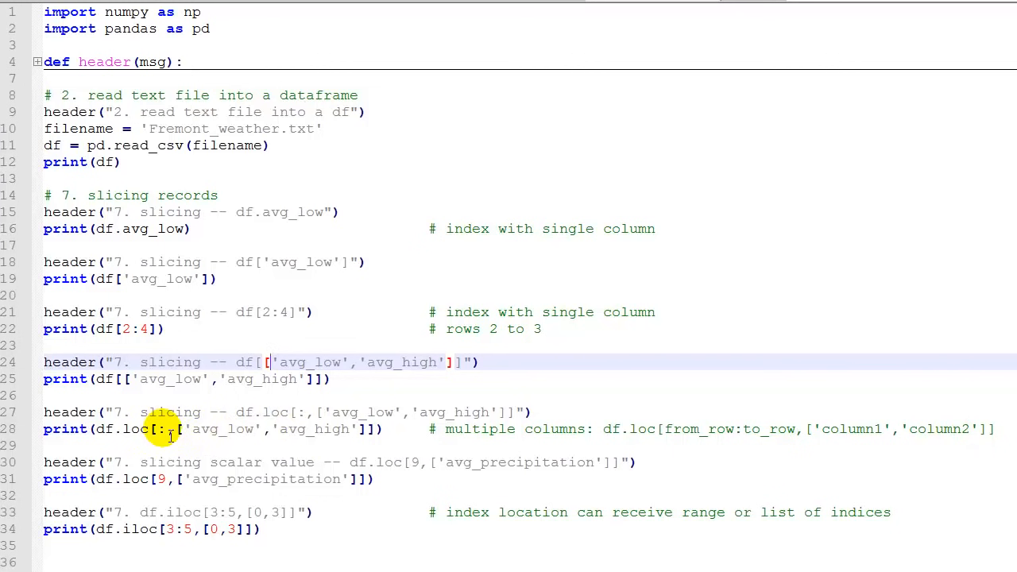
mouse_move(167, 452)
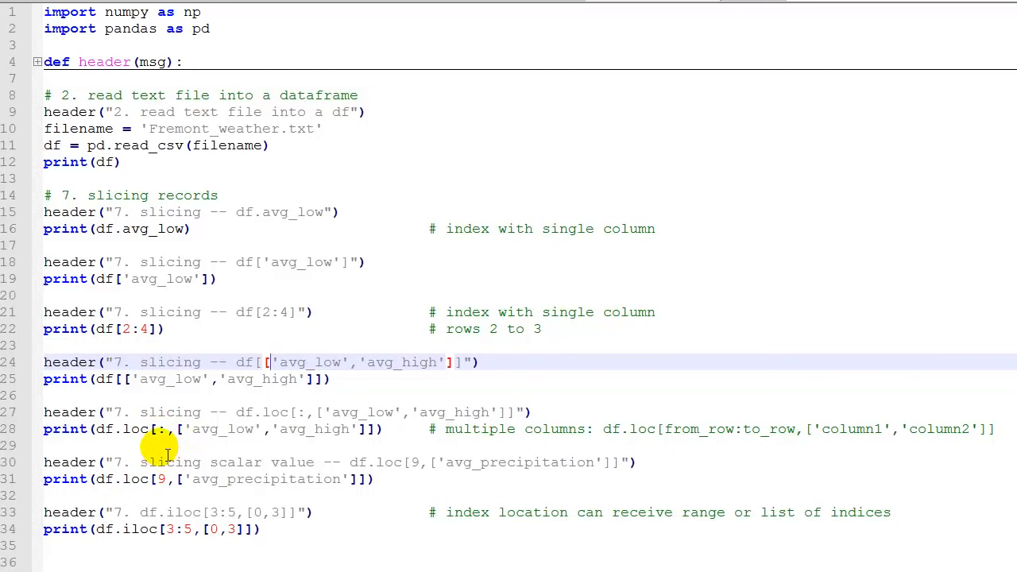
mouse_move(219, 437)
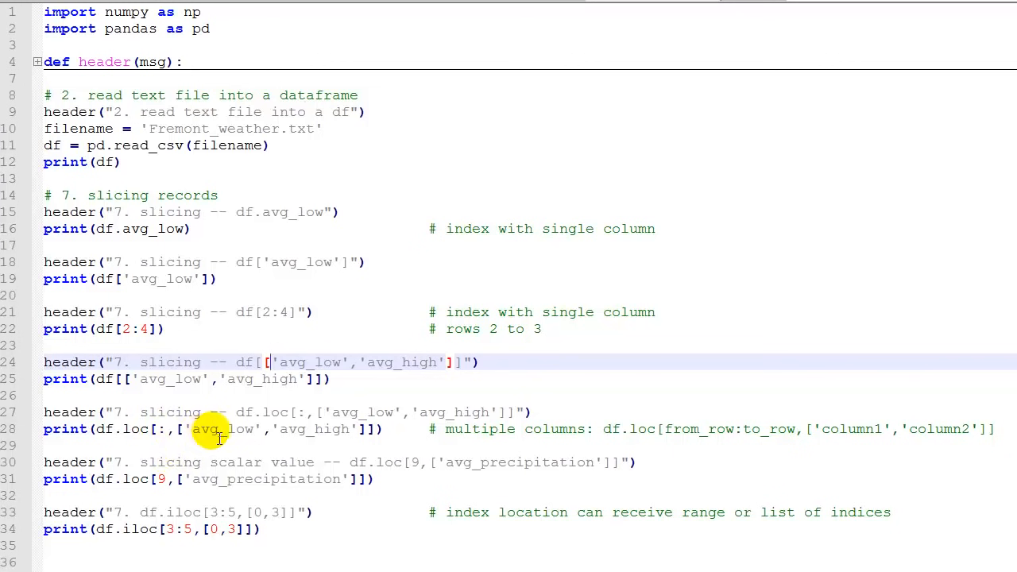
mouse_move(178, 445)
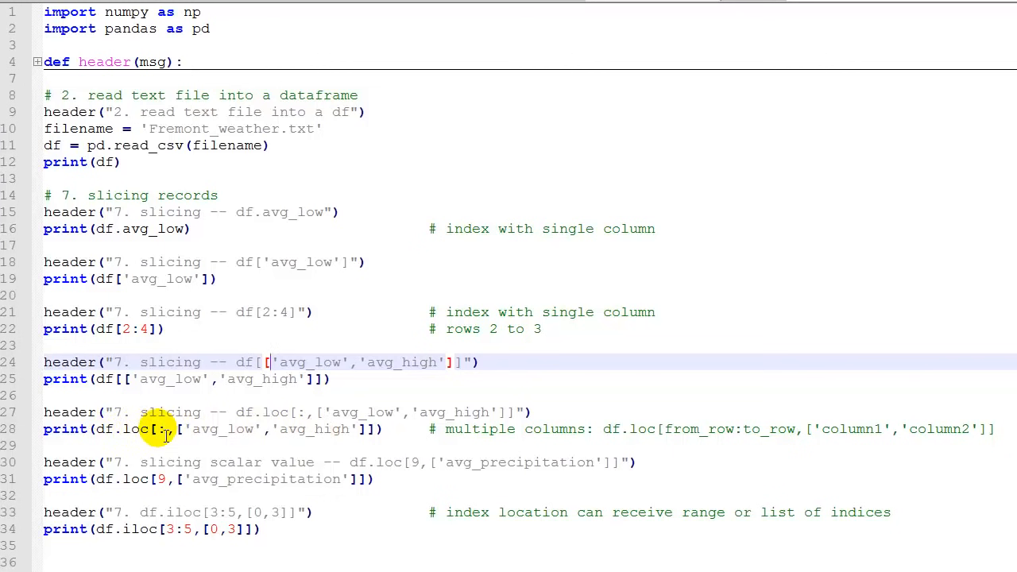
mouse_move(143, 462)
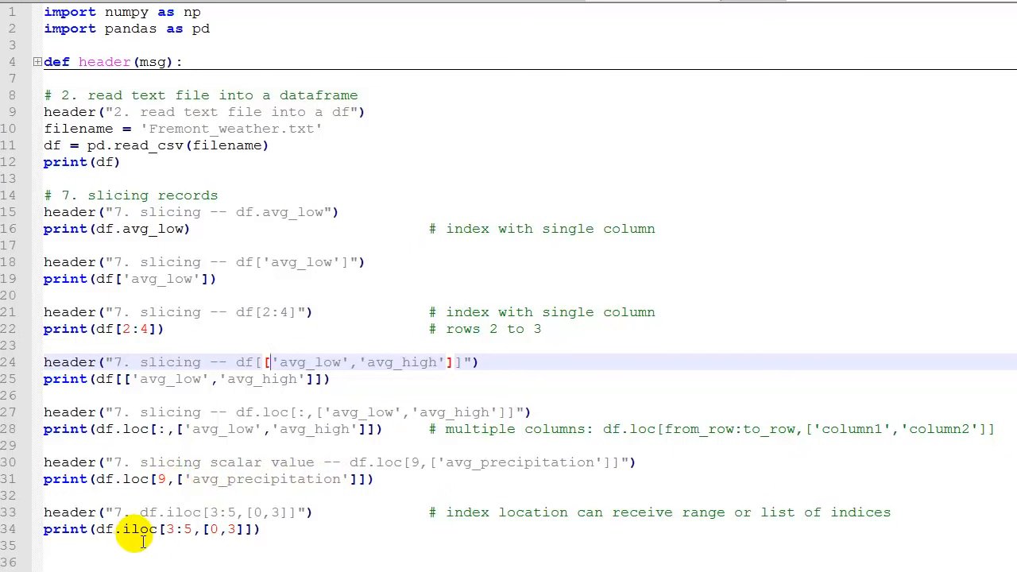
mouse_move(151, 512)
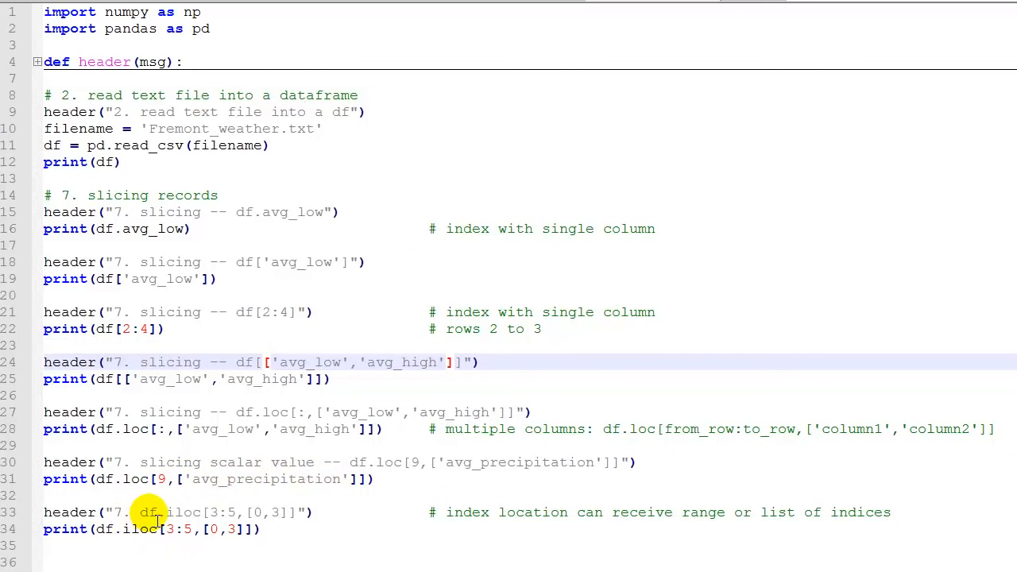
mouse_move(171, 511)
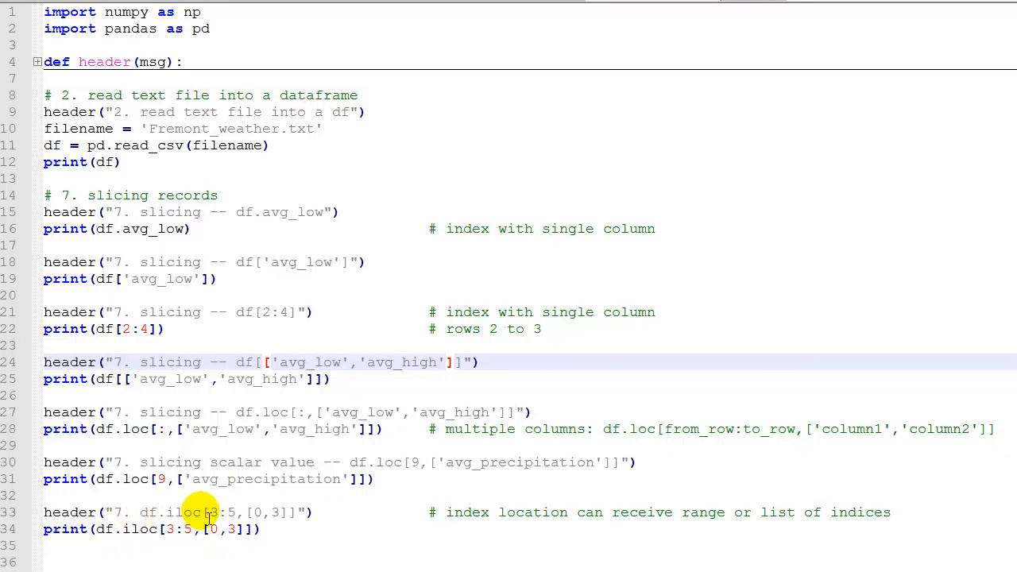
mouse_move(262, 480)
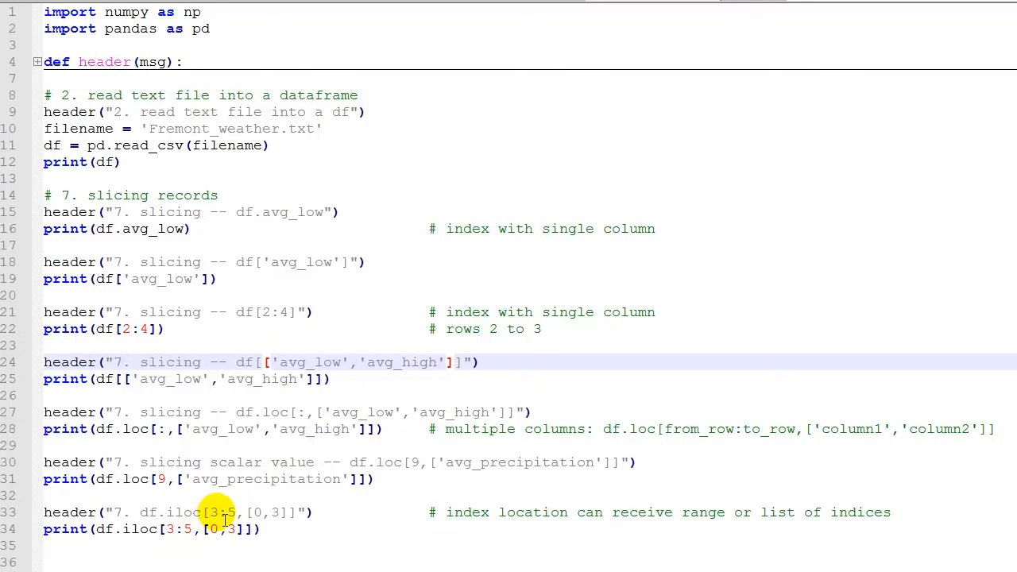
mouse_move(238, 521)
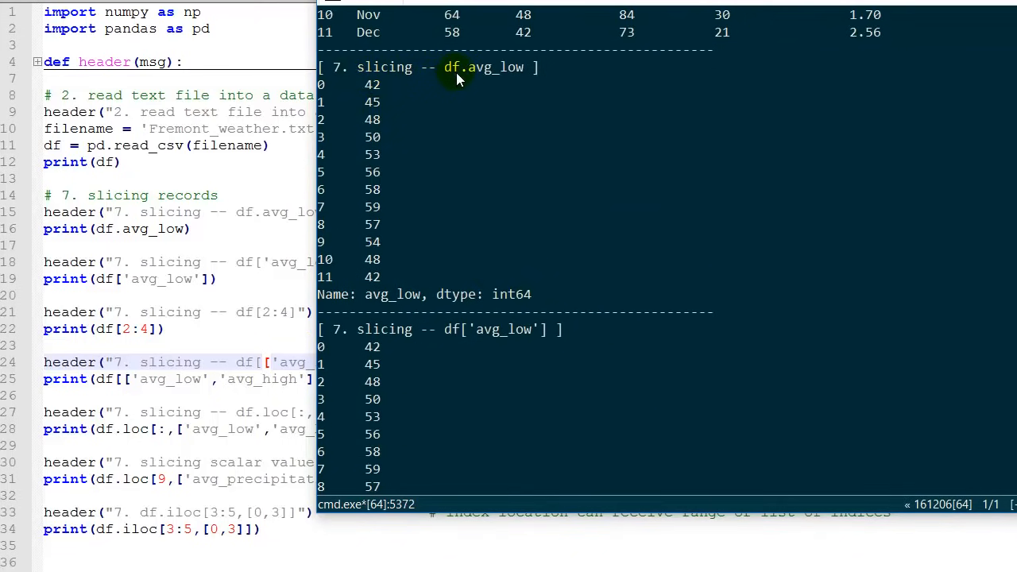
mouse_move(388, 86)
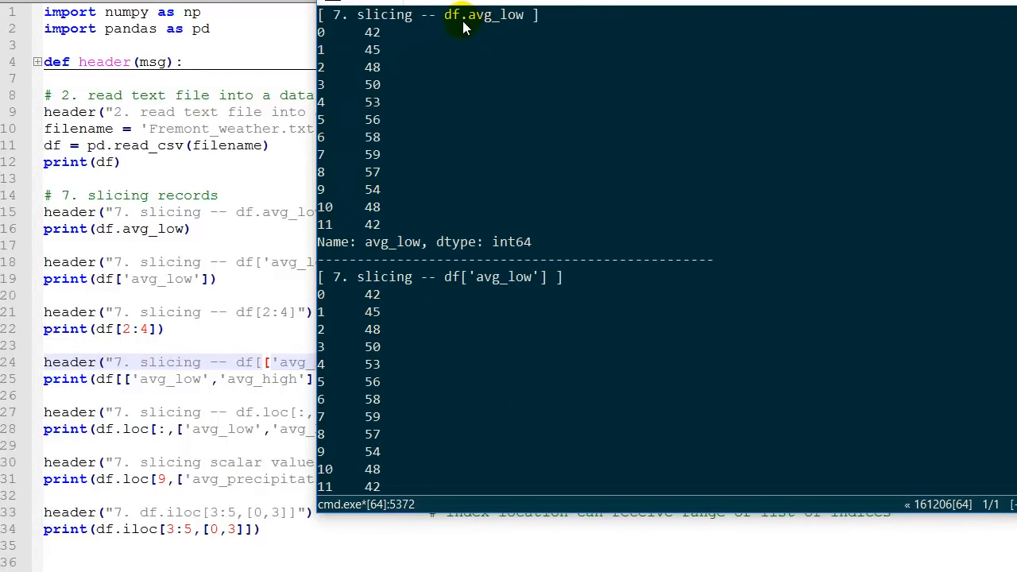
mouse_move(524, 292)
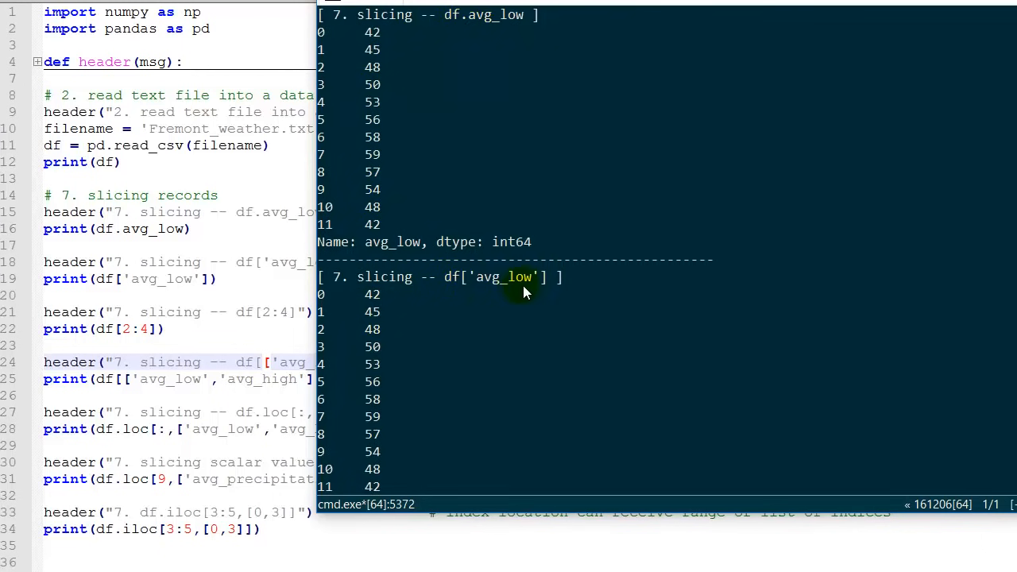
mouse_move(518, 283)
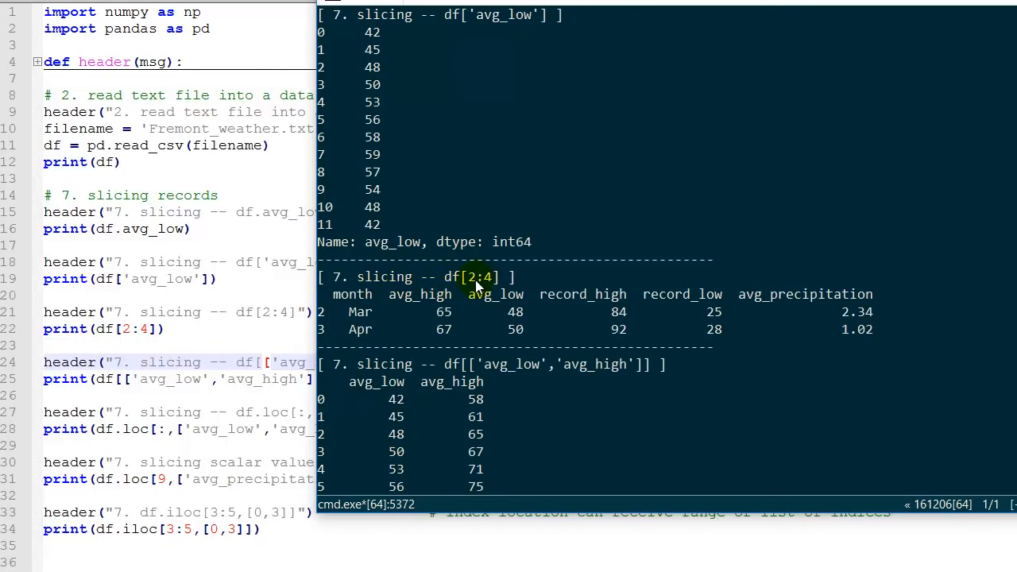
mouse_move(496, 285)
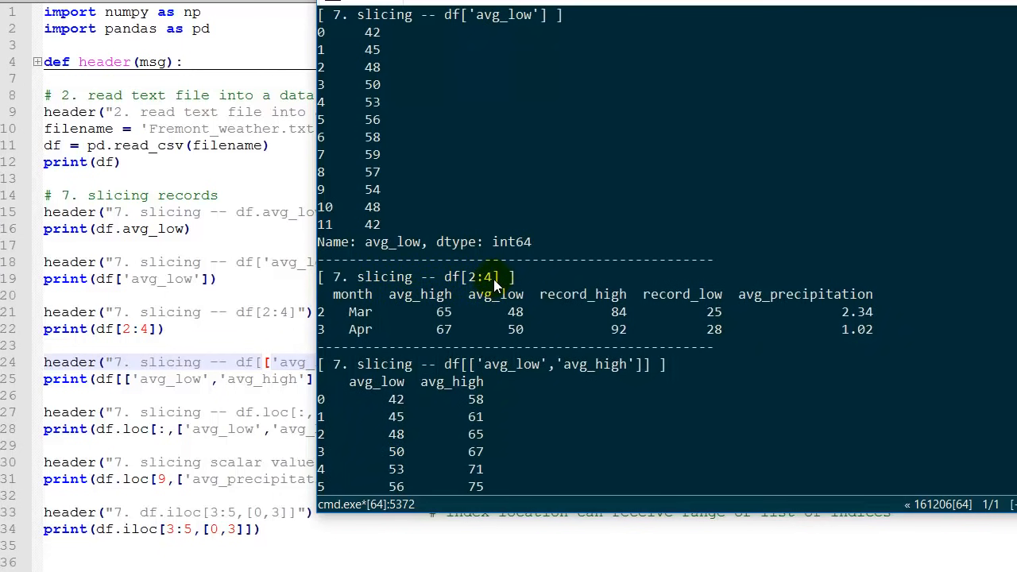
Scroll through the section 7 slicing output down to the iloc rows for Apr and May
scroll(down, 3)
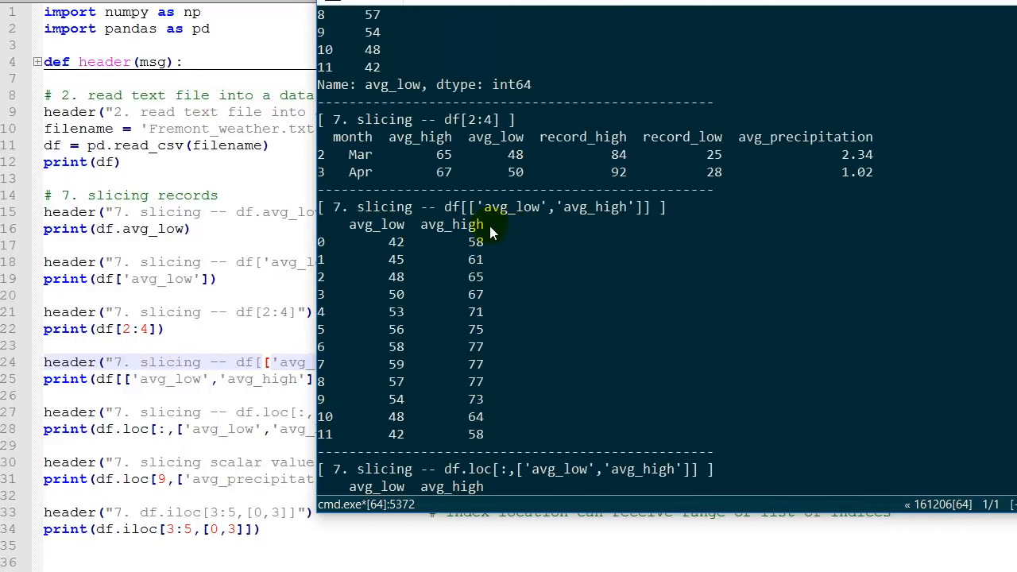
mouse_move(474, 207)
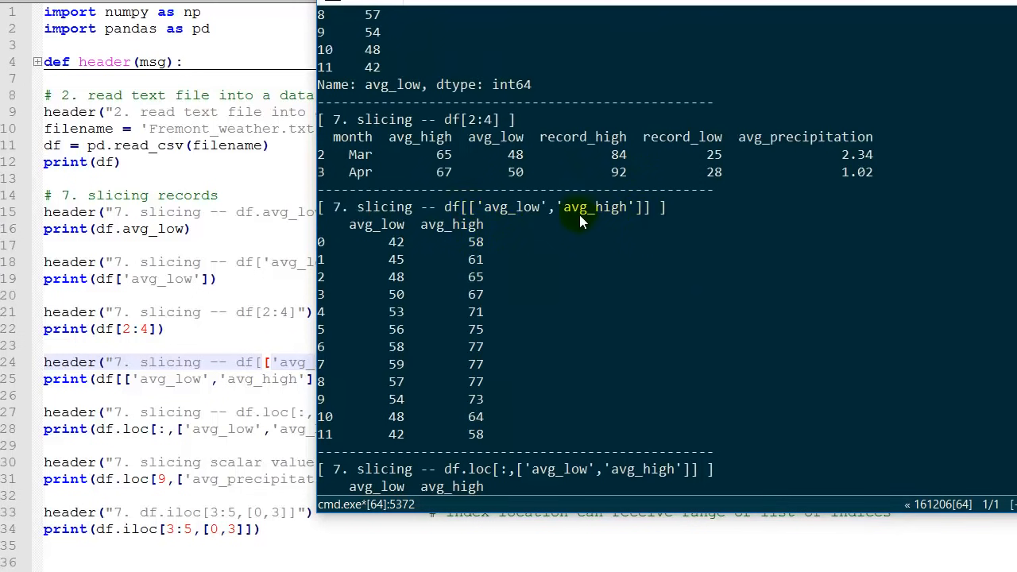
mouse_move(601, 221)
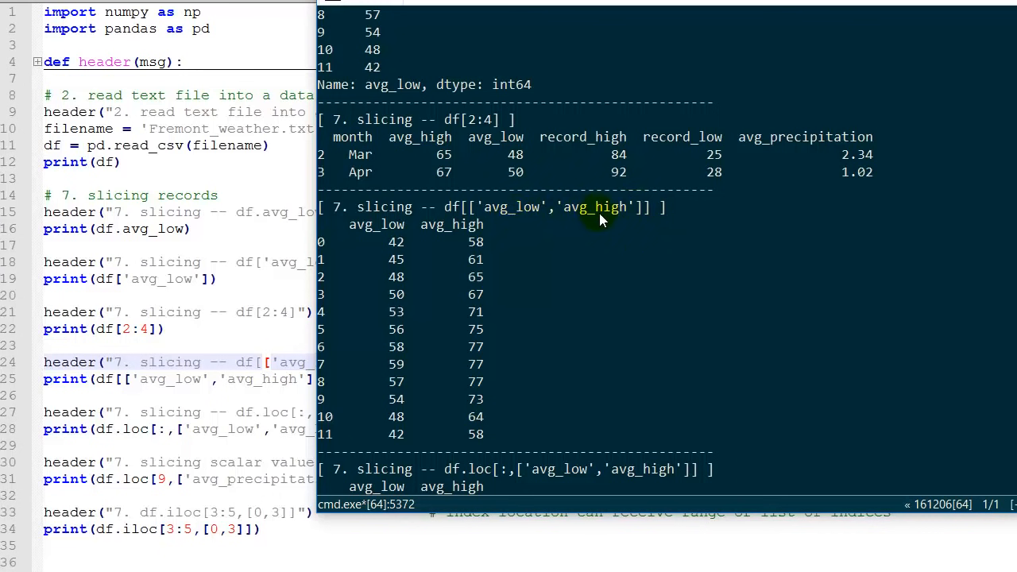
mouse_move(449, 276)
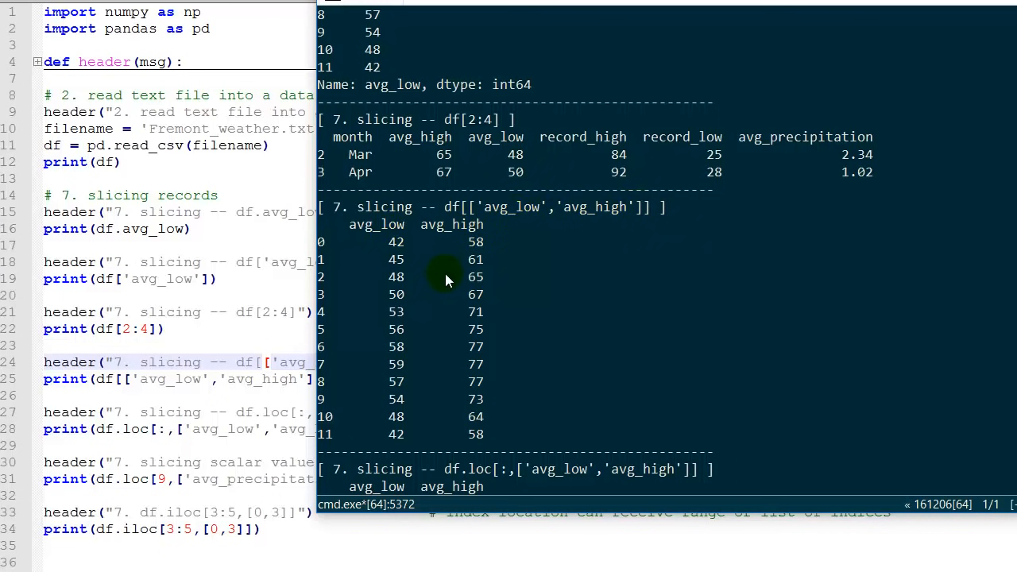
scroll(down, 3)
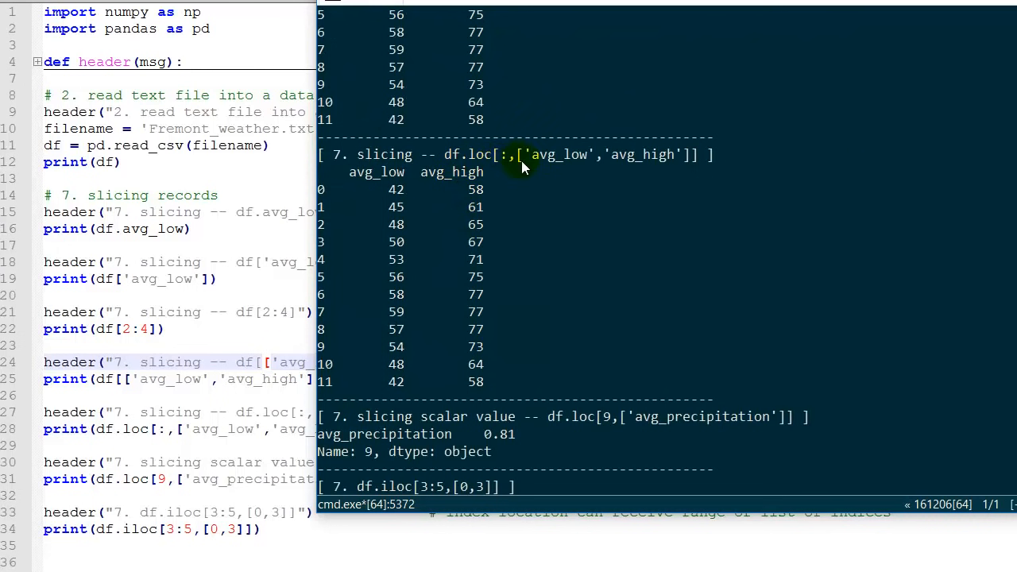
mouse_move(507, 163)
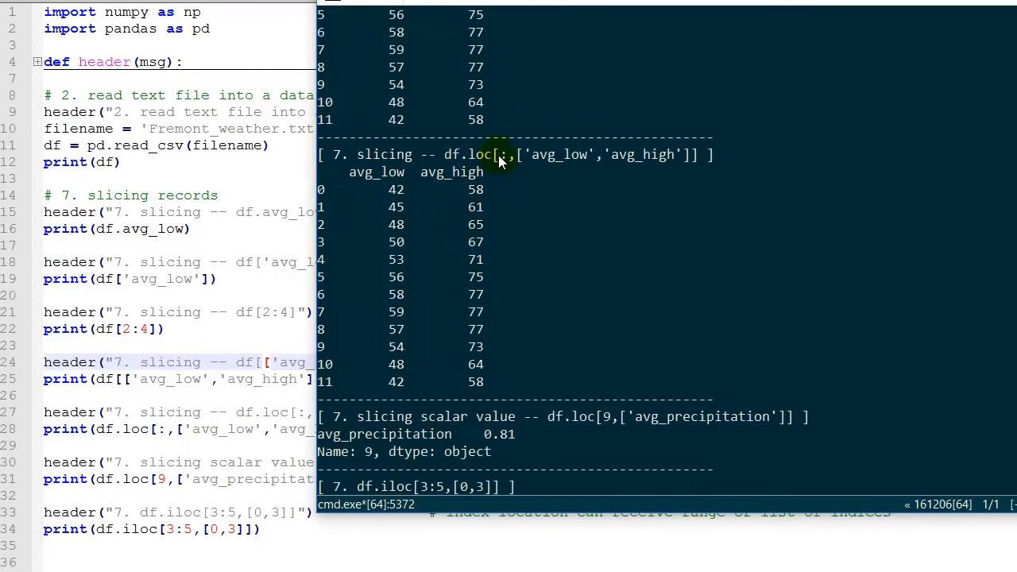
mouse_move(505, 167)
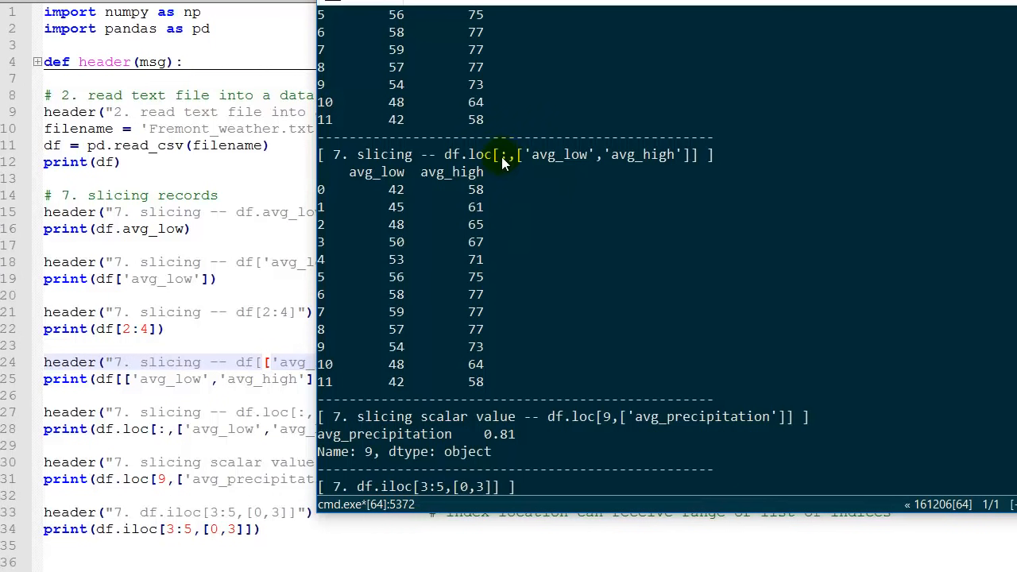
mouse_move(491, 164)
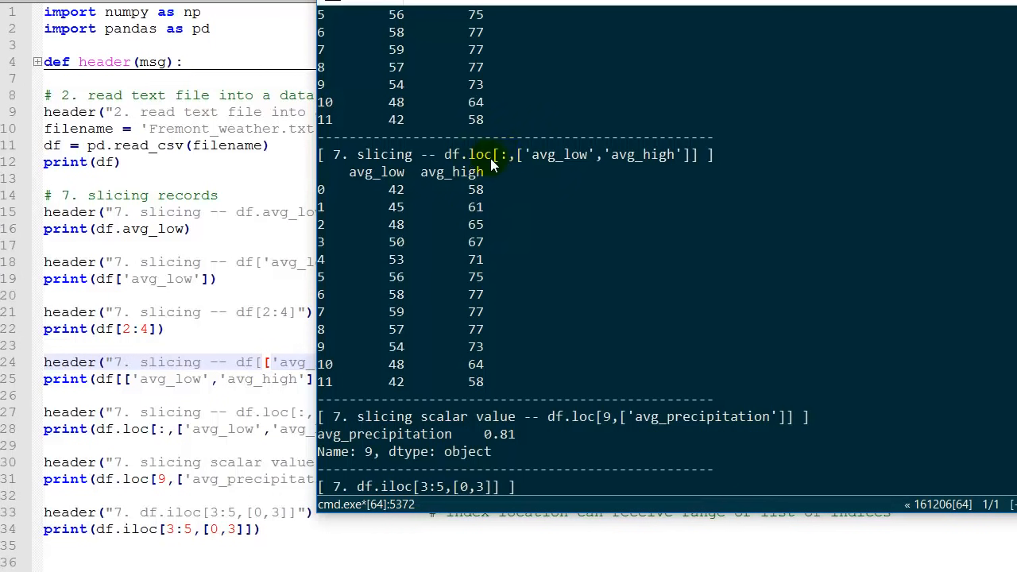
mouse_move(560, 165)
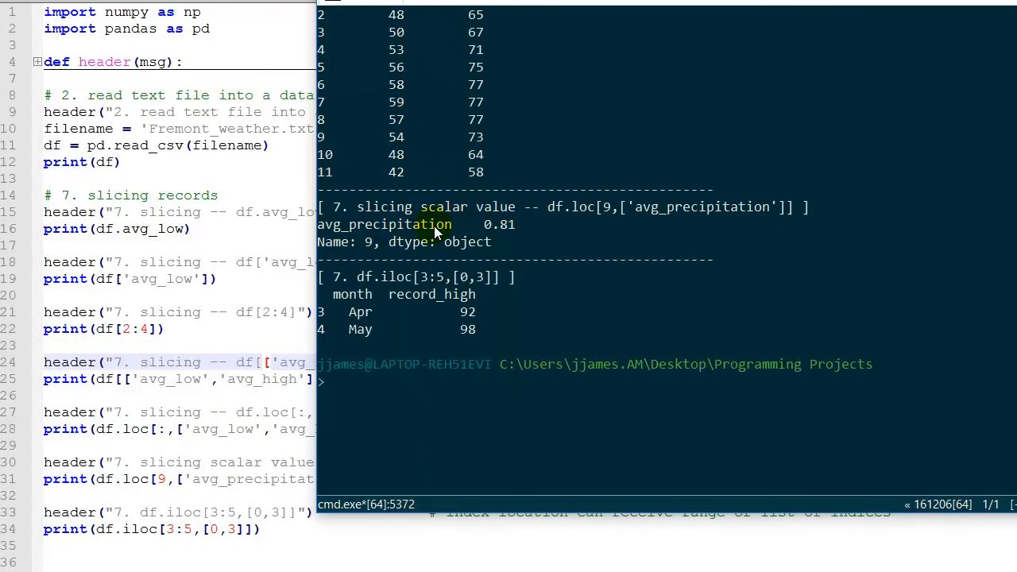
mouse_move(485, 232)
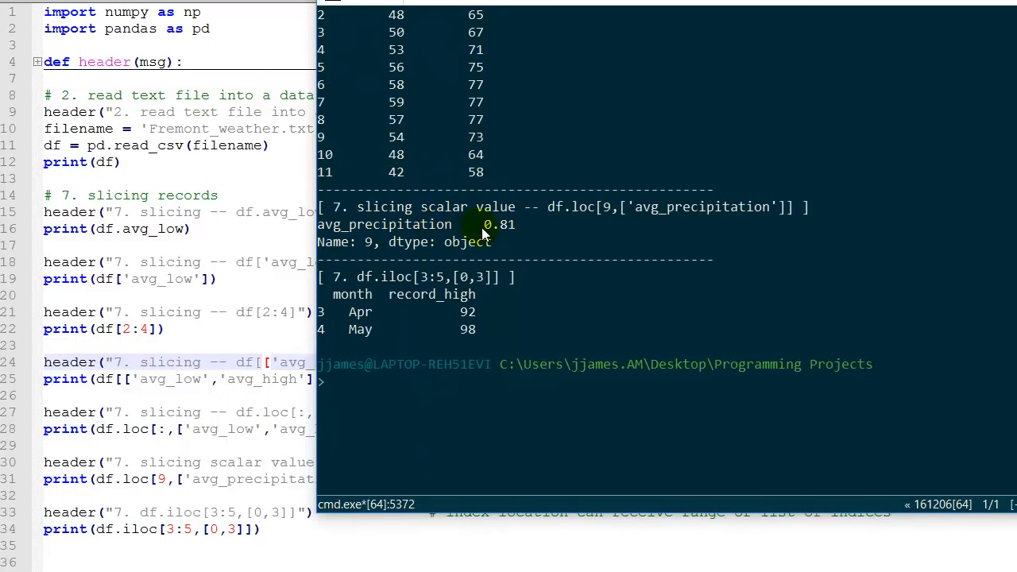
mouse_move(392, 284)
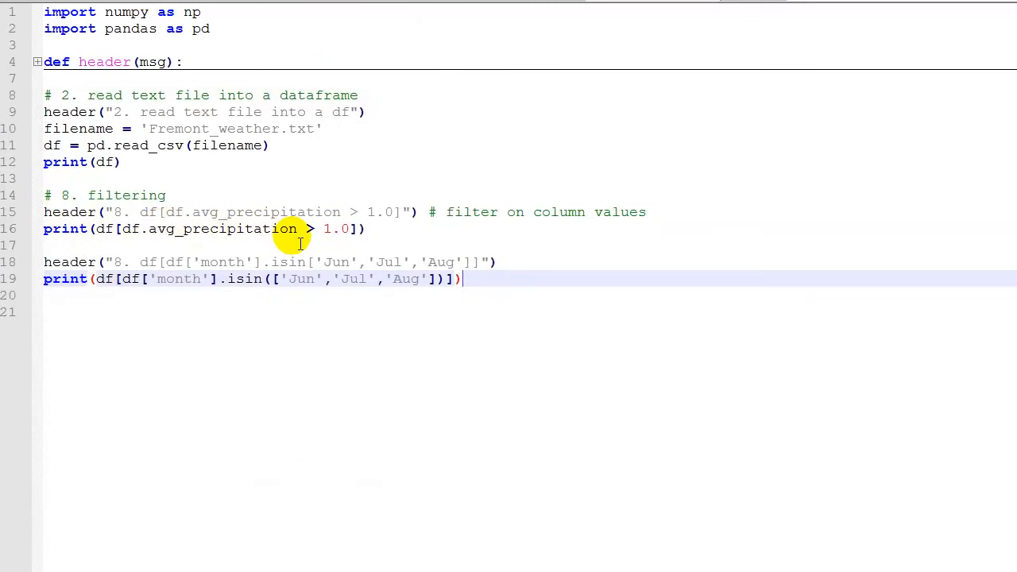
mouse_move(385, 229)
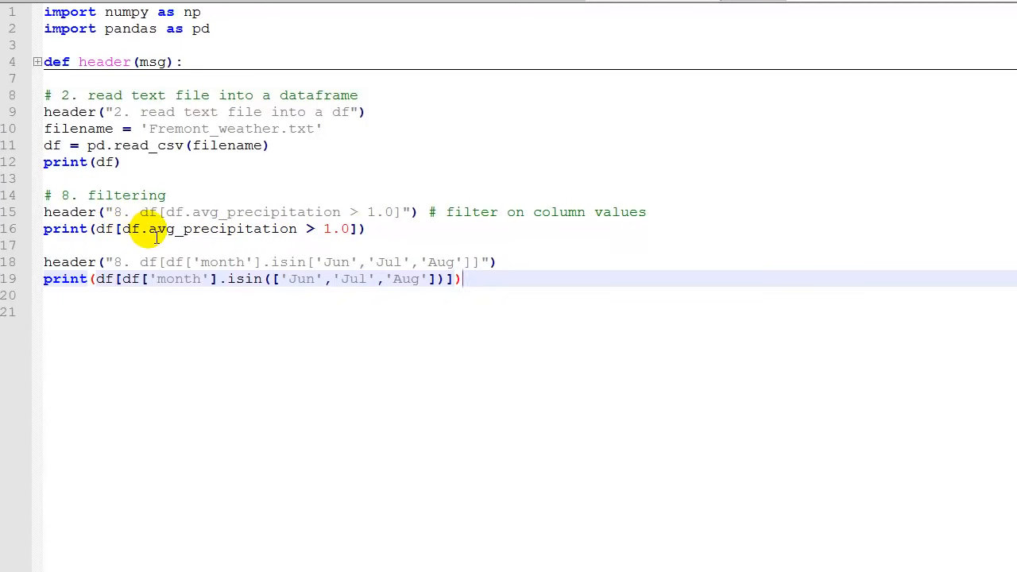
mouse_move(135, 237)
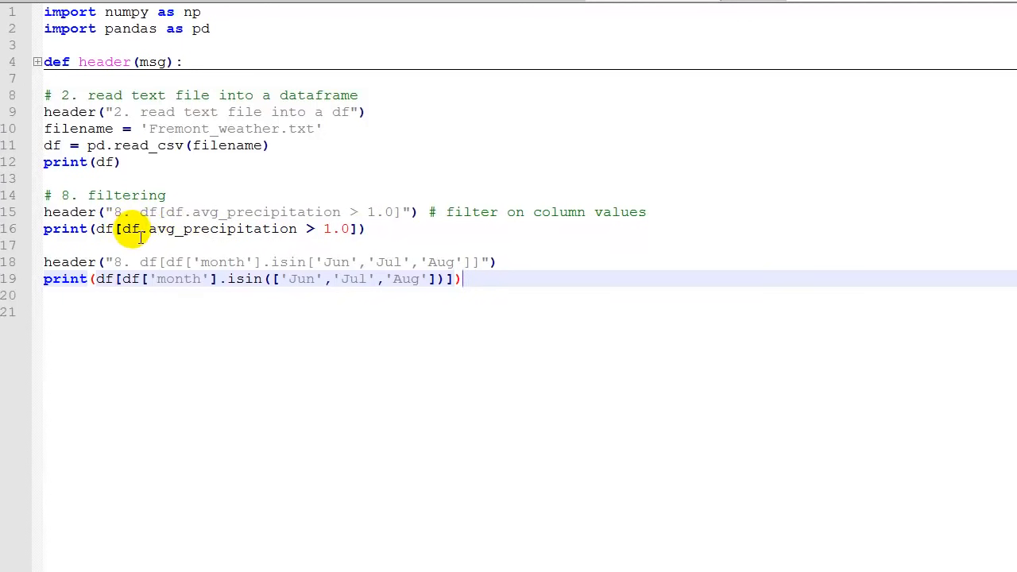
mouse_move(317, 229)
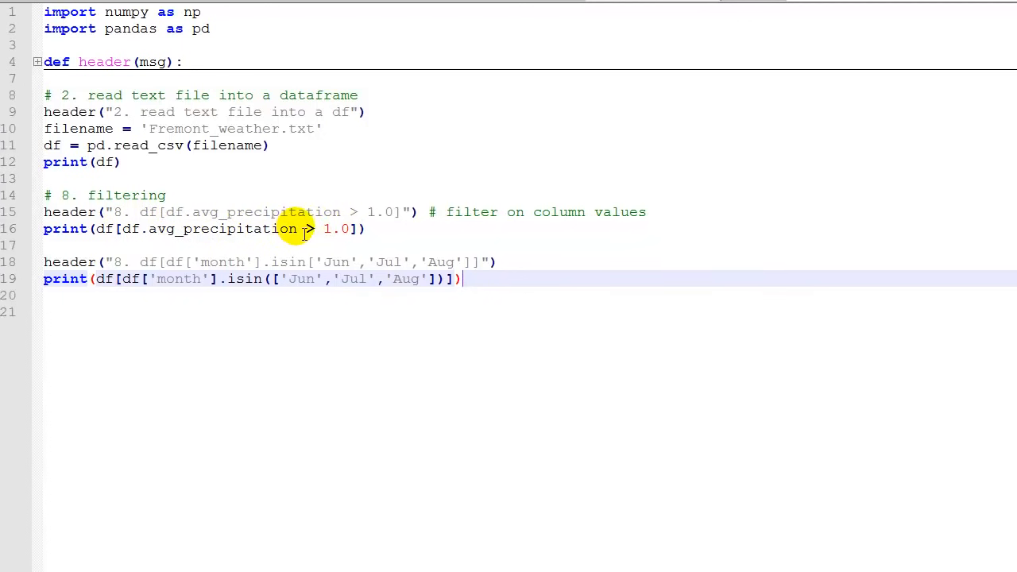
mouse_move(315, 232)
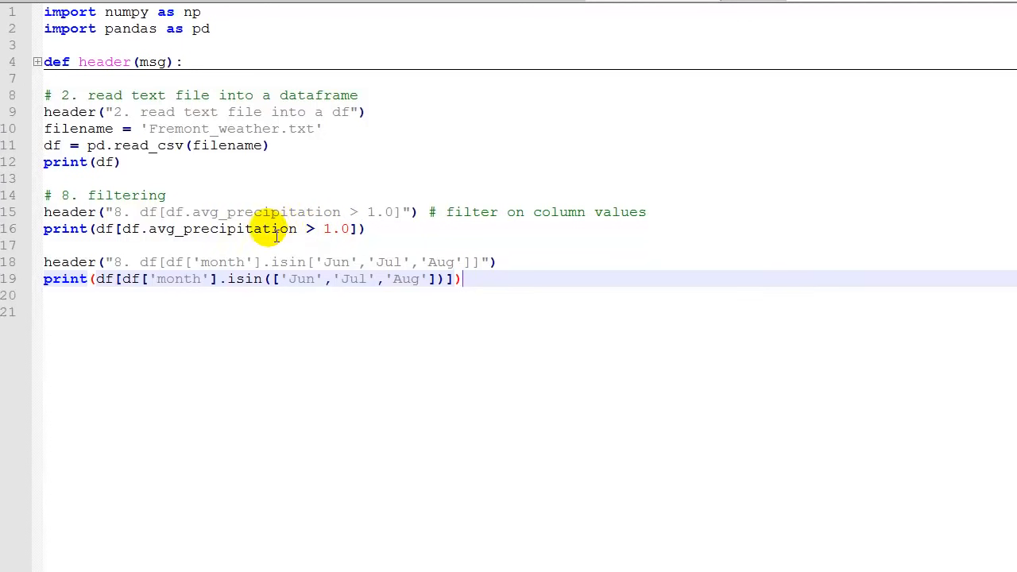
mouse_move(311, 229)
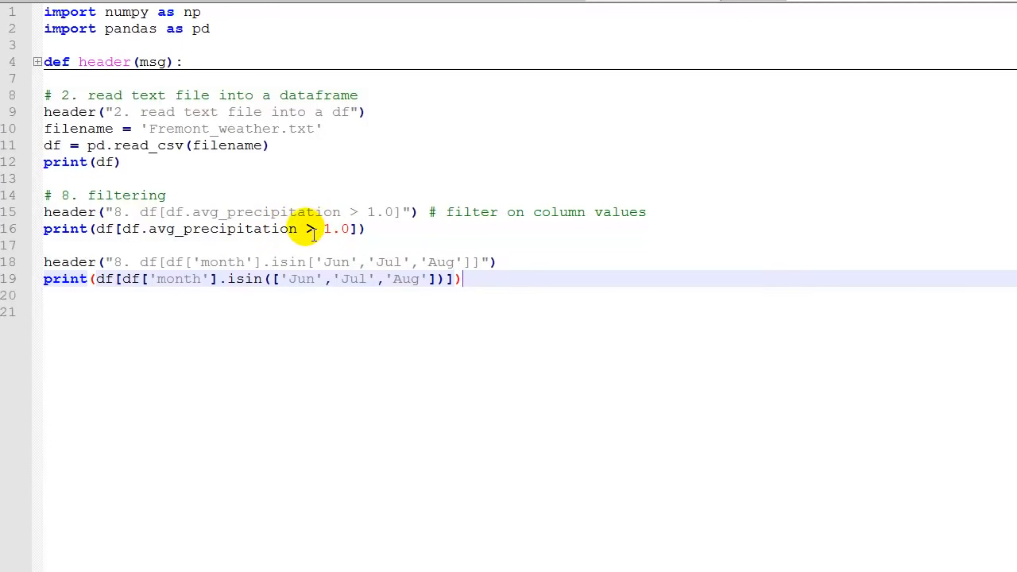
mouse_move(362, 241)
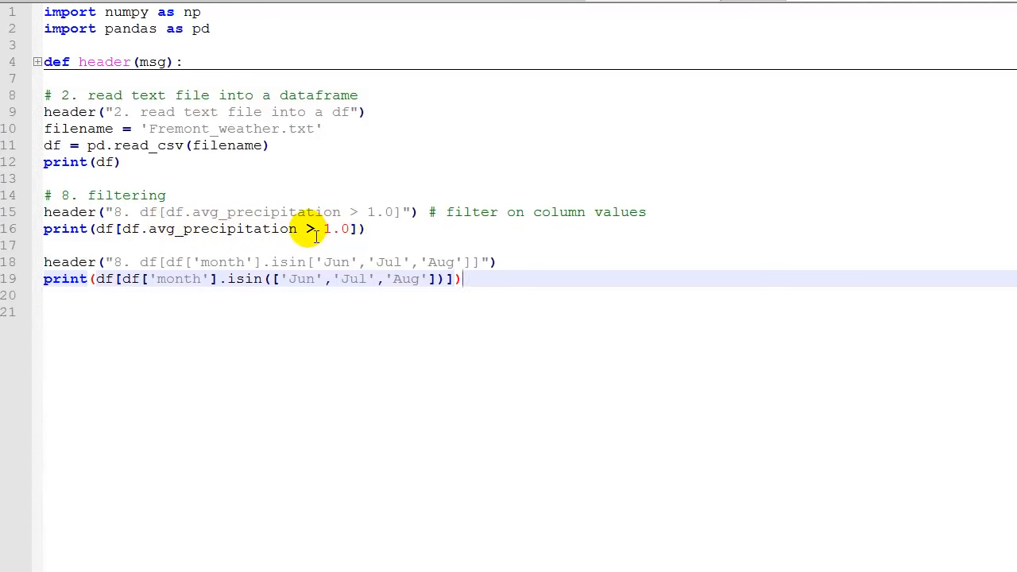
mouse_move(119, 213)
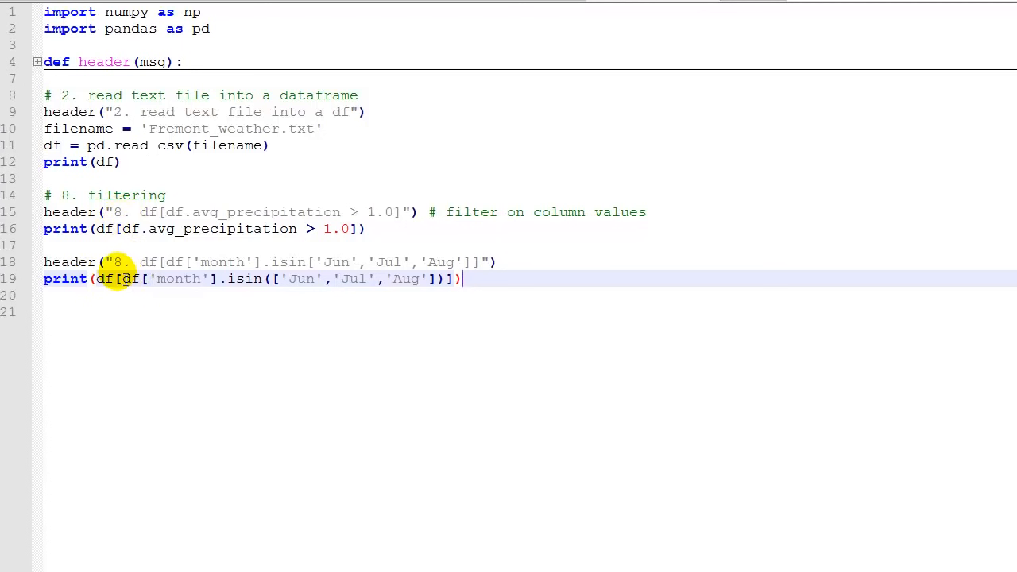
mouse_move(270, 260)
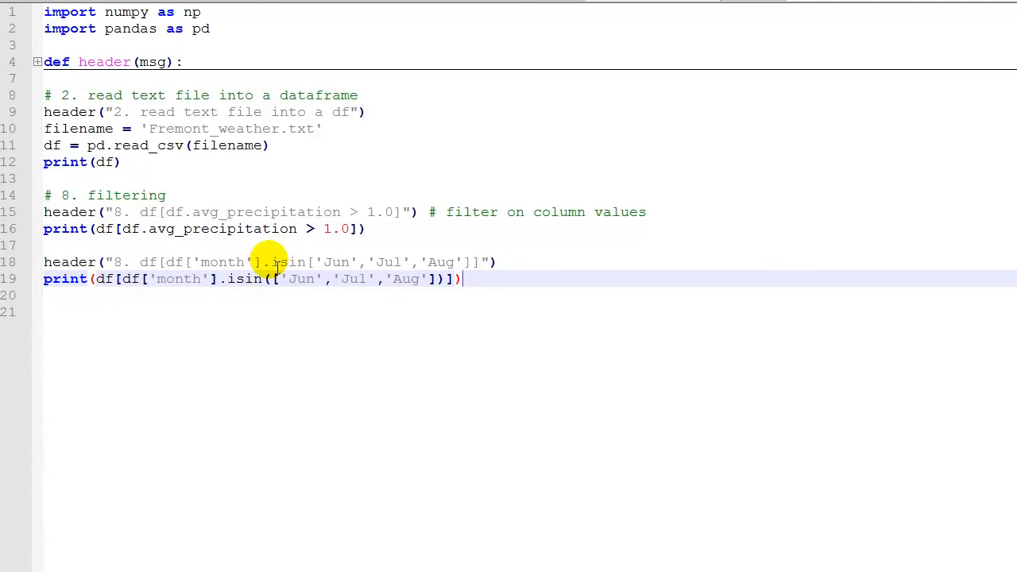
mouse_move(390, 262)
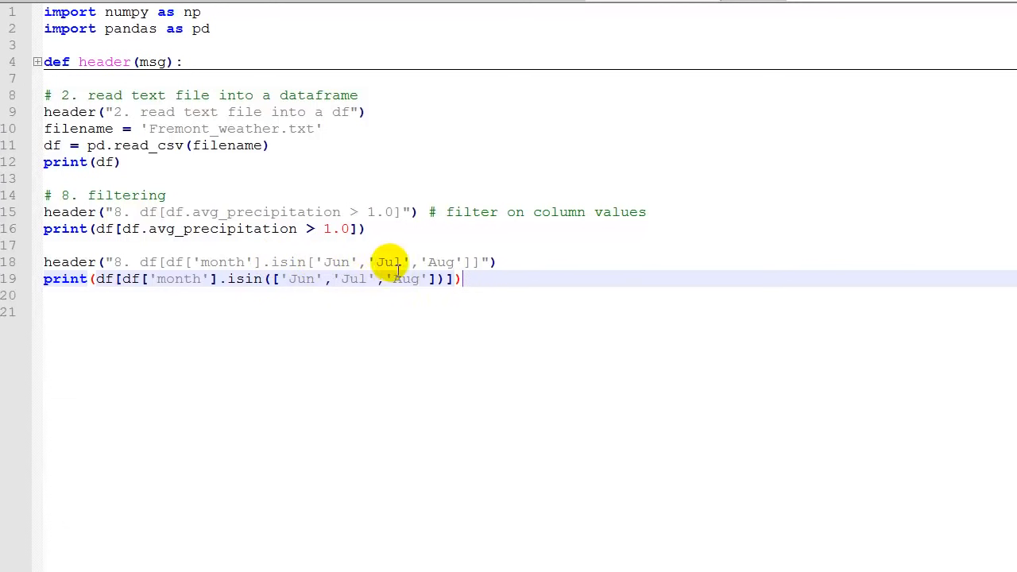
mouse_move(358, 262)
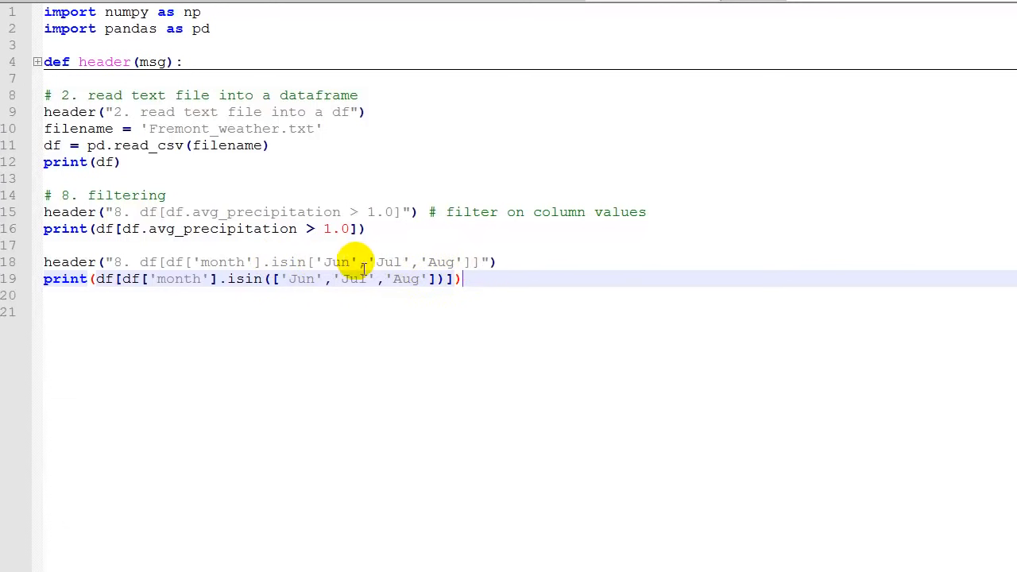
mouse_move(321, 262)
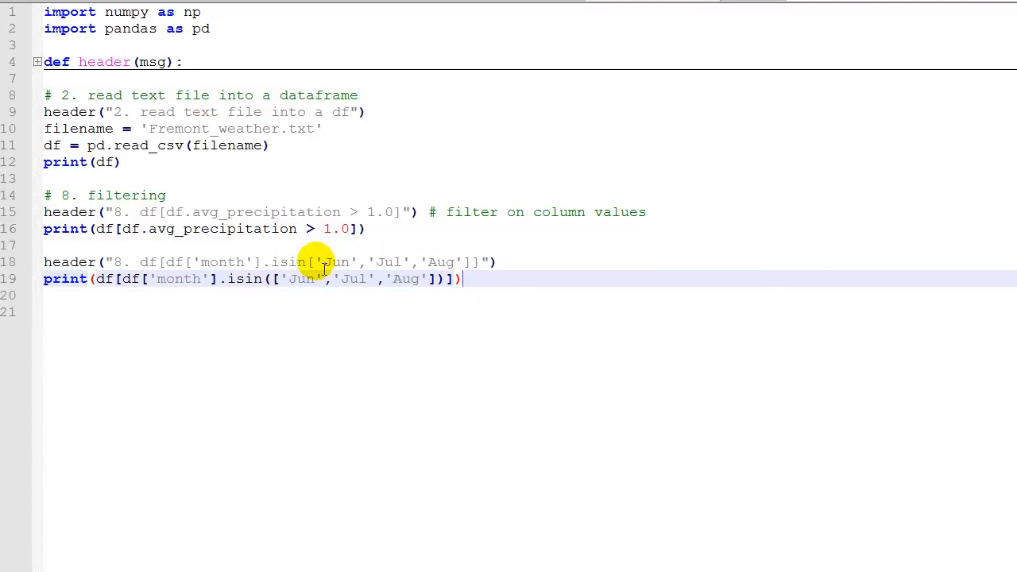
mouse_move(273, 262)
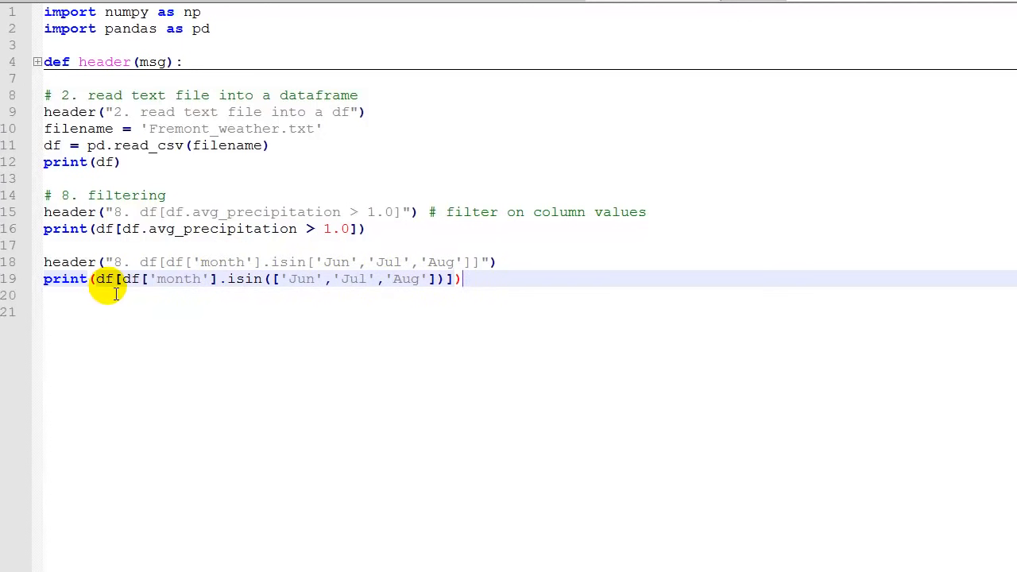
mouse_move(222, 286)
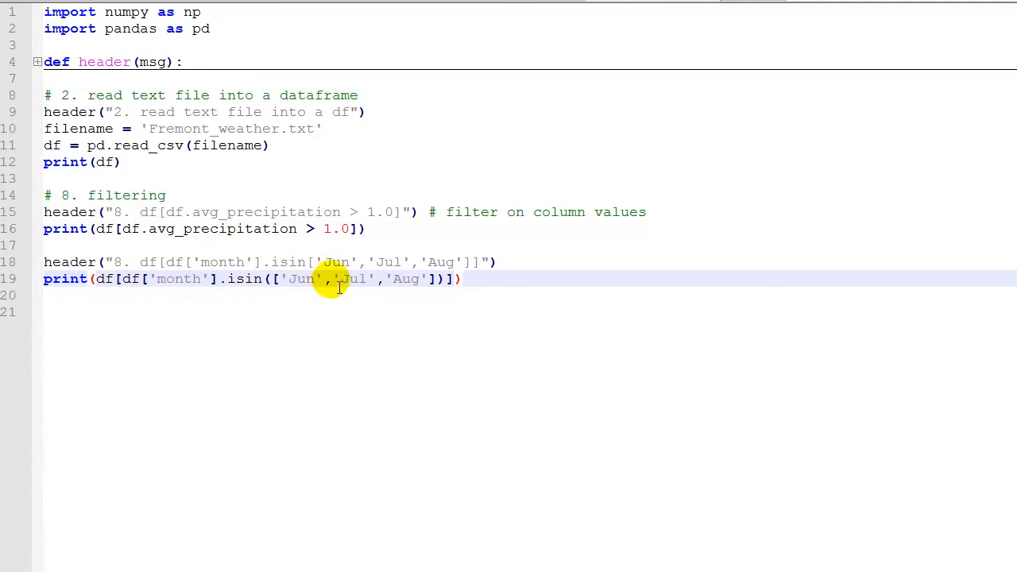
key(F5)
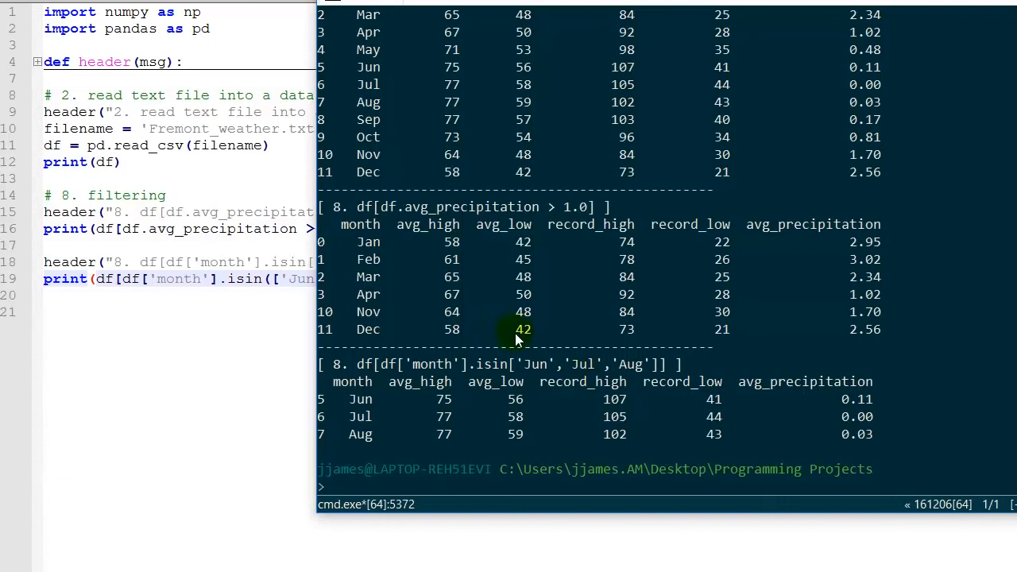
mouse_move(359, 224)
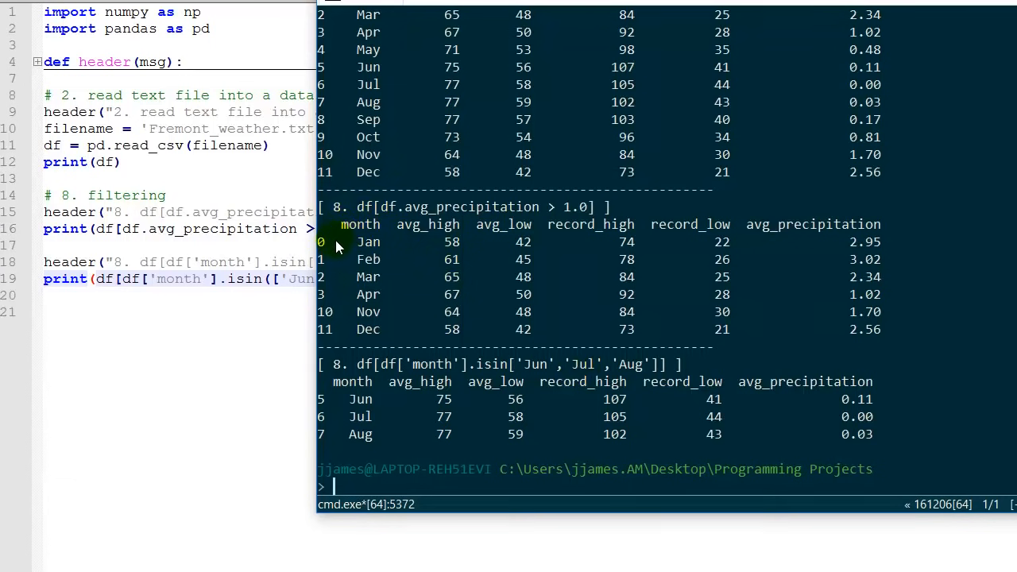
mouse_move(585, 226)
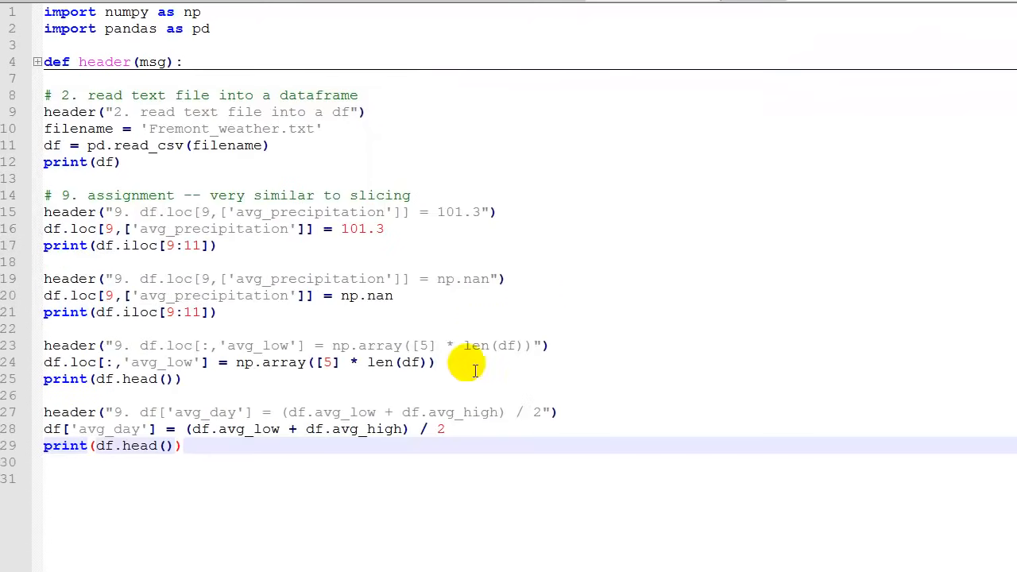
mouse_move(267, 278)
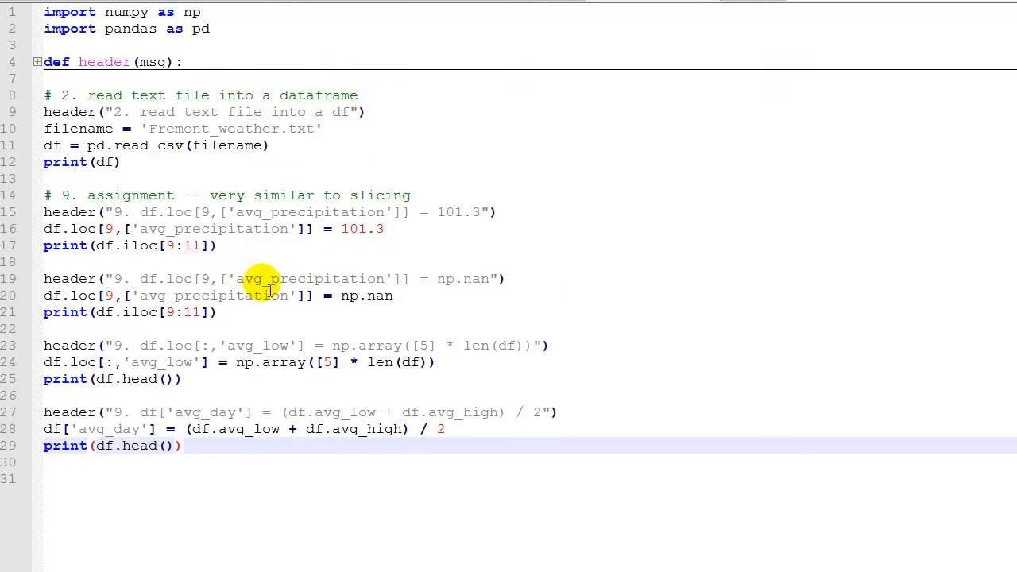
mouse_move(274, 256)
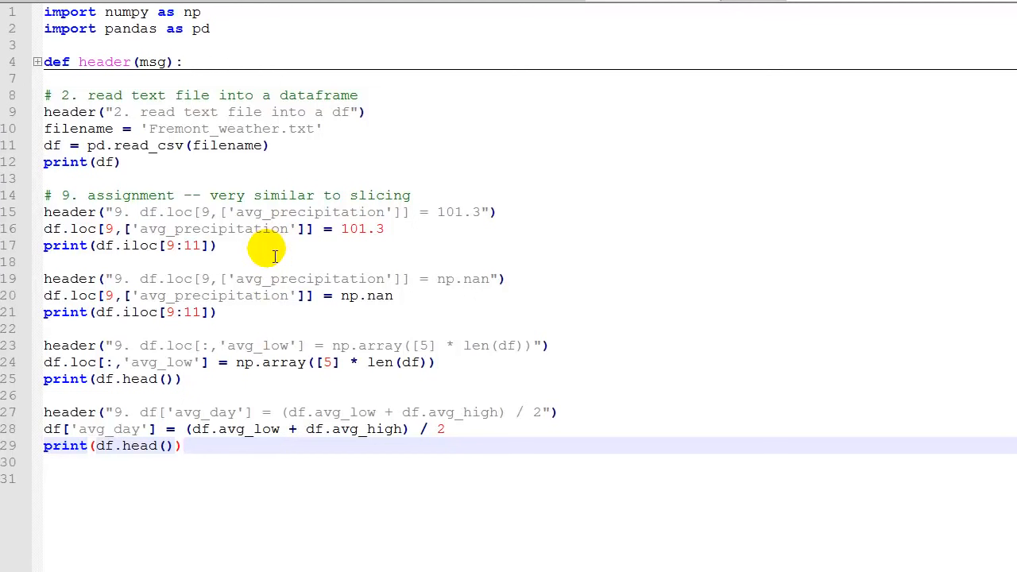
mouse_move(231, 251)
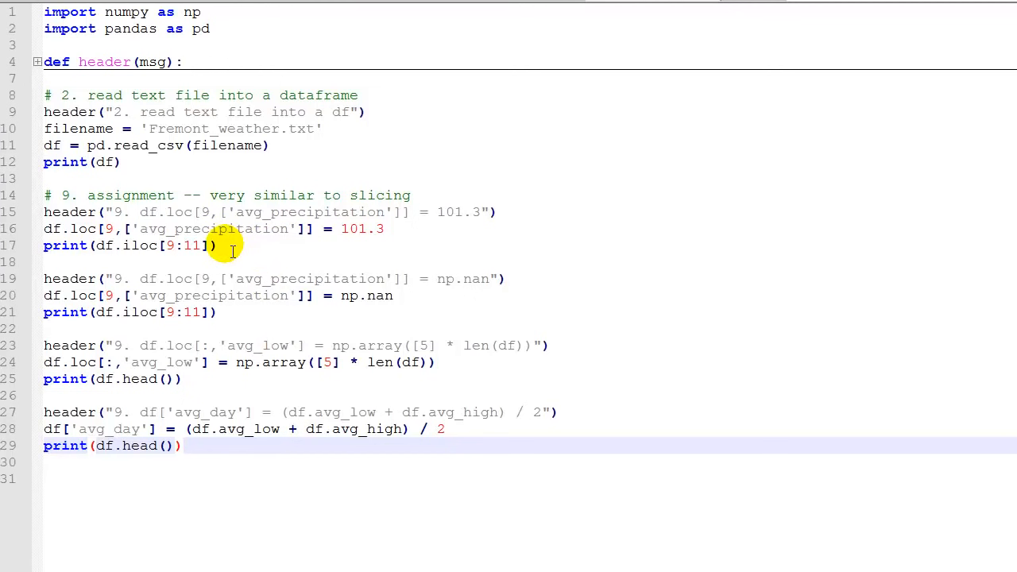
mouse_move(241, 245)
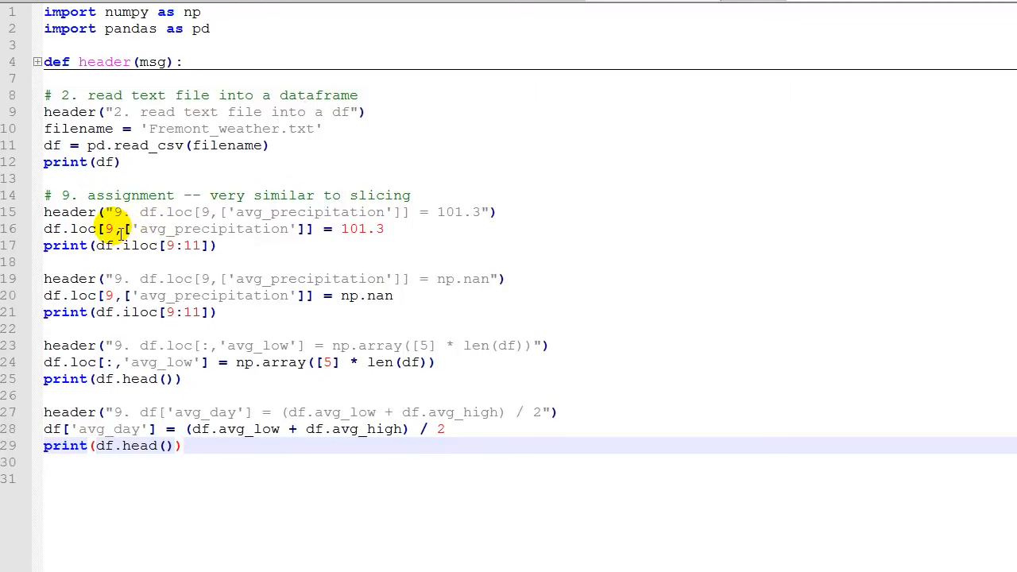
mouse_move(385, 232)
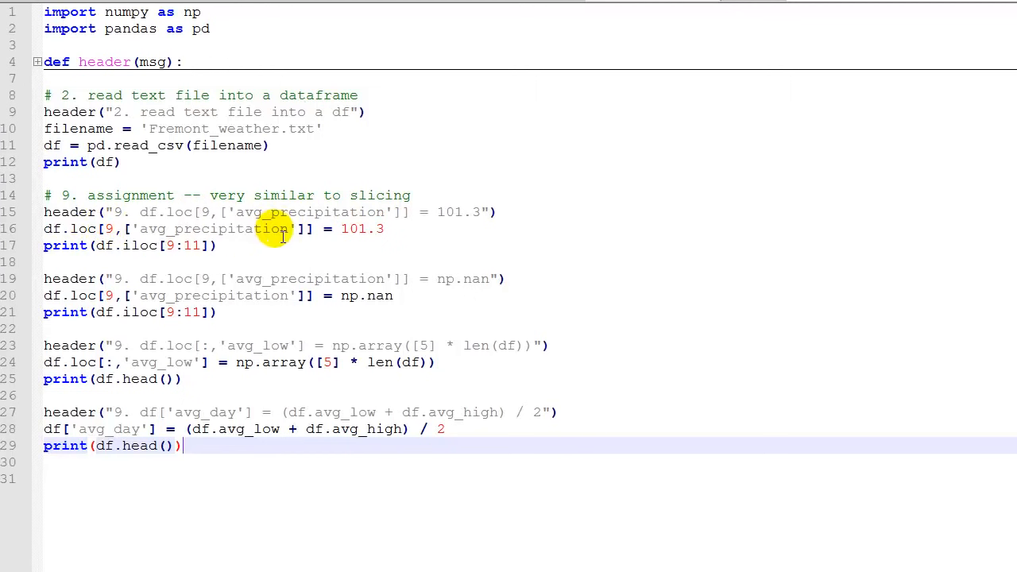
mouse_move(394, 229)
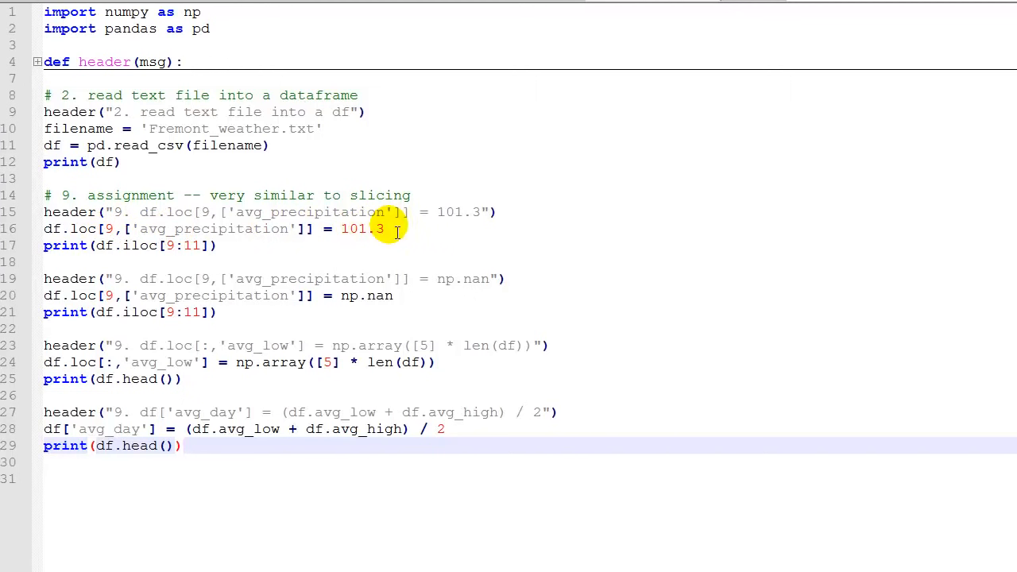
mouse_move(80, 259)
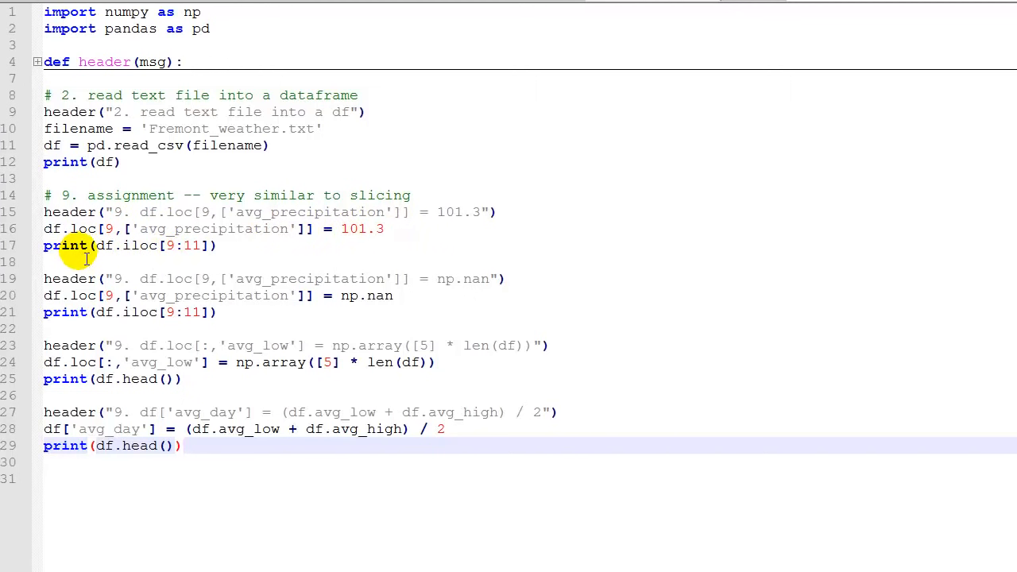
mouse_move(301, 251)
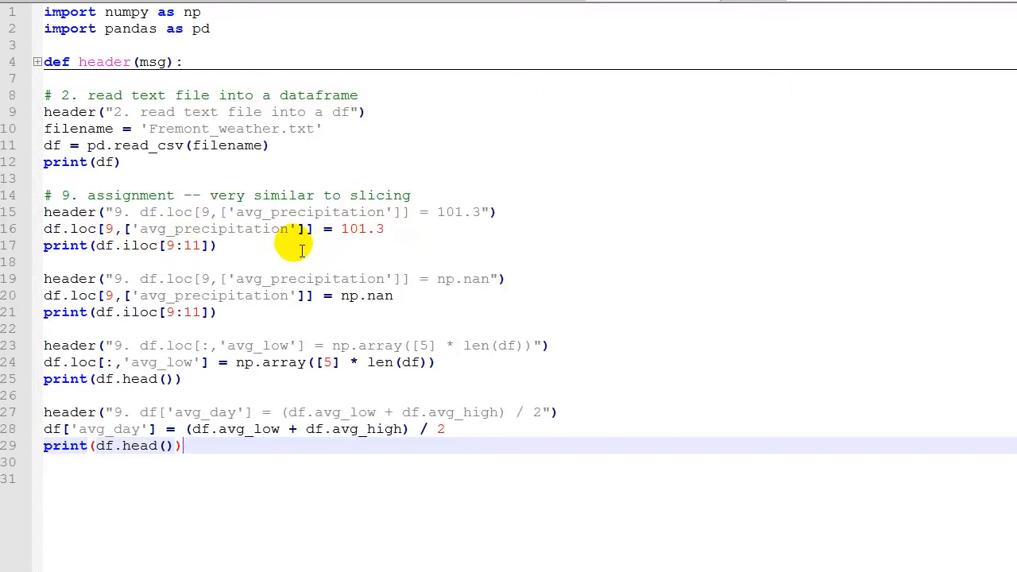
mouse_move(308, 247)
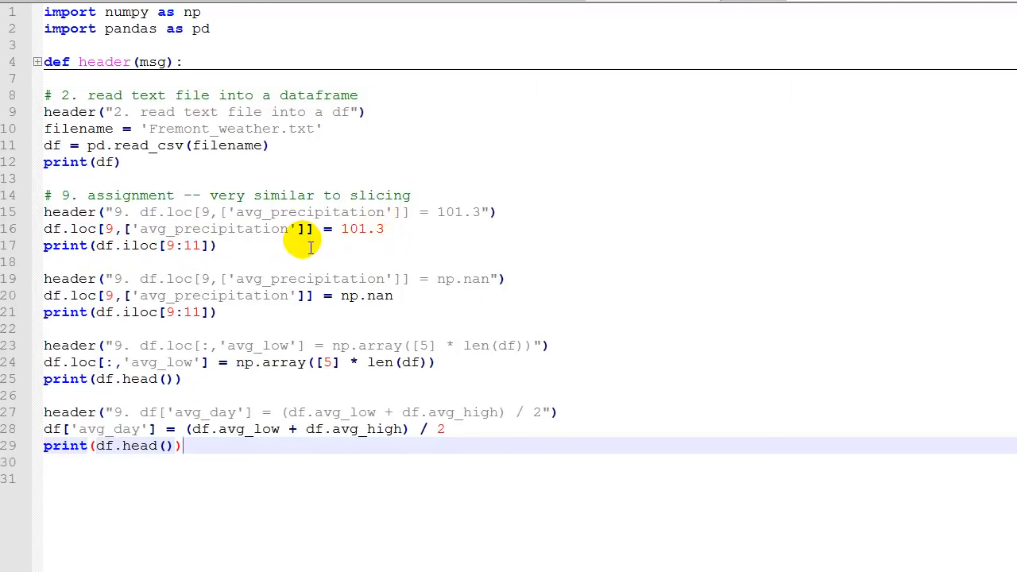
mouse_move(398, 241)
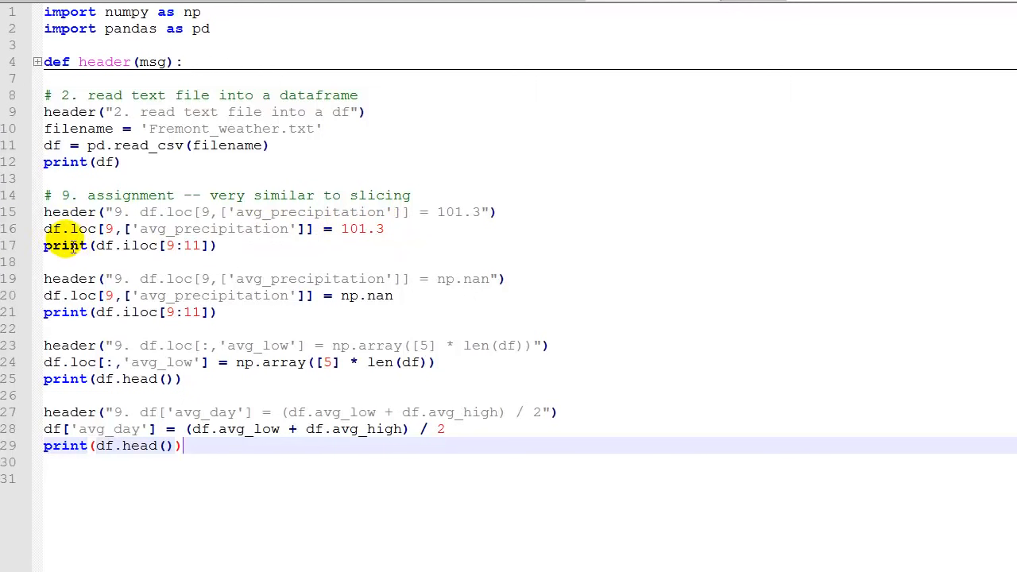
mouse_move(55, 229)
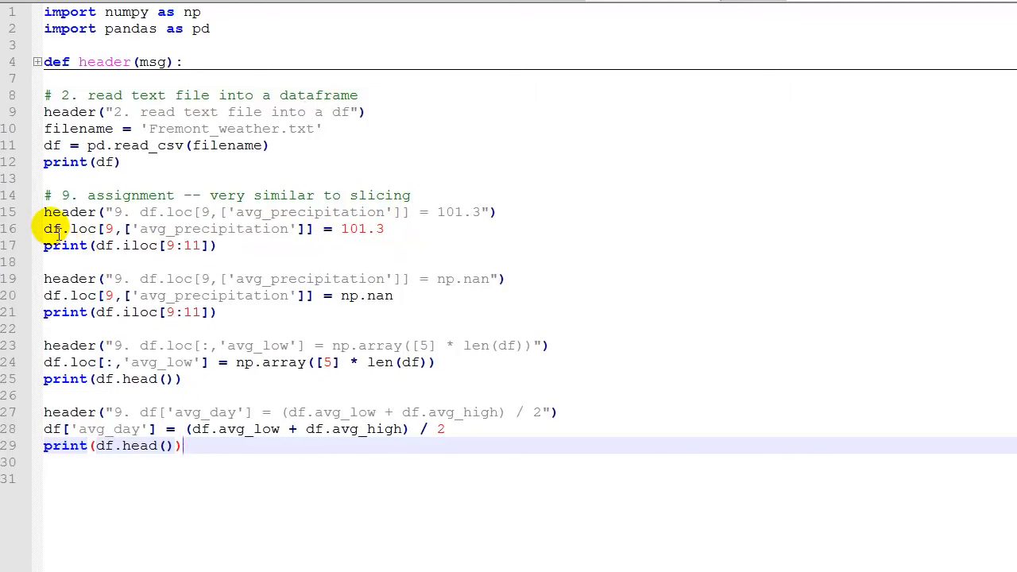
mouse_move(246, 280)
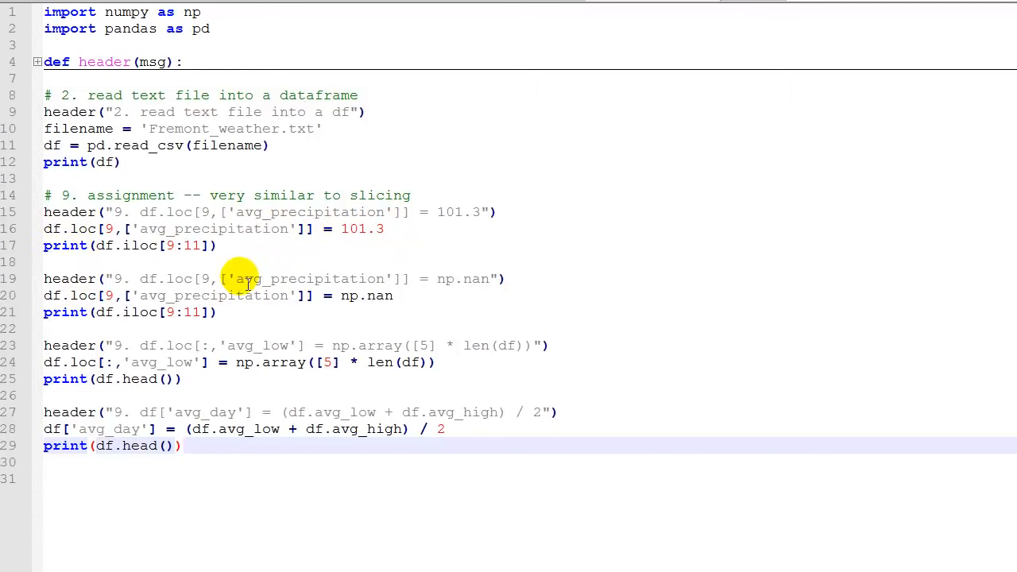
mouse_move(401, 283)
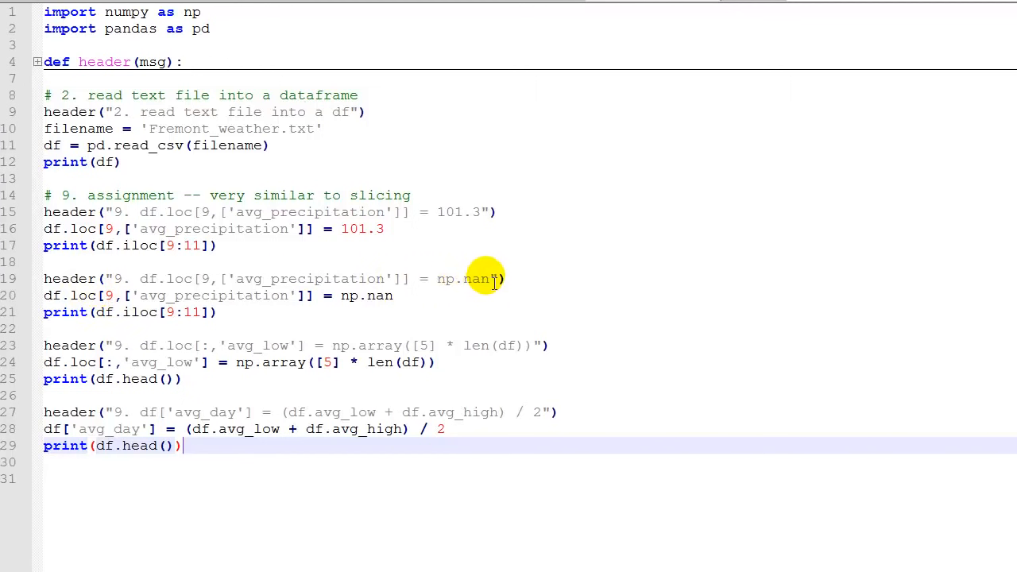
mouse_move(346, 303)
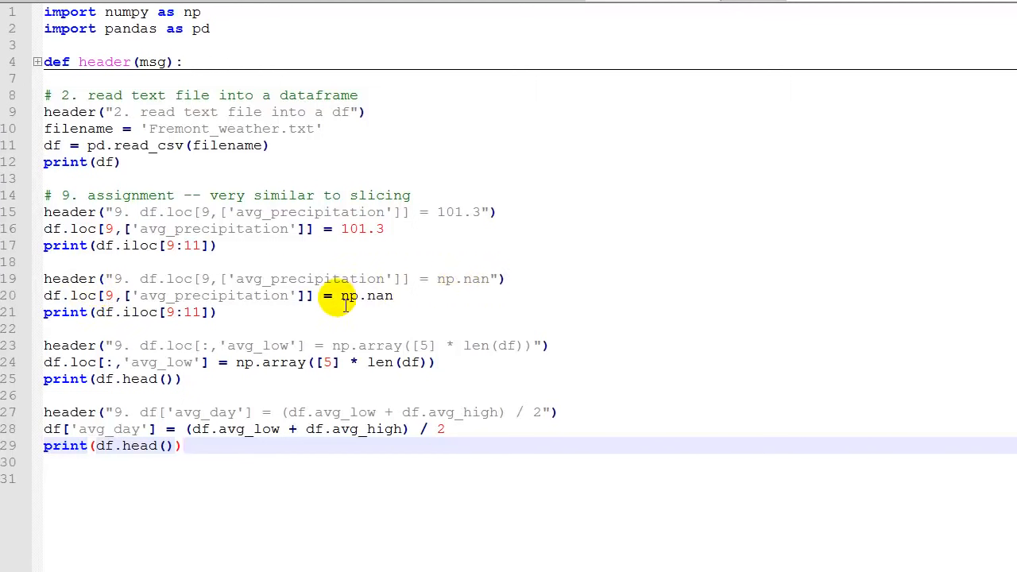
mouse_move(173, 279)
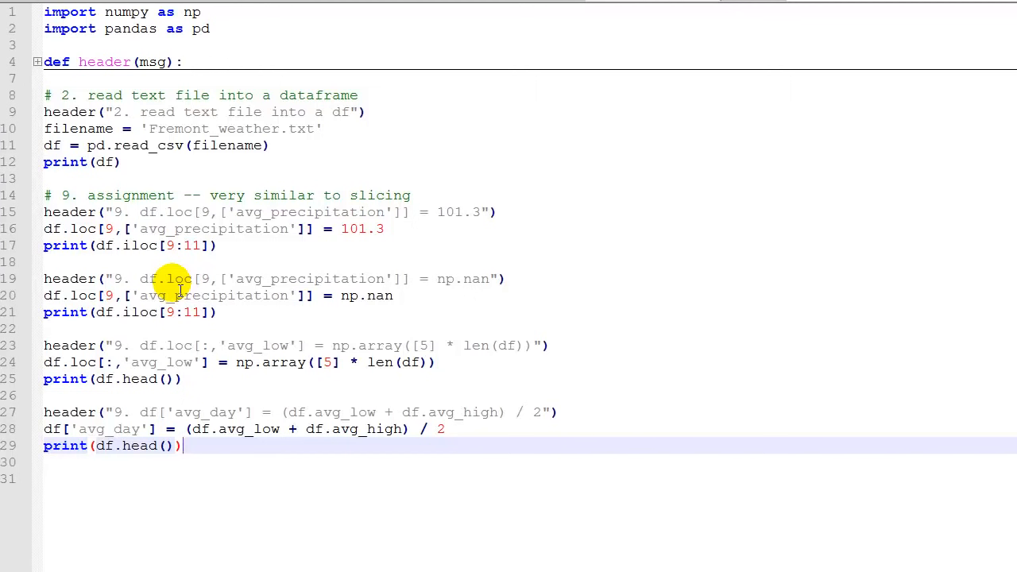
mouse_move(316, 280)
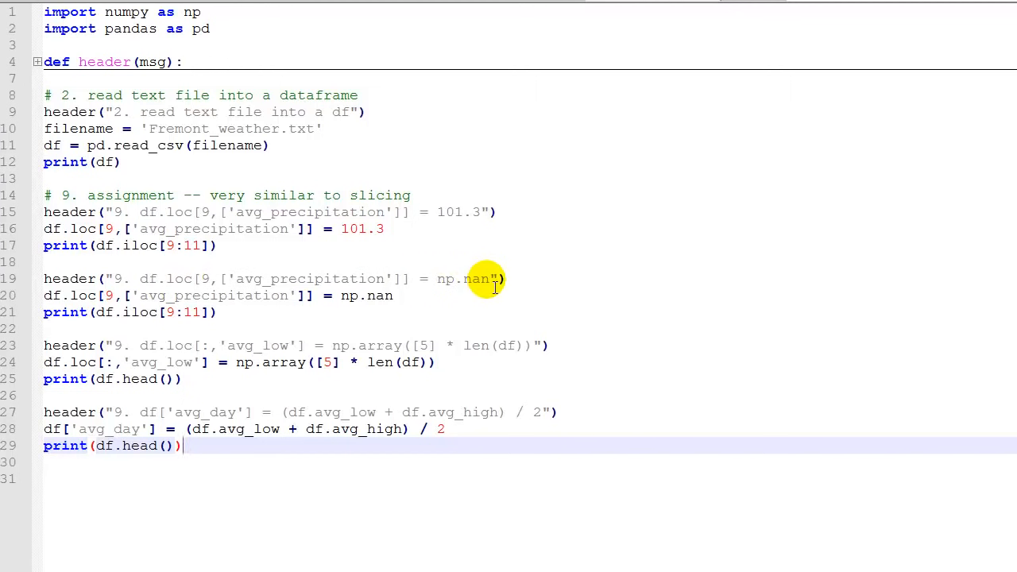
mouse_move(489, 289)
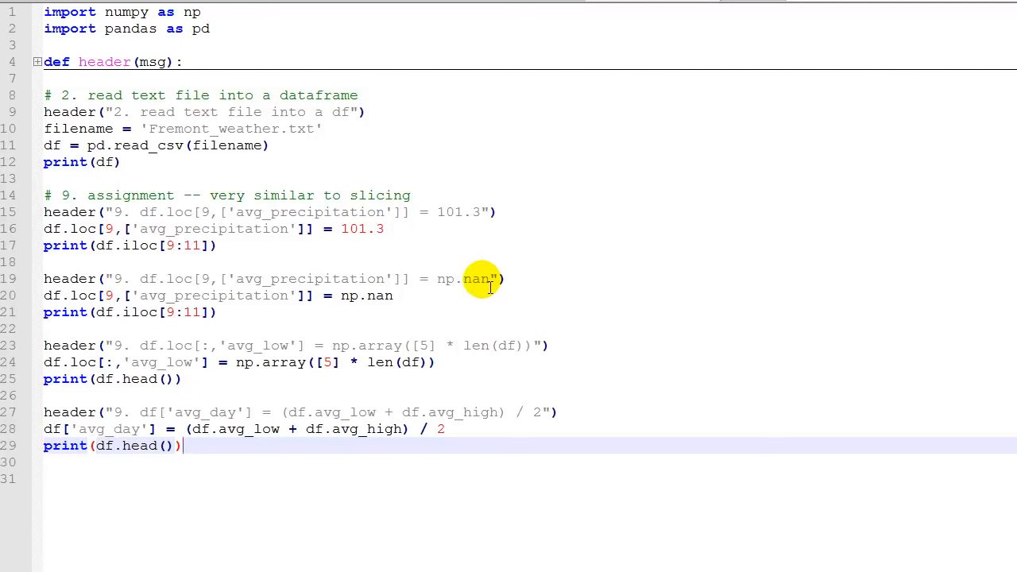
mouse_move(525, 278)
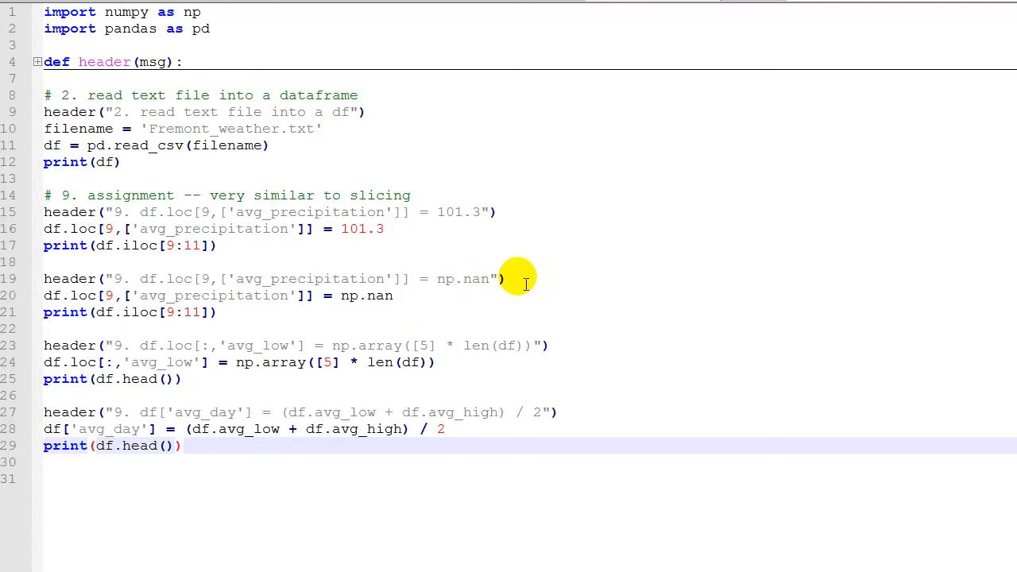
mouse_move(119, 280)
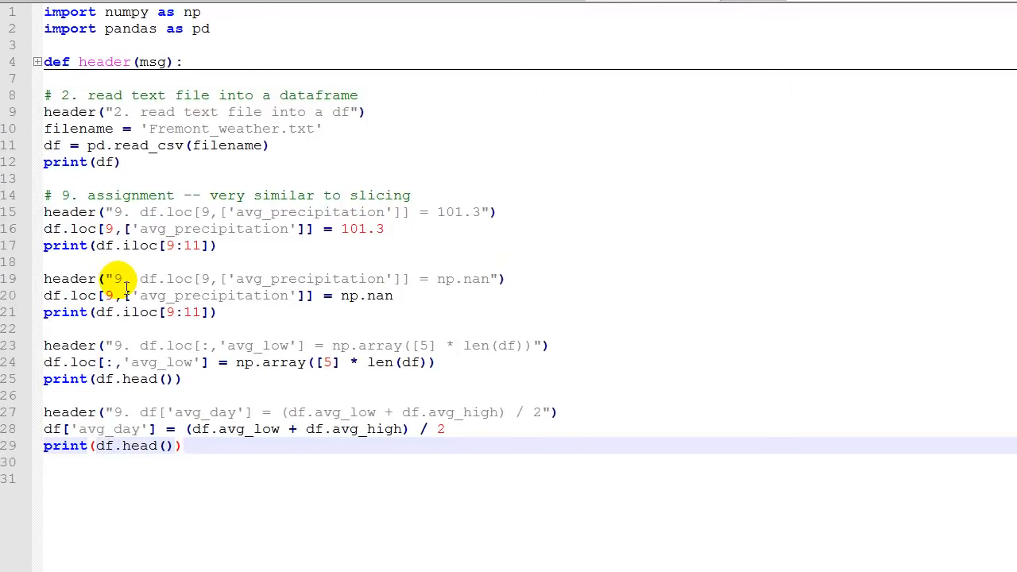
mouse_move(485, 279)
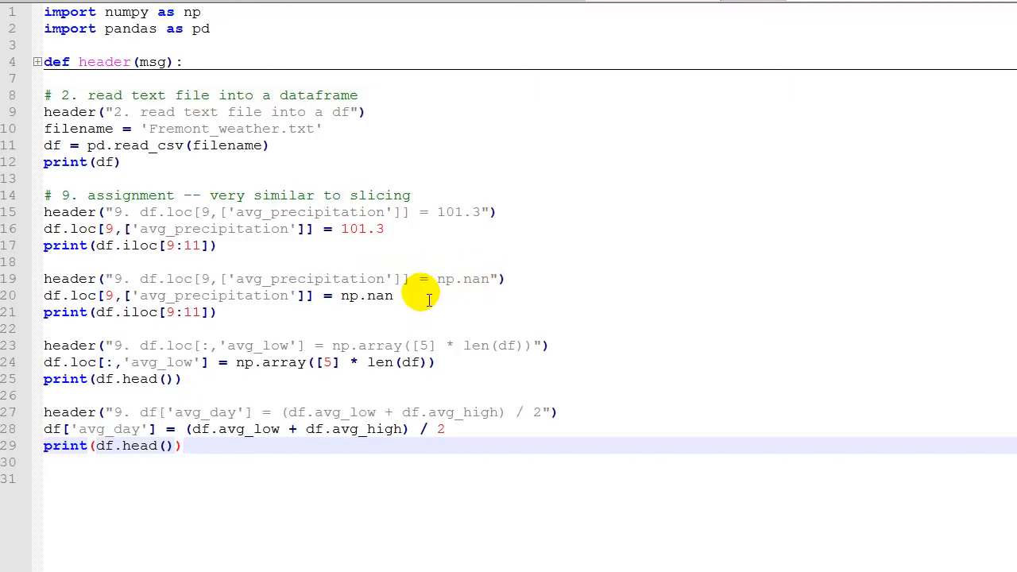
mouse_move(473, 280)
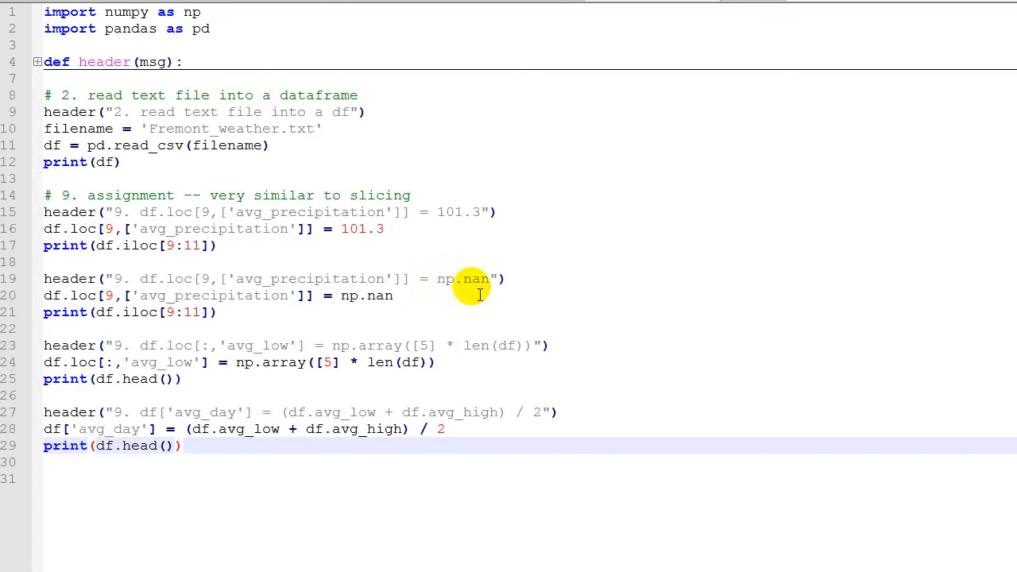
mouse_move(461, 278)
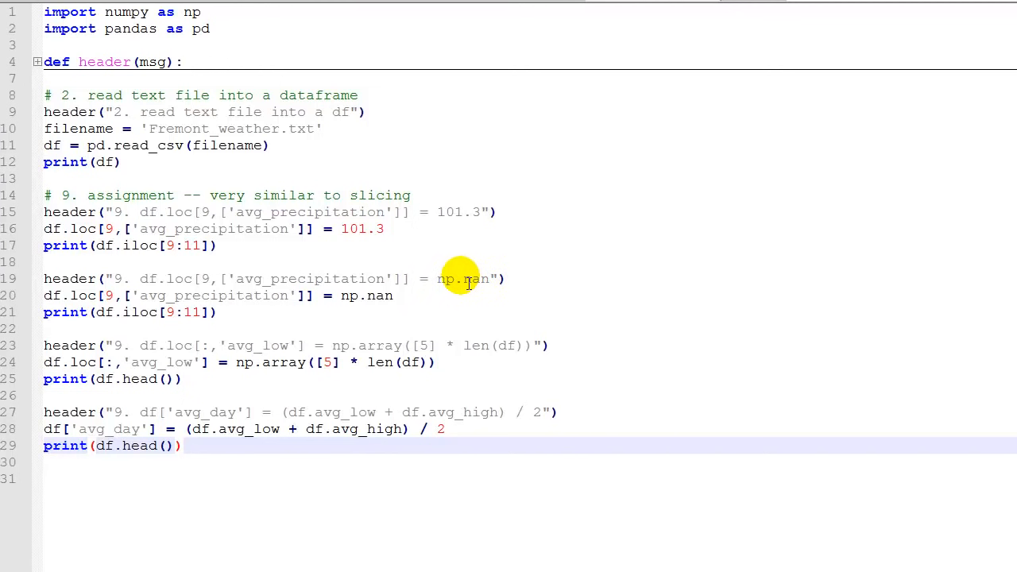
mouse_move(384, 305)
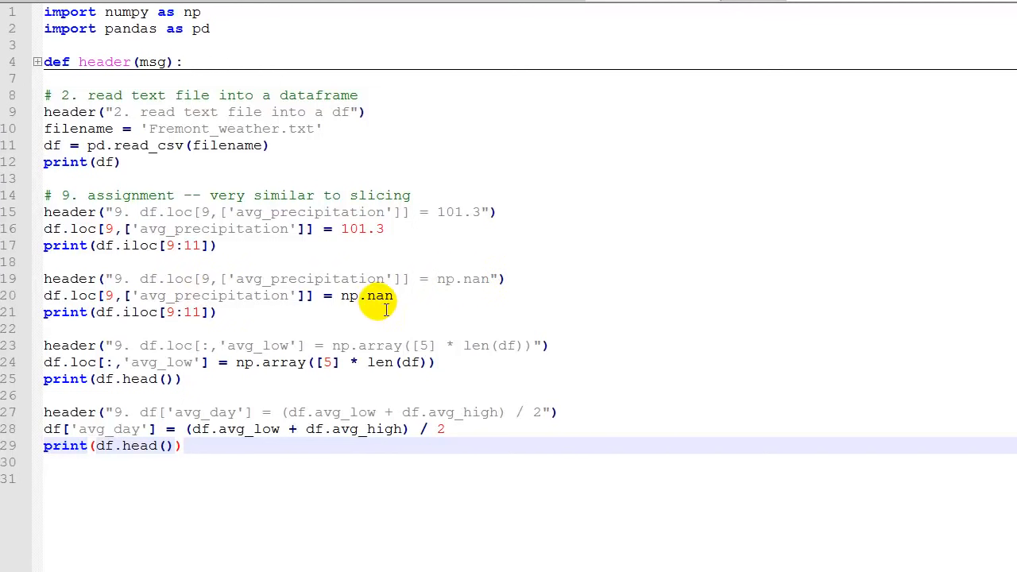
mouse_move(270, 306)
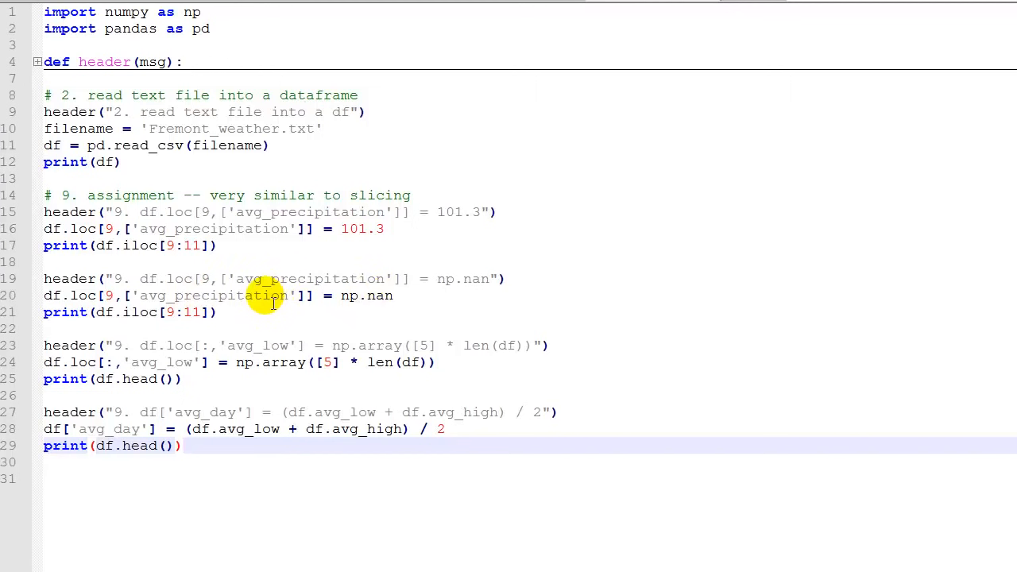
mouse_move(337, 298)
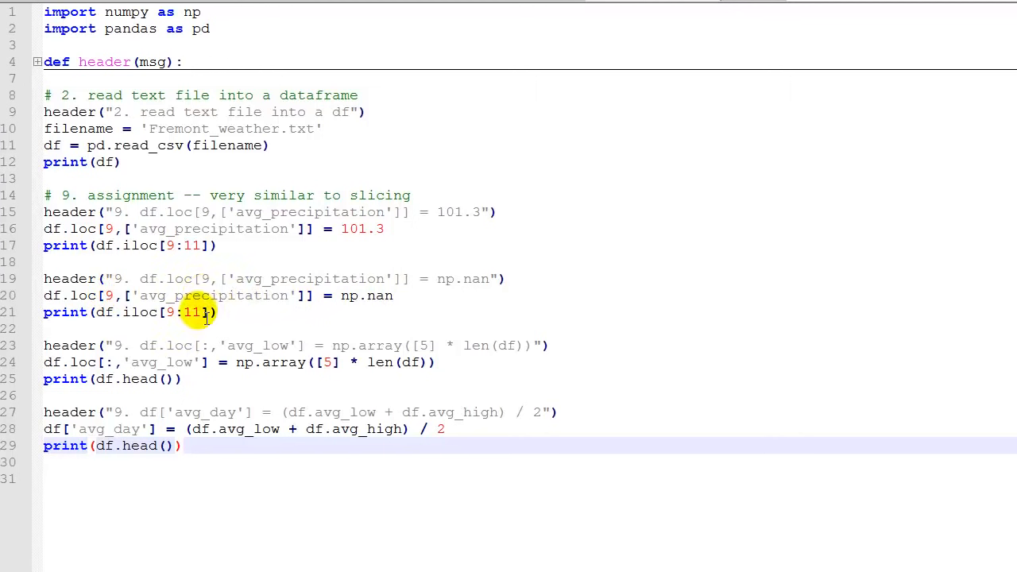
mouse_move(321, 305)
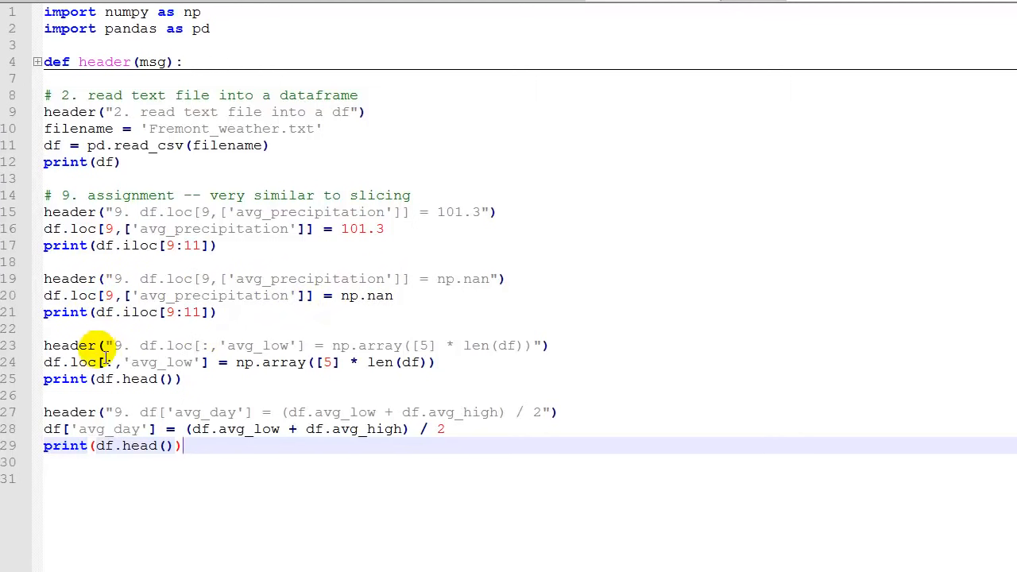
mouse_move(80, 362)
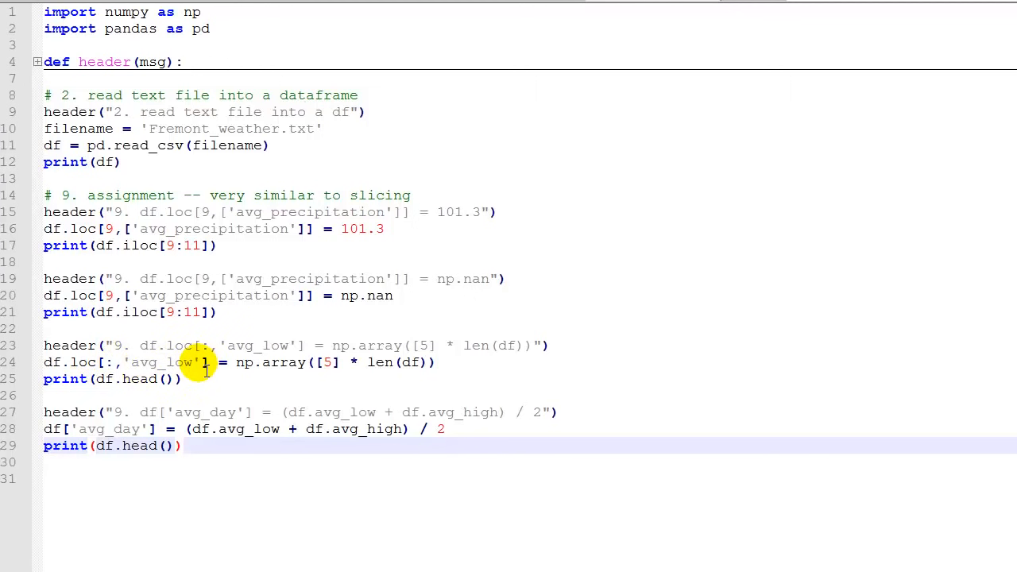
mouse_move(247, 376)
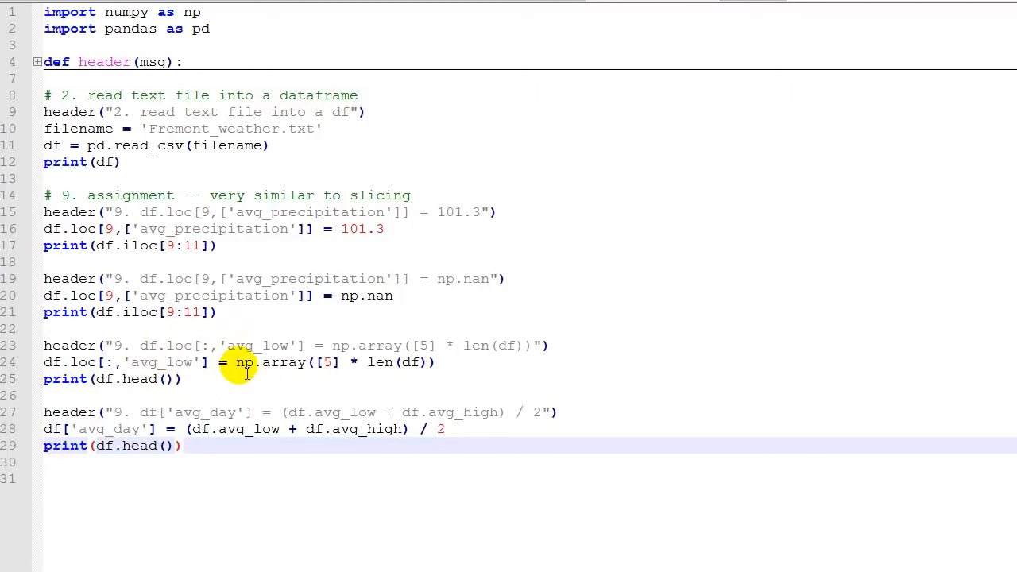
mouse_move(352, 362)
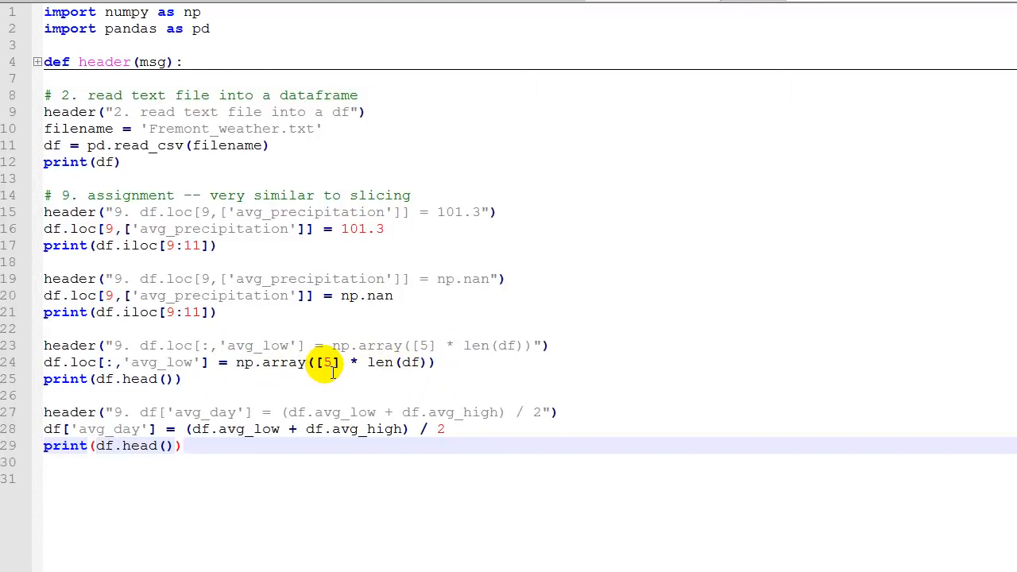
mouse_move(202, 388)
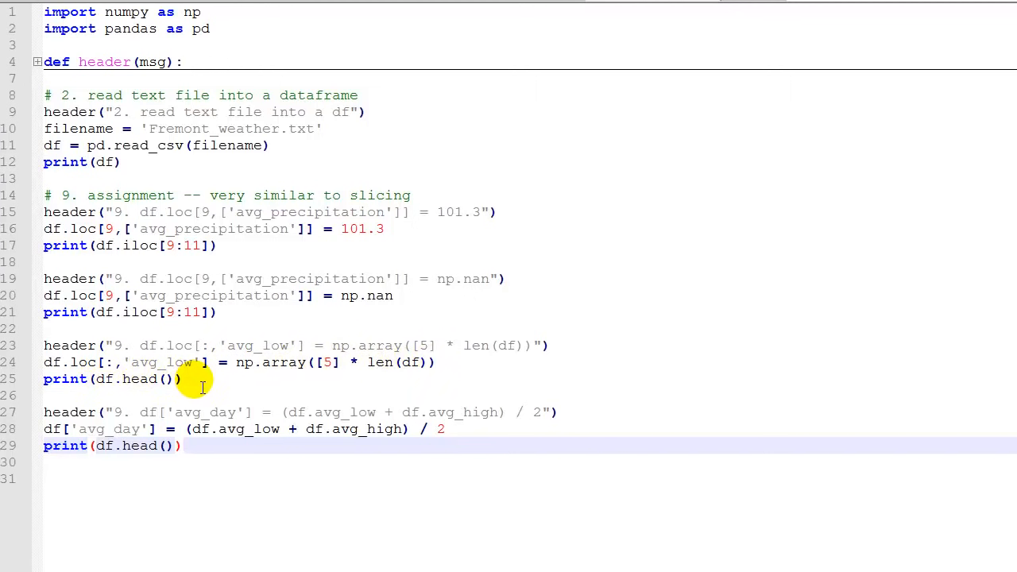
mouse_move(119, 429)
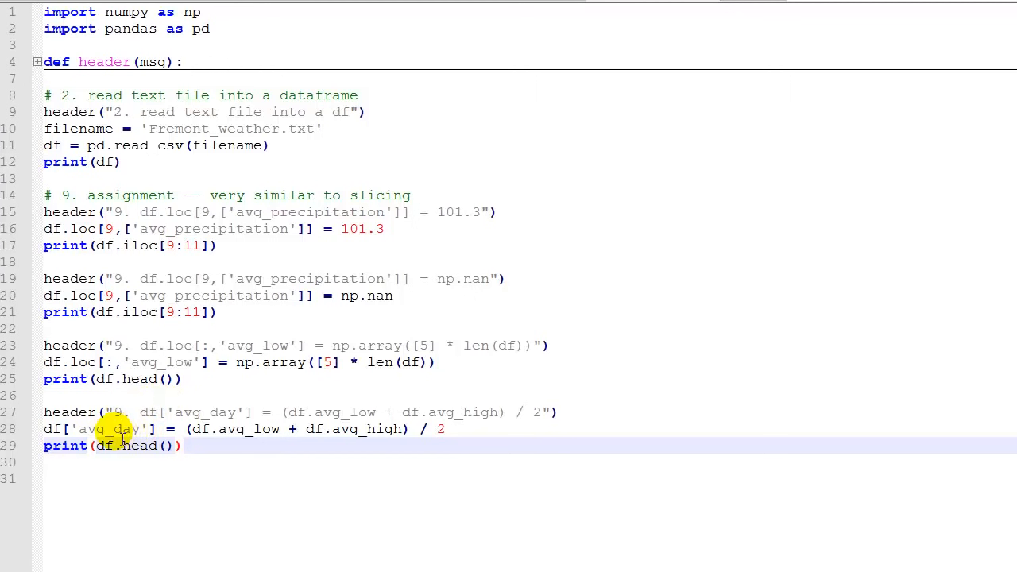
mouse_move(67, 429)
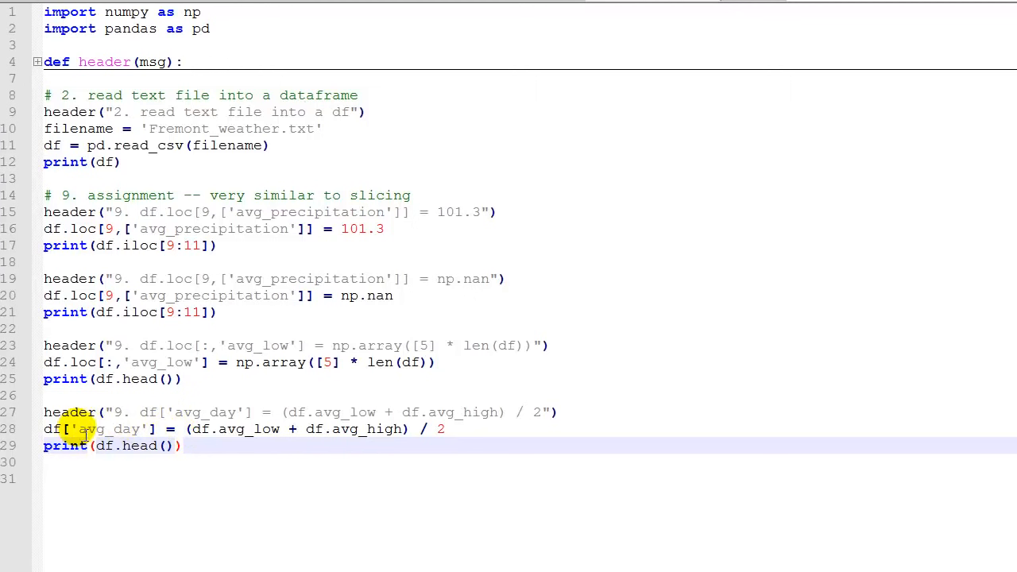
mouse_move(221, 439)
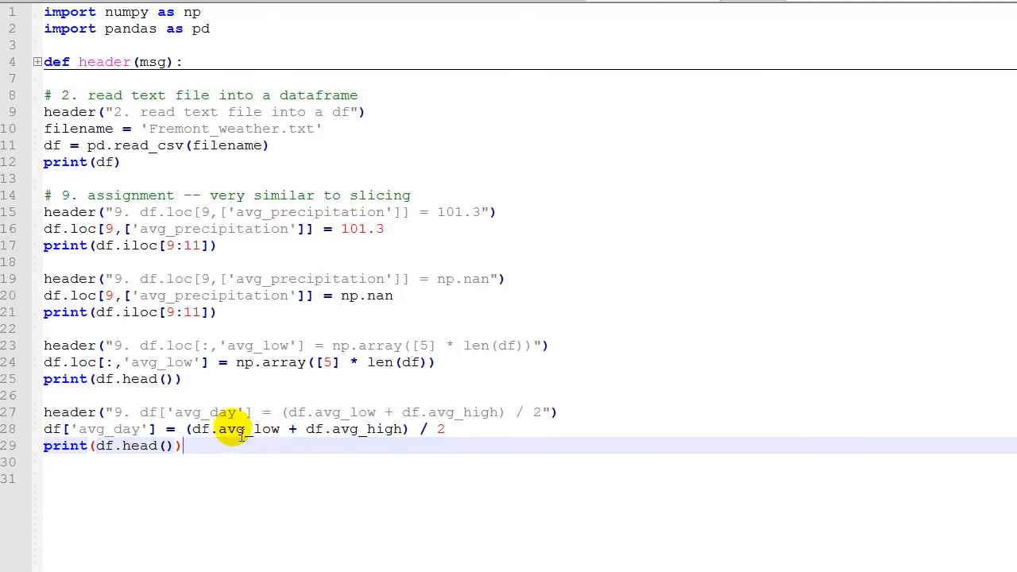
mouse_move(356, 429)
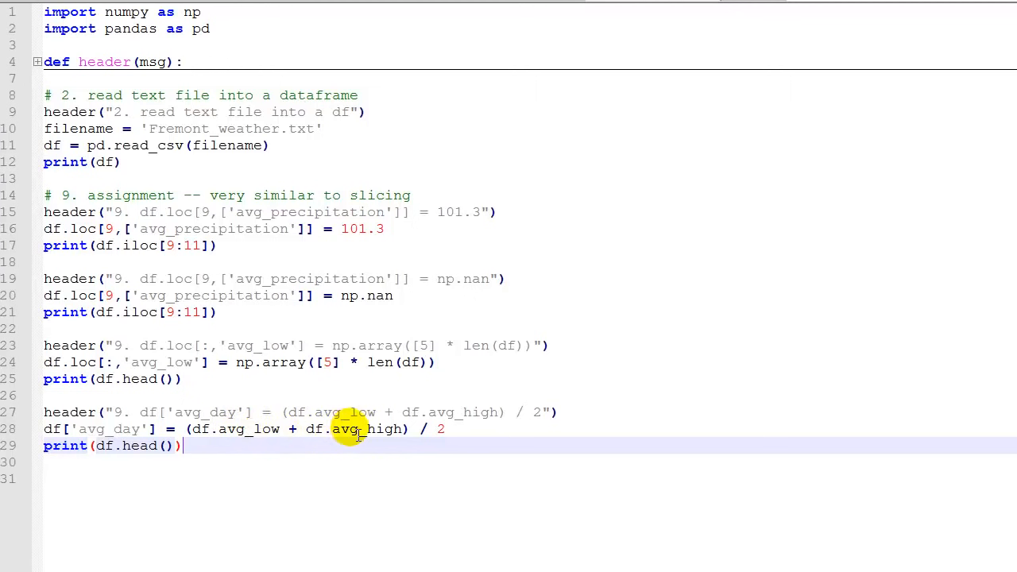
mouse_move(230, 455)
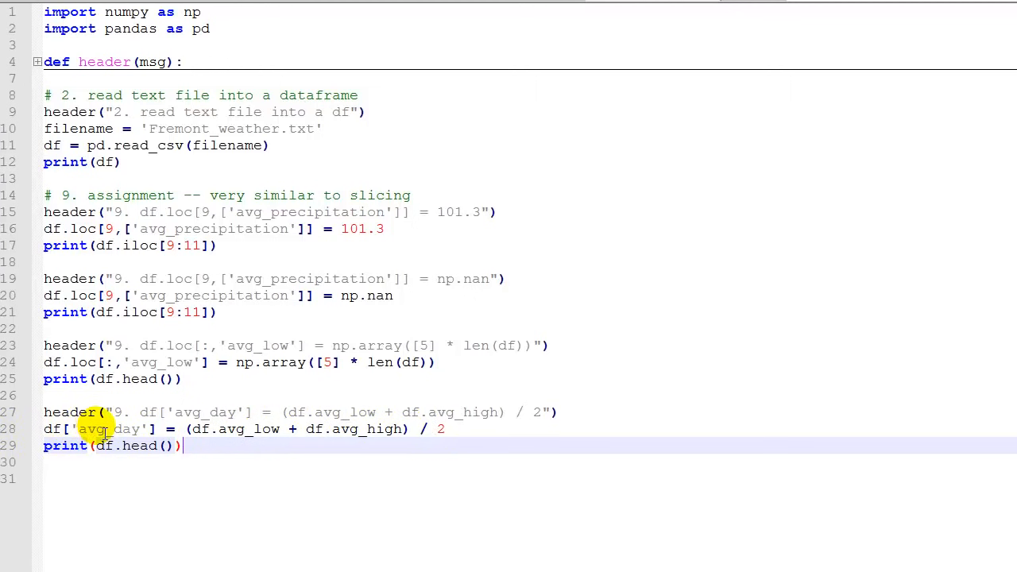
mouse_move(199, 452)
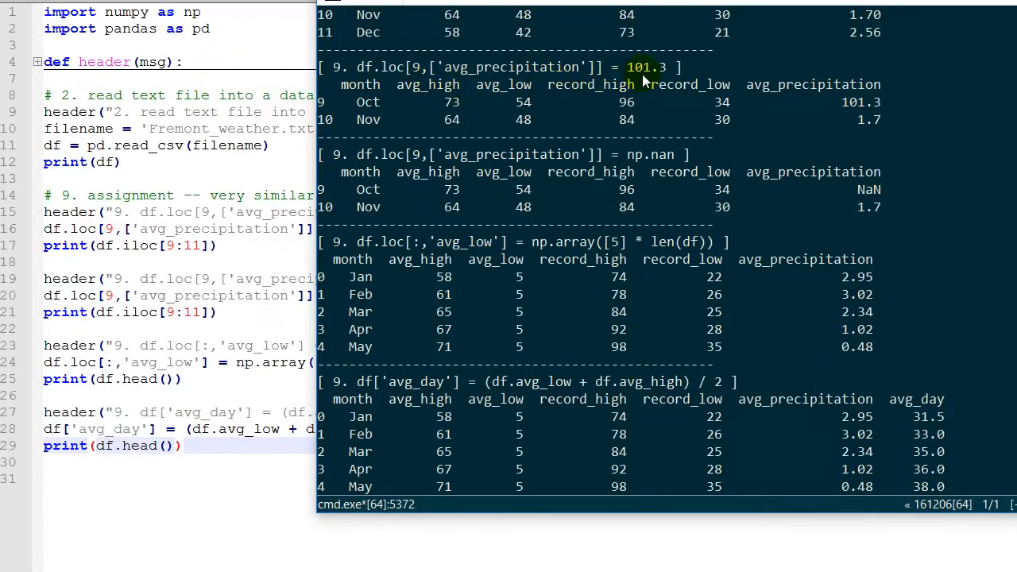
mouse_move(863, 109)
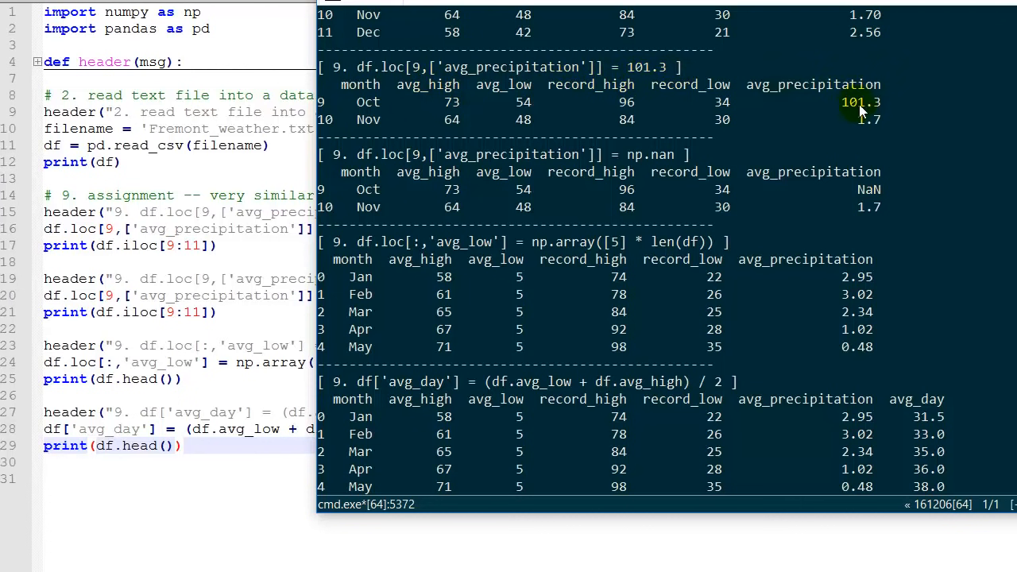
mouse_move(803, 116)
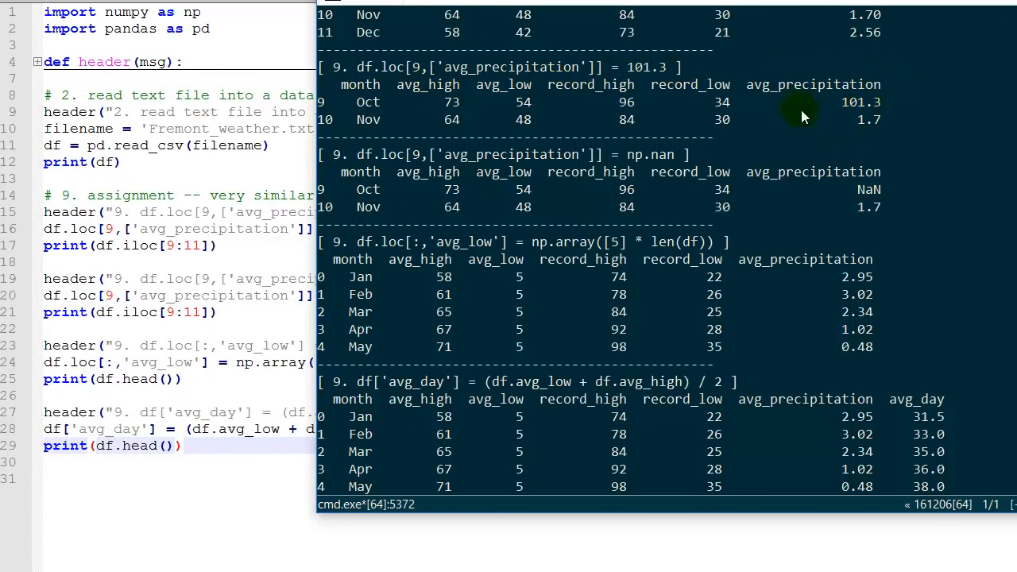
mouse_move(844, 200)
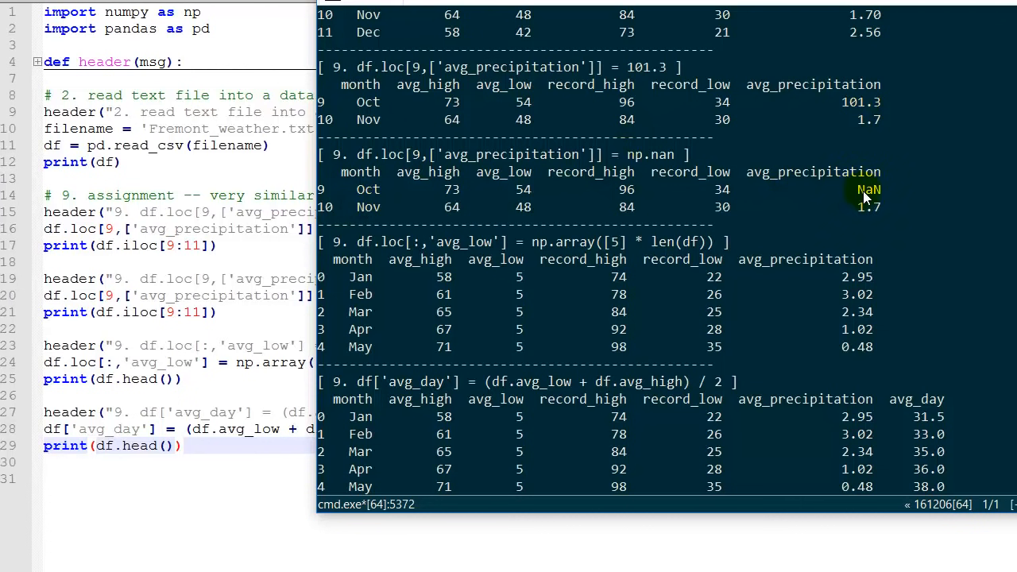
mouse_move(865, 203)
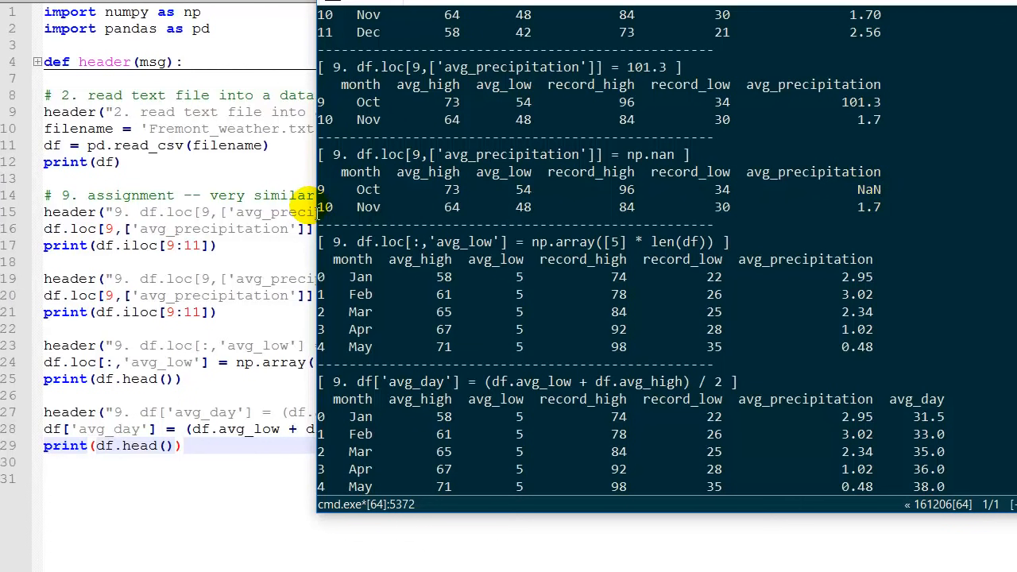
mouse_move(563, 280)
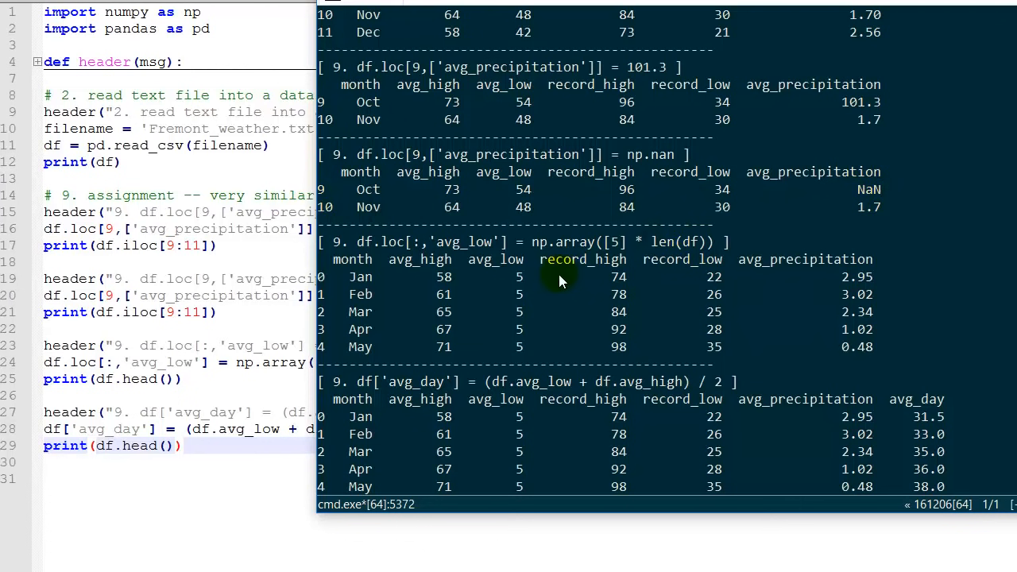
mouse_move(522, 343)
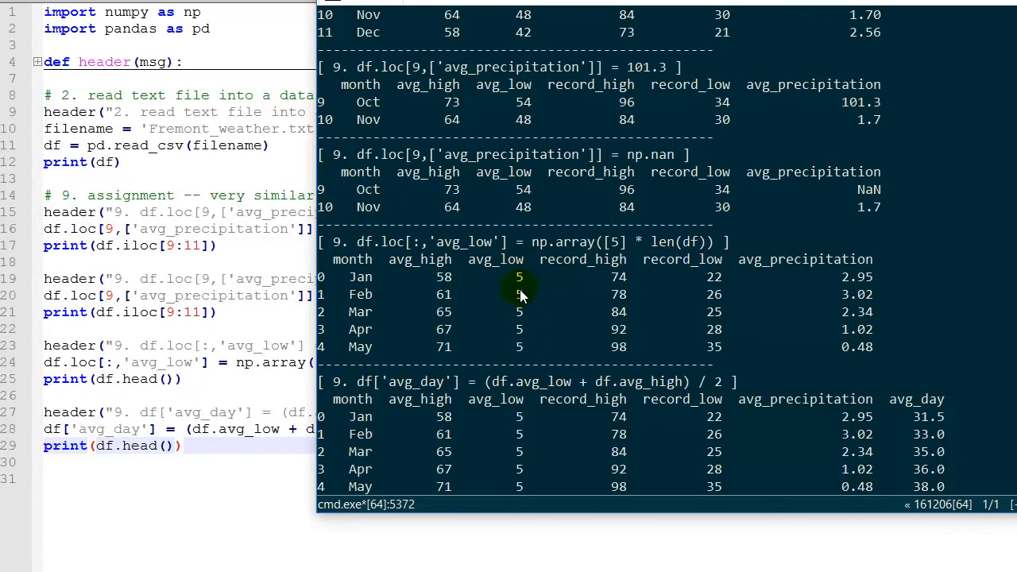
mouse_move(533, 308)
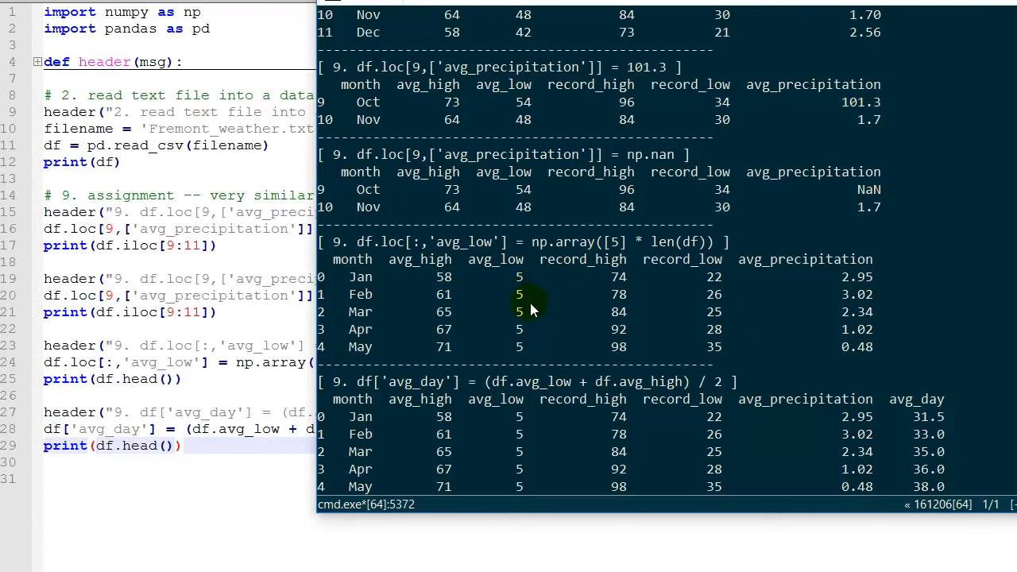
Scroll to the end of the avg_day column output showing values 31.5 to 38.0
scroll(down, 3)
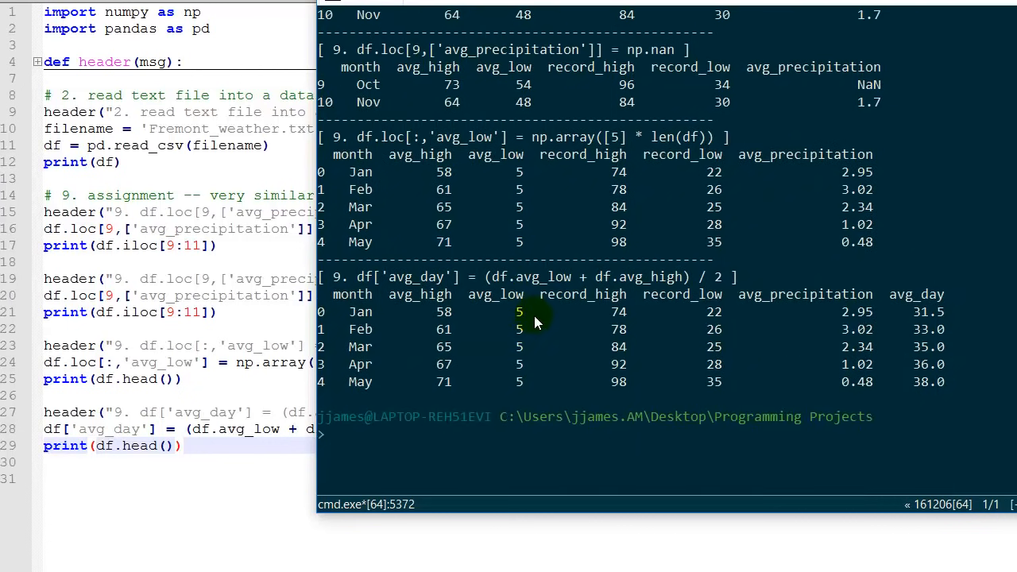
mouse_move(918, 294)
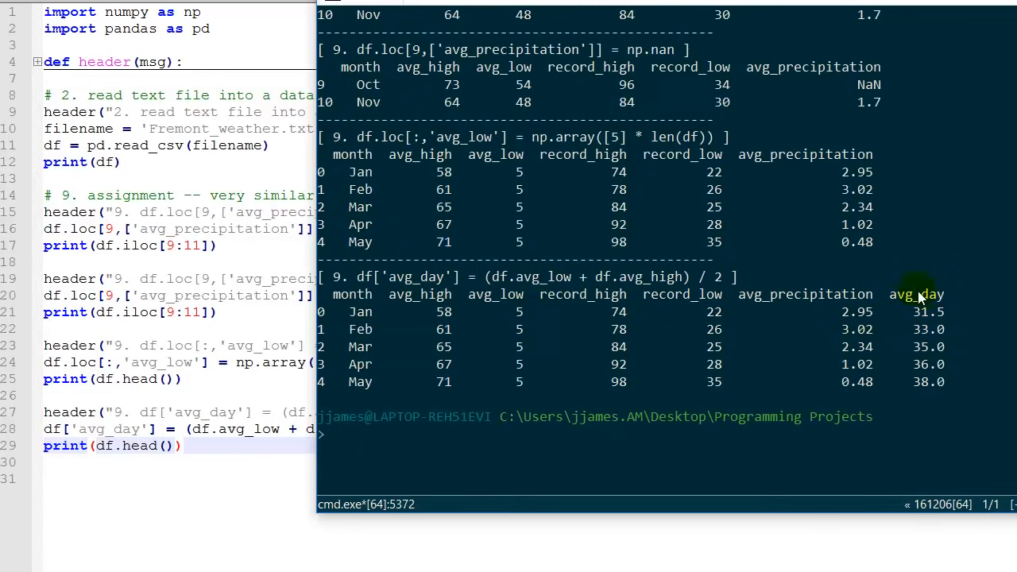
mouse_move(467, 294)
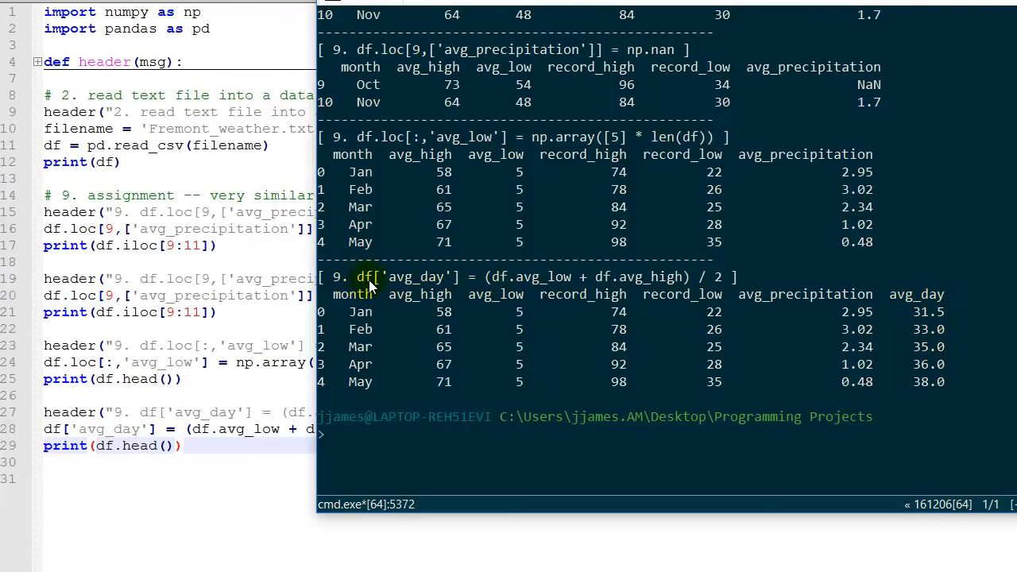
double_click(431, 277)
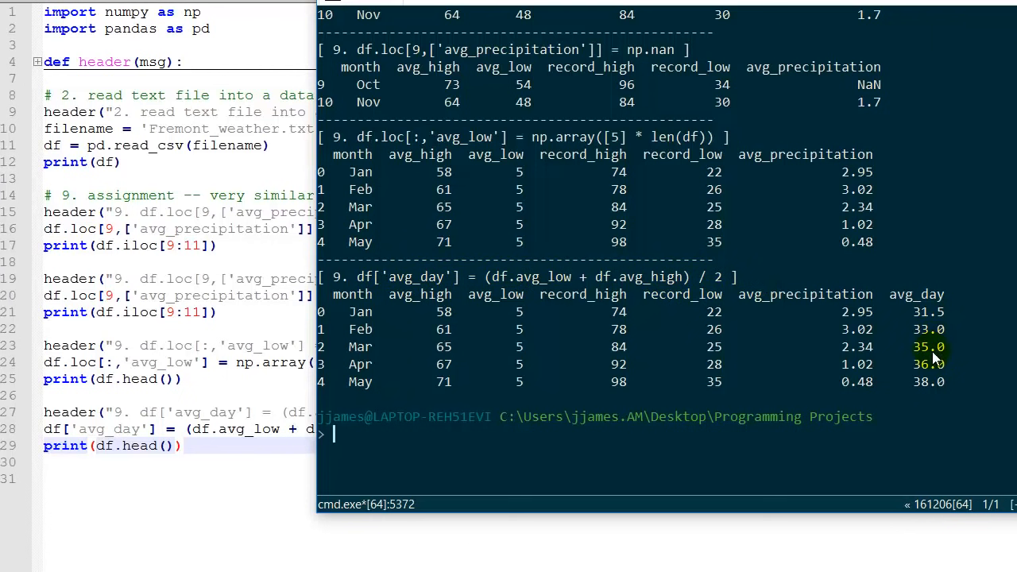
mouse_move(458, 389)
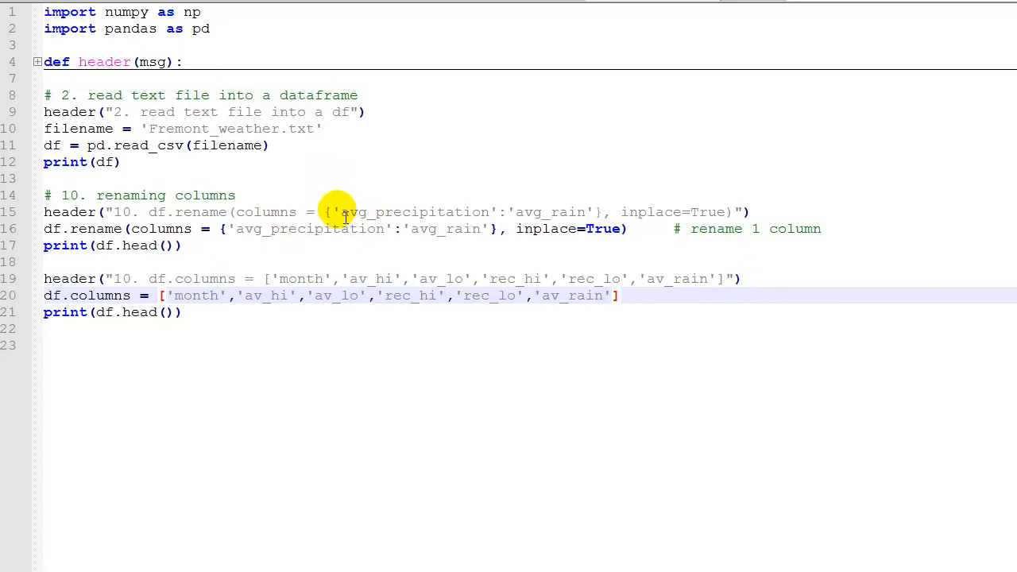
mouse_move(598, 212)
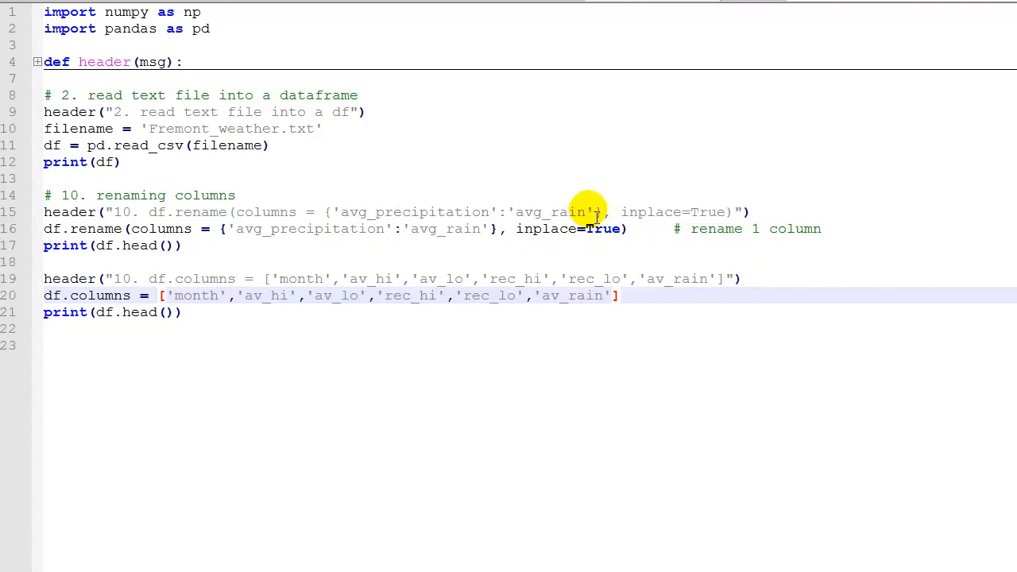
mouse_move(659, 213)
text(df = )
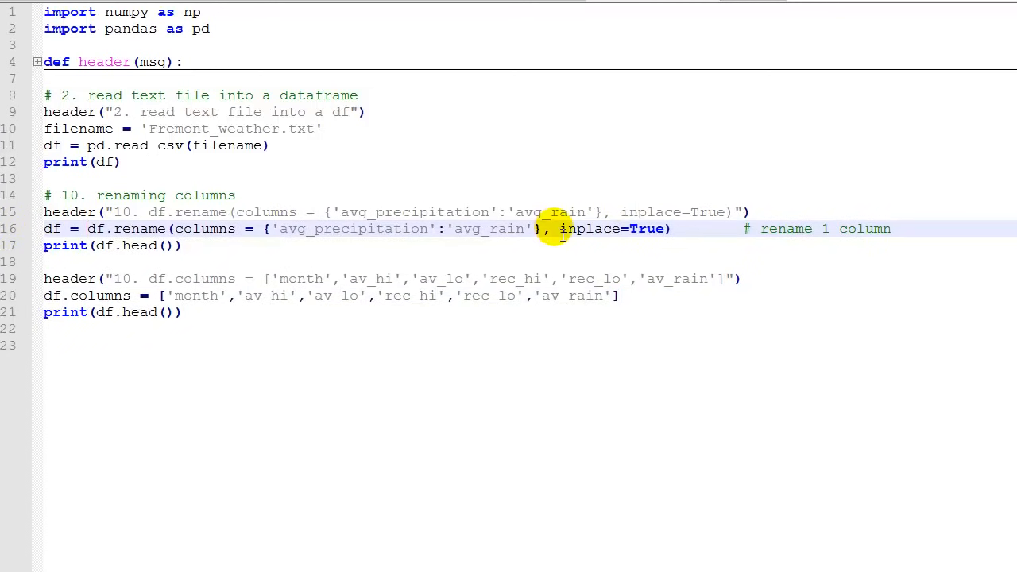
mouse_move(674, 230)
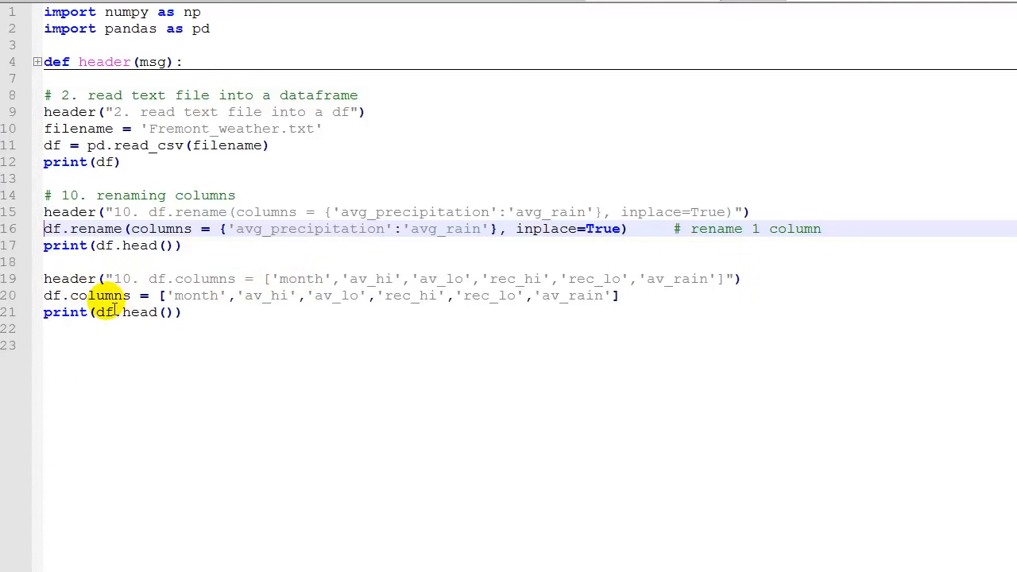
mouse_move(114, 296)
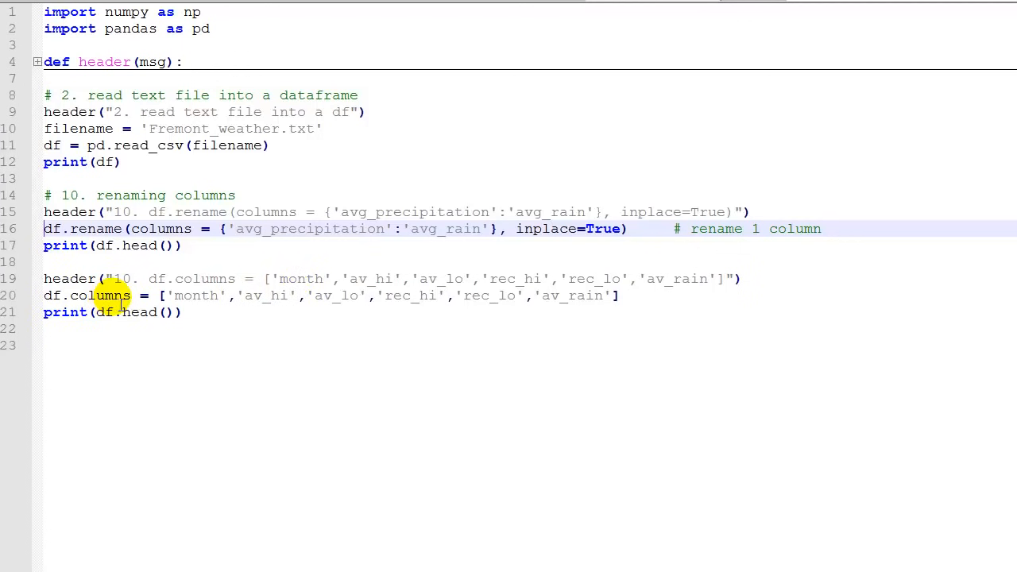
mouse_move(251, 308)
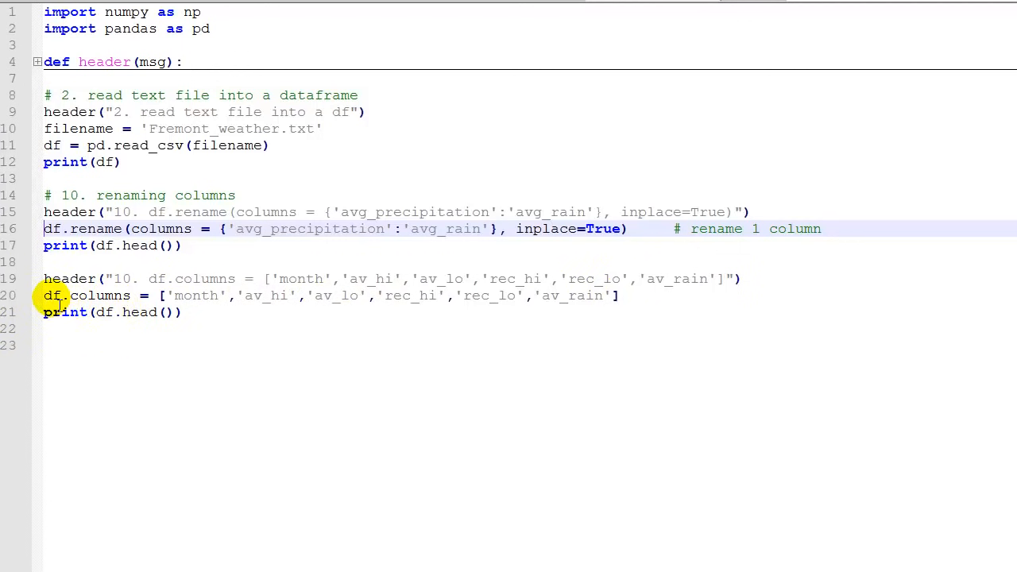
mouse_move(658, 305)
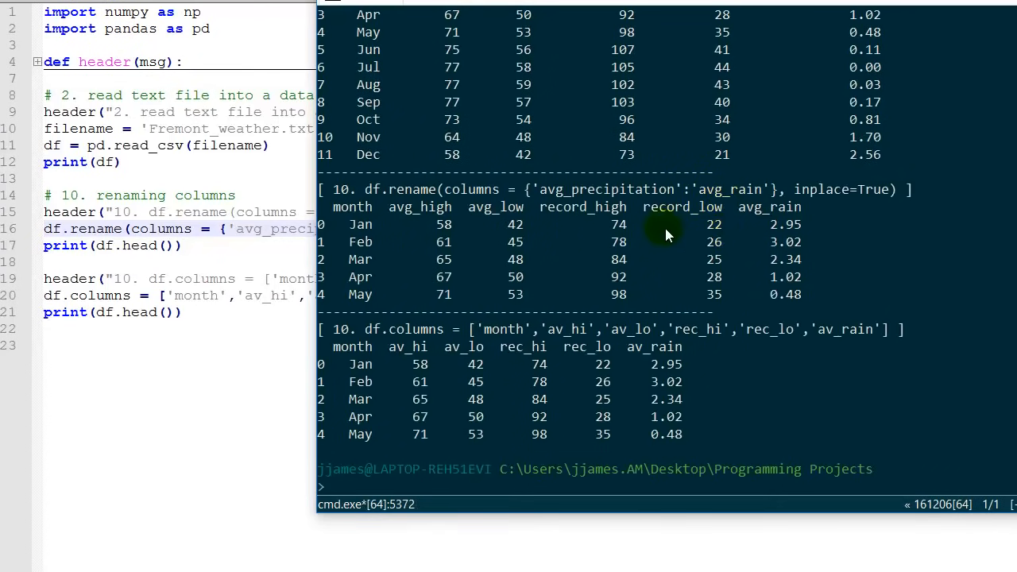
mouse_move(871, 200)
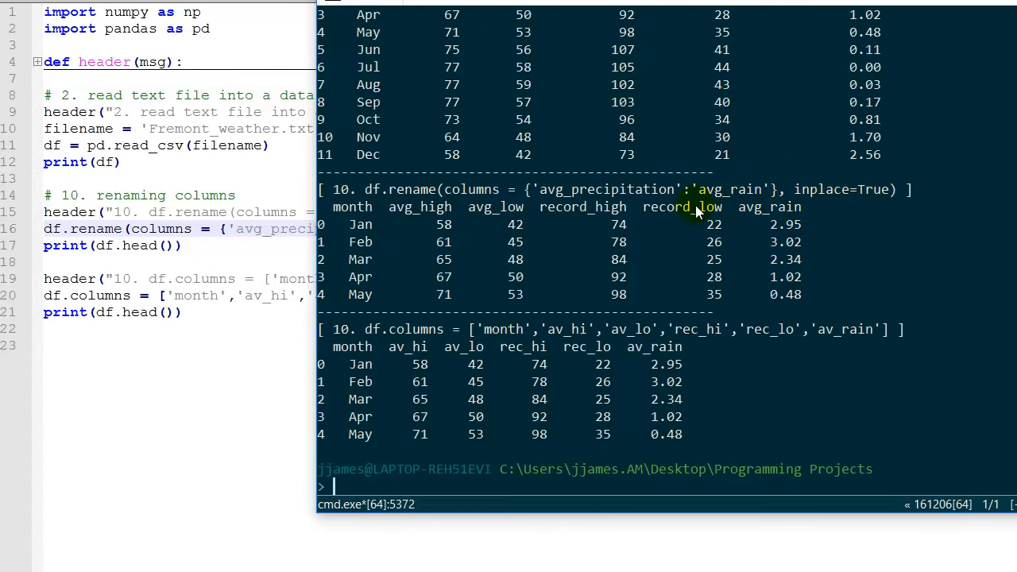
mouse_move(779, 207)
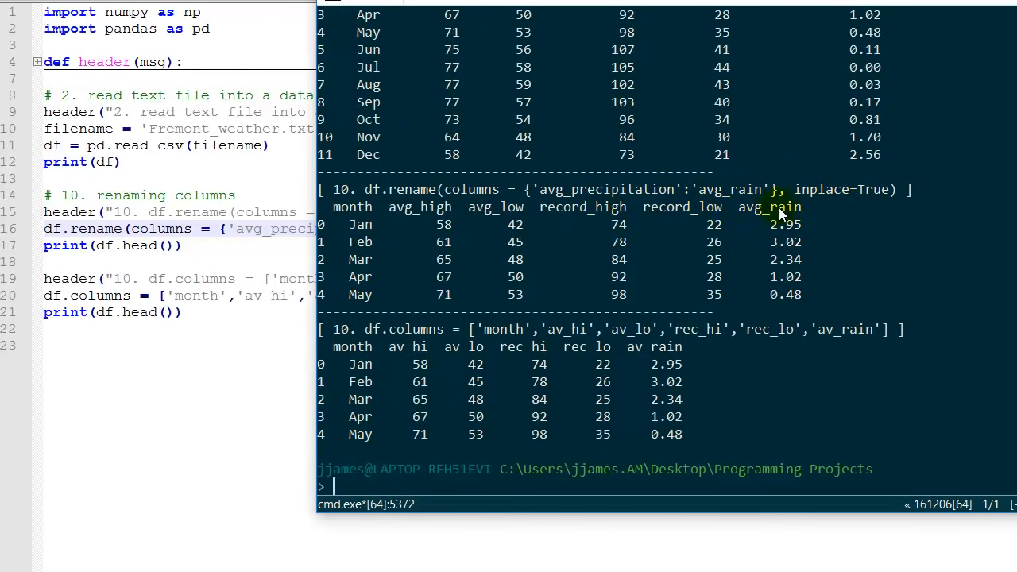
mouse_move(750, 381)
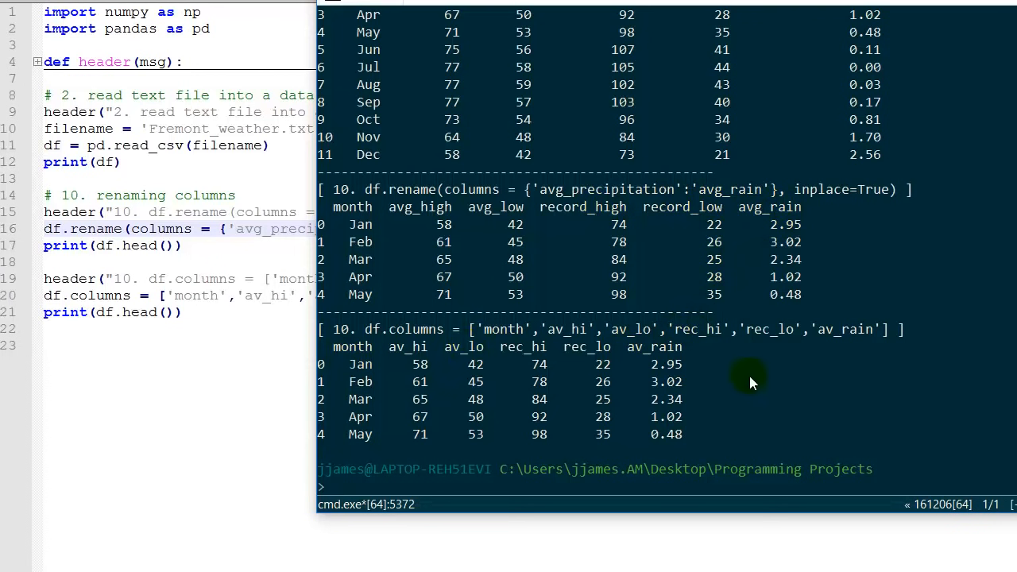
mouse_move(587, 362)
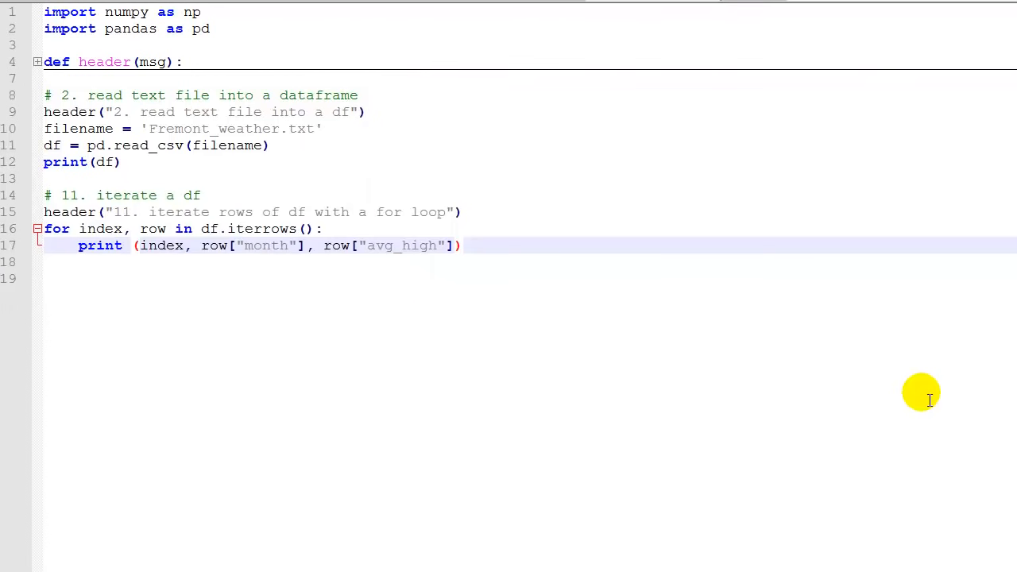
mouse_move(397, 335)
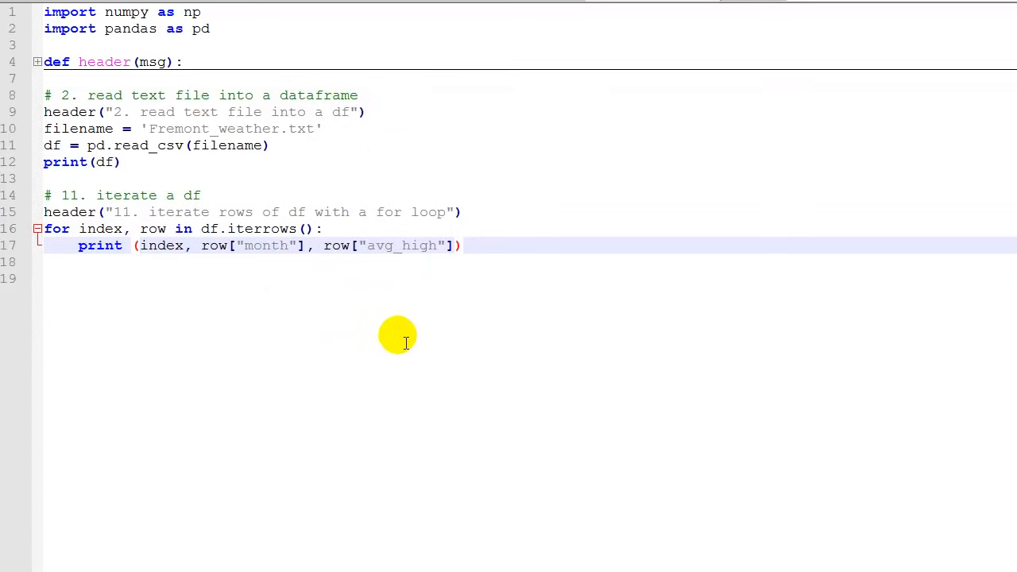
mouse_move(250, 342)
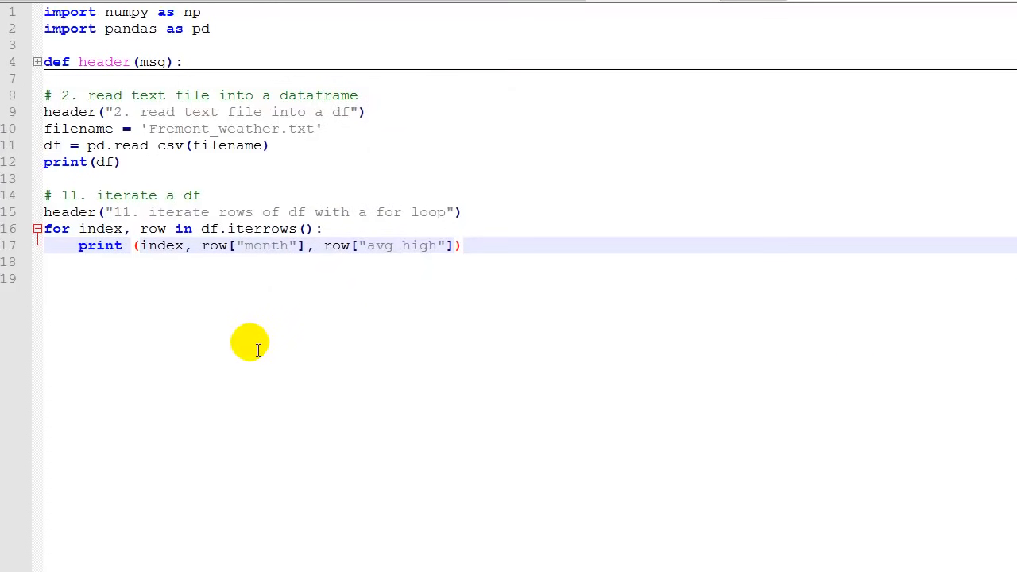
mouse_move(194, 309)
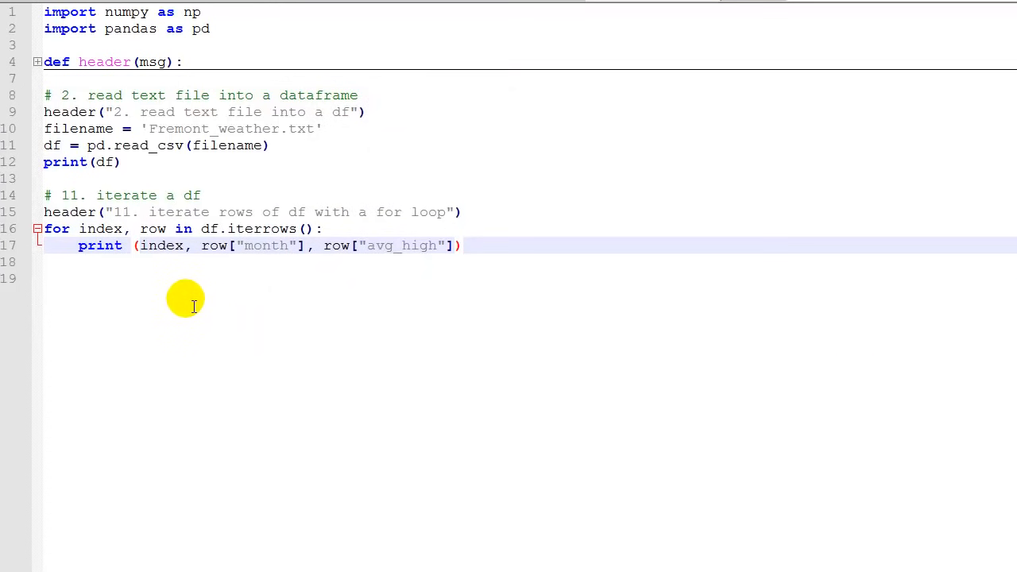
mouse_move(185, 297)
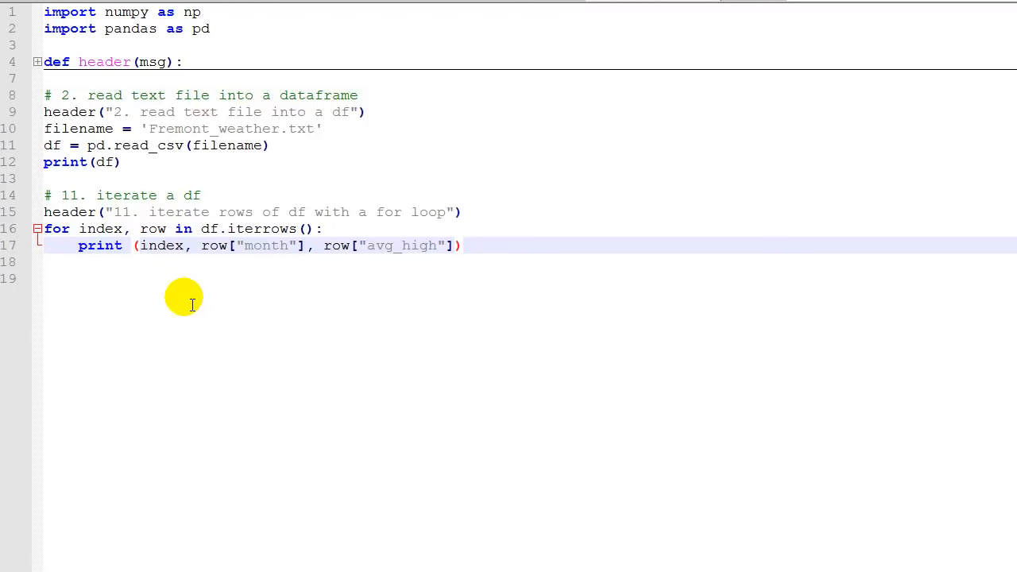
Select a word in the section 11 iterrows loop that prints index, month and avg_high
double_click(102, 229)
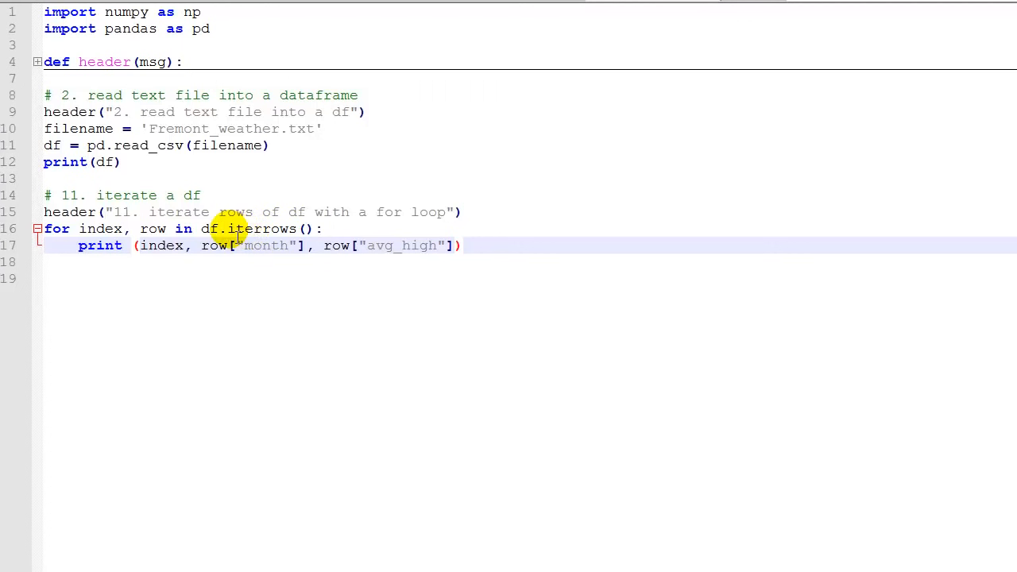
mouse_move(262, 229)
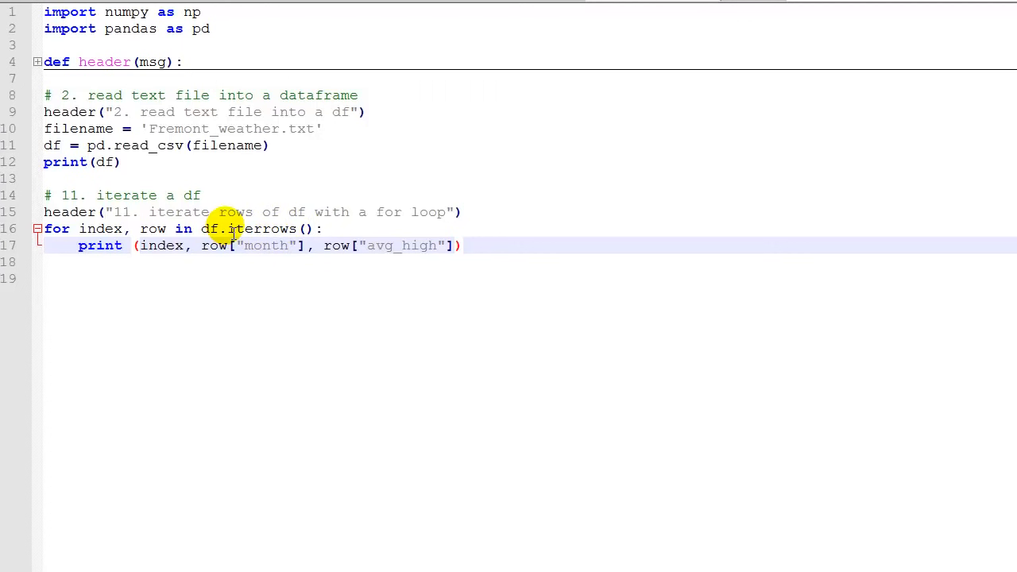
mouse_move(209, 245)
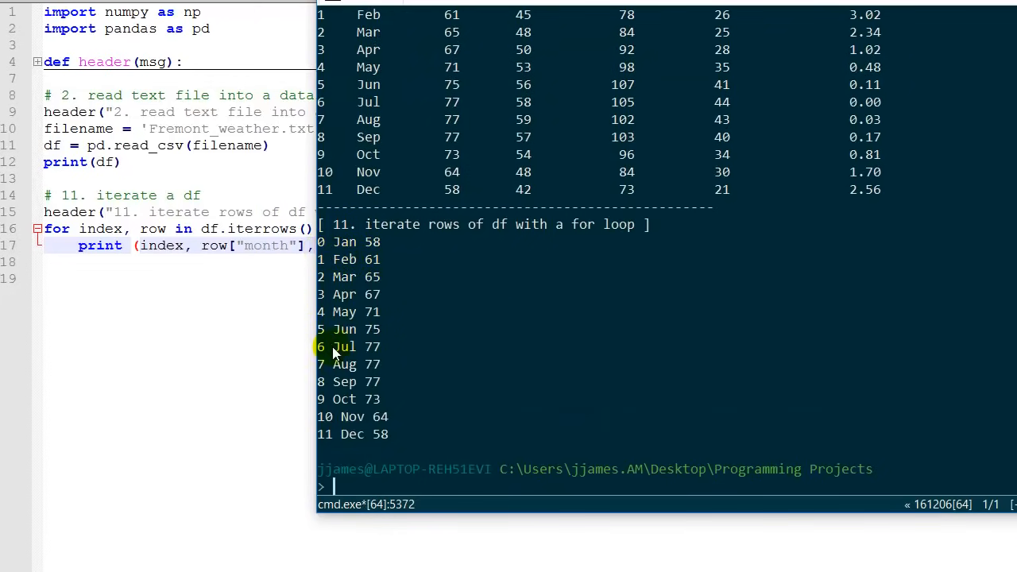
mouse_move(394, 338)
text(df.to_csv('foo.csv'))
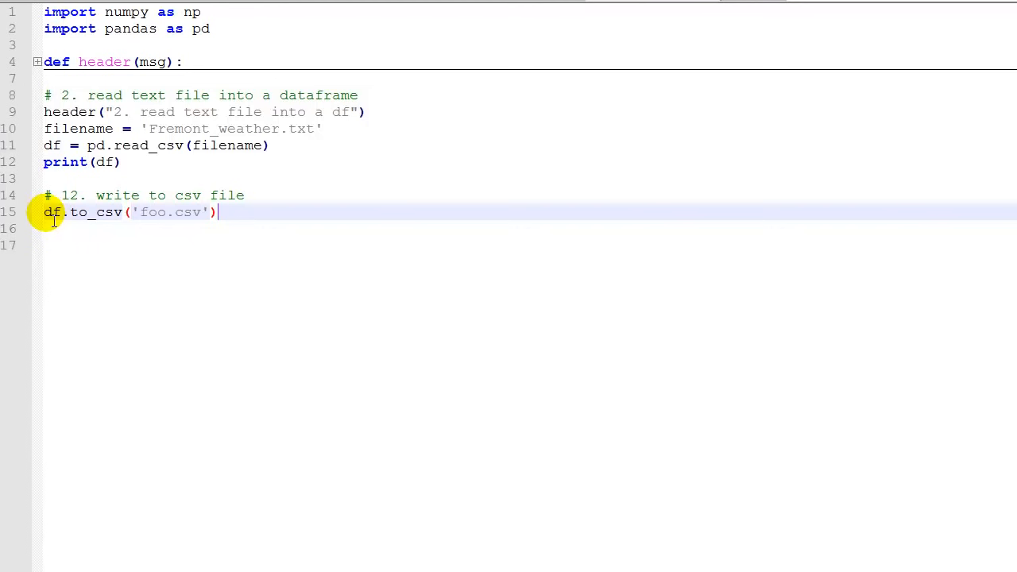
mouse_move(235, 213)
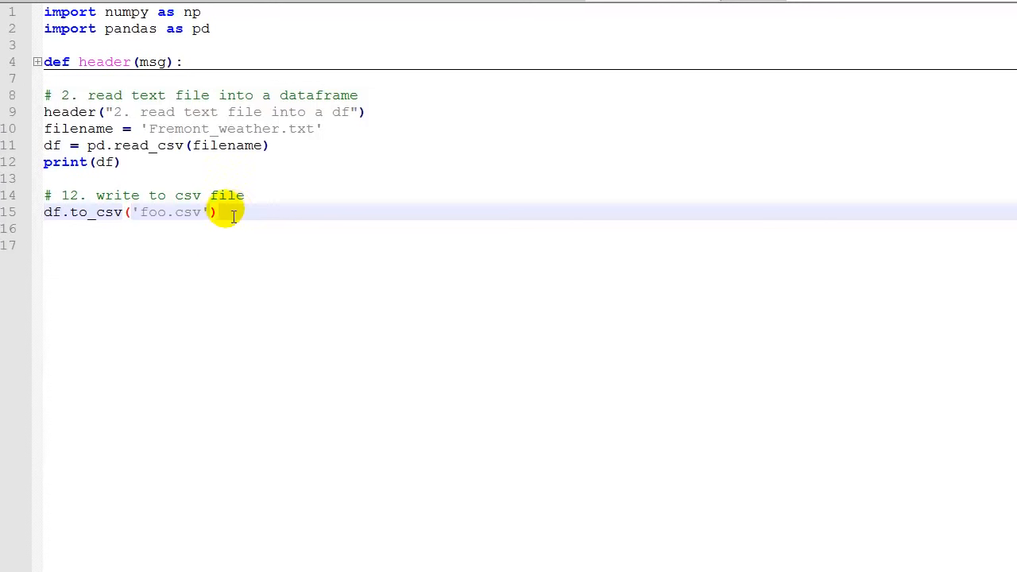
mouse_move(267, 219)
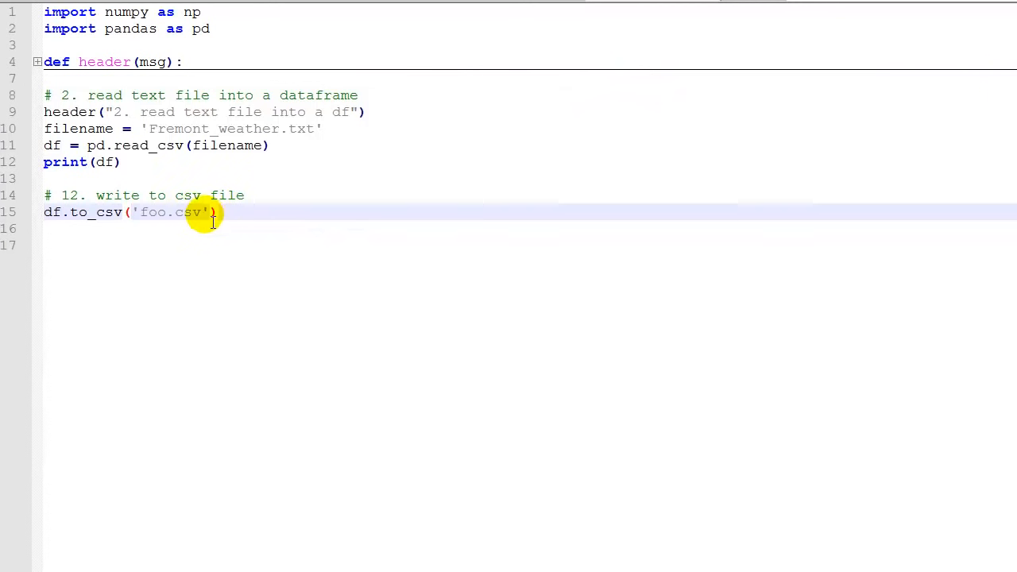
mouse_move(105, 213)
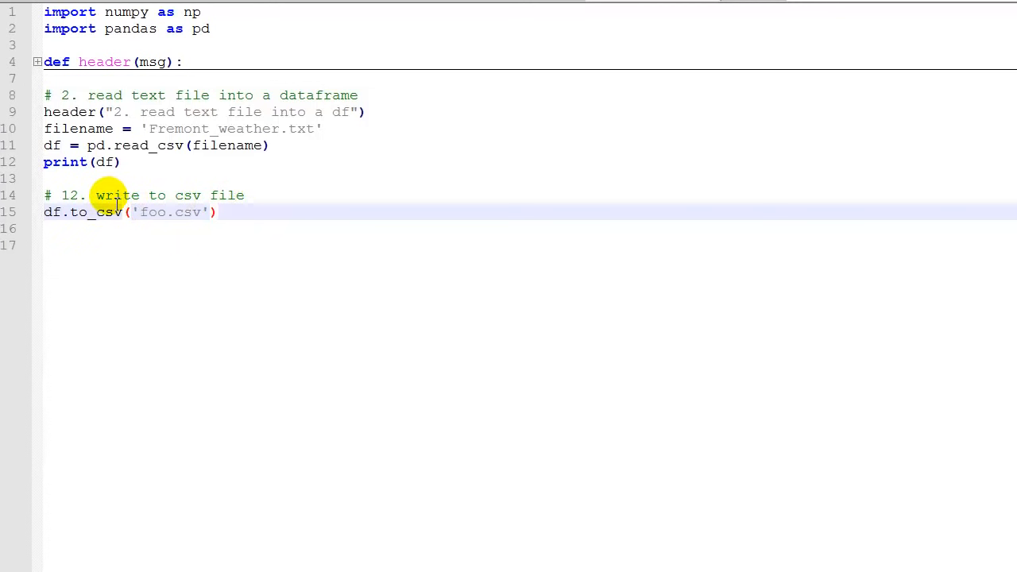
mouse_move(264, 220)
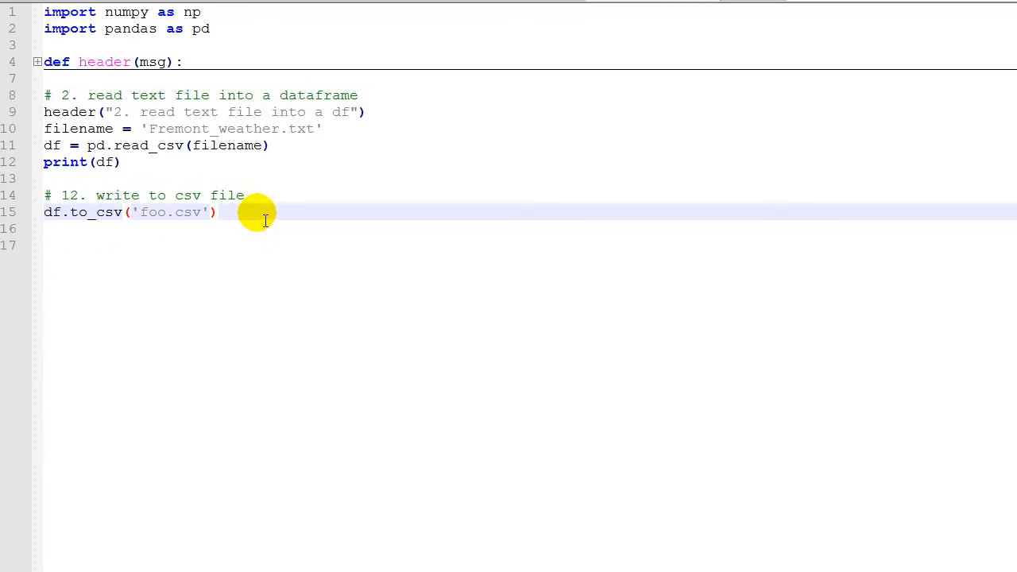
mouse_move(378, 239)
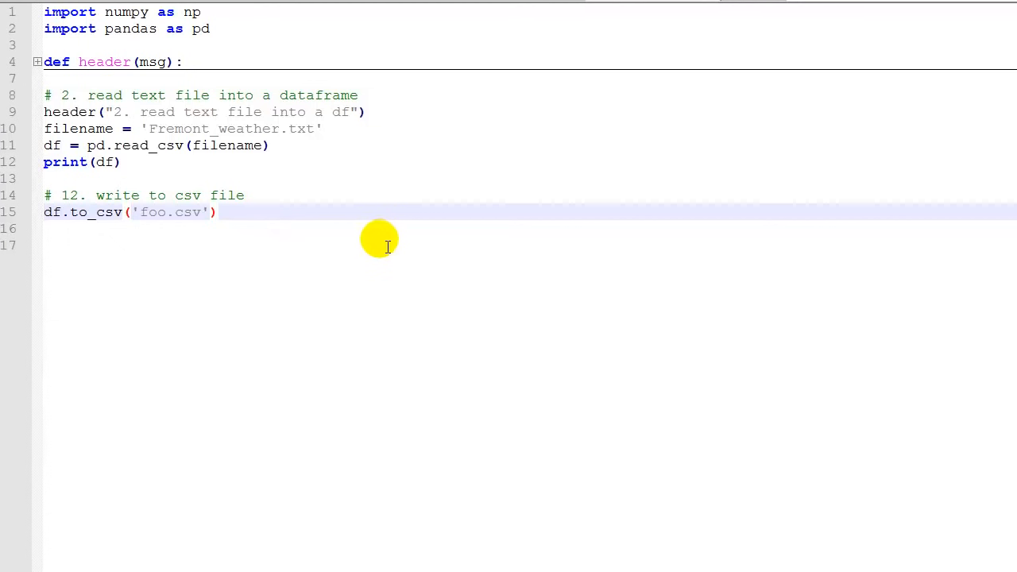